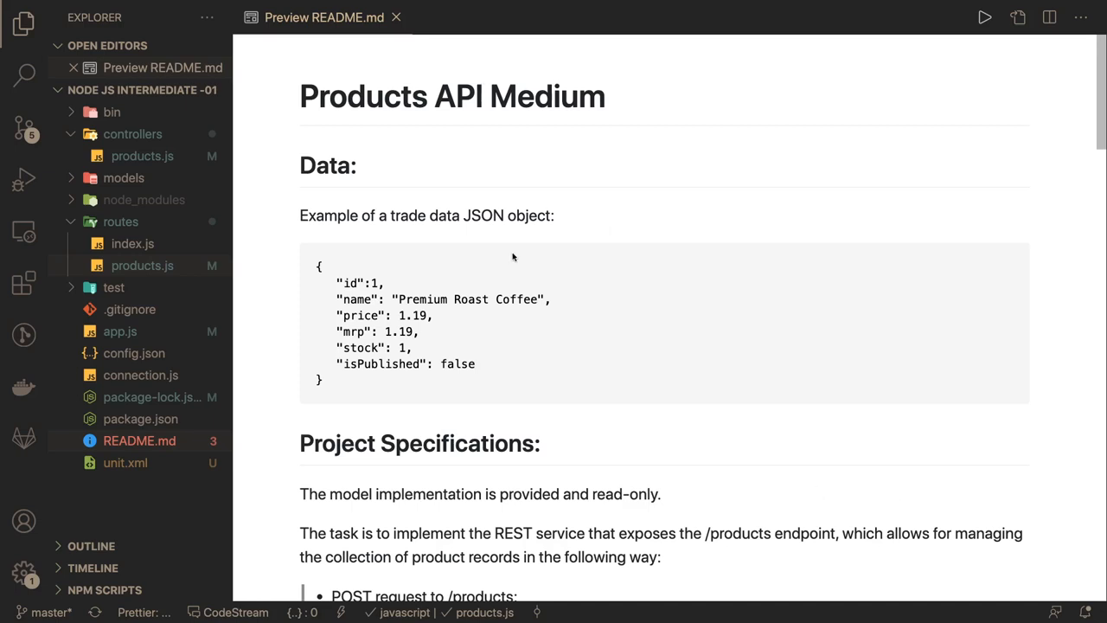
- Scroll down the README preview through the PATCH /products/:id validation rules
{"action": "scroll", "scroll_direction": "down", "scroll_amount": 3}
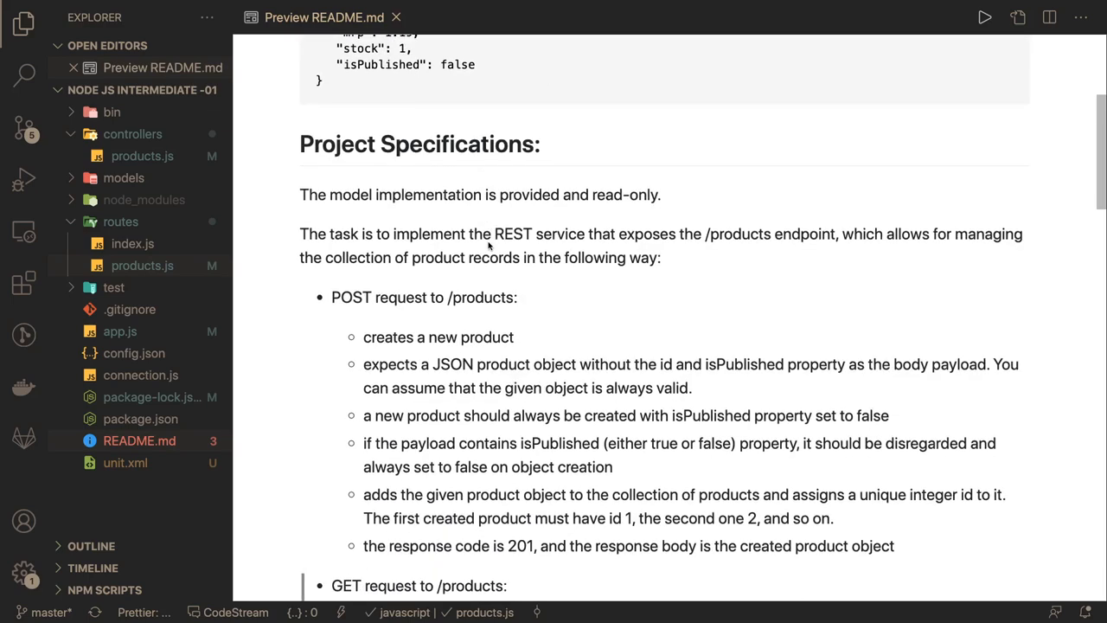
{"action": "mouse_move", "coordinate": [337, 222]}
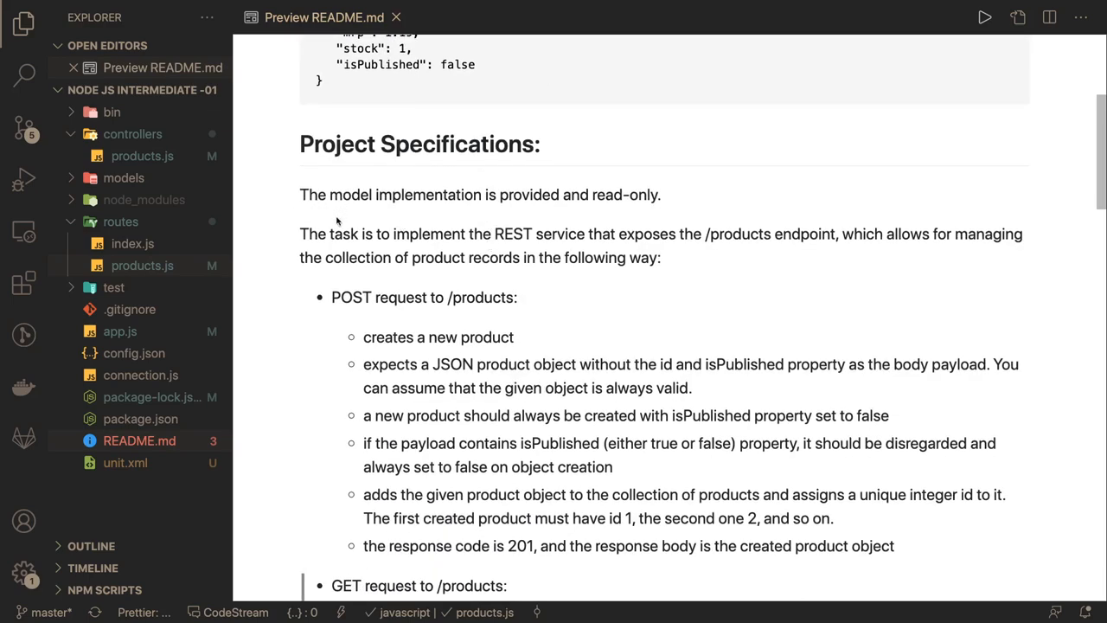
{"action": "mouse_move", "coordinate": [311, 239]}
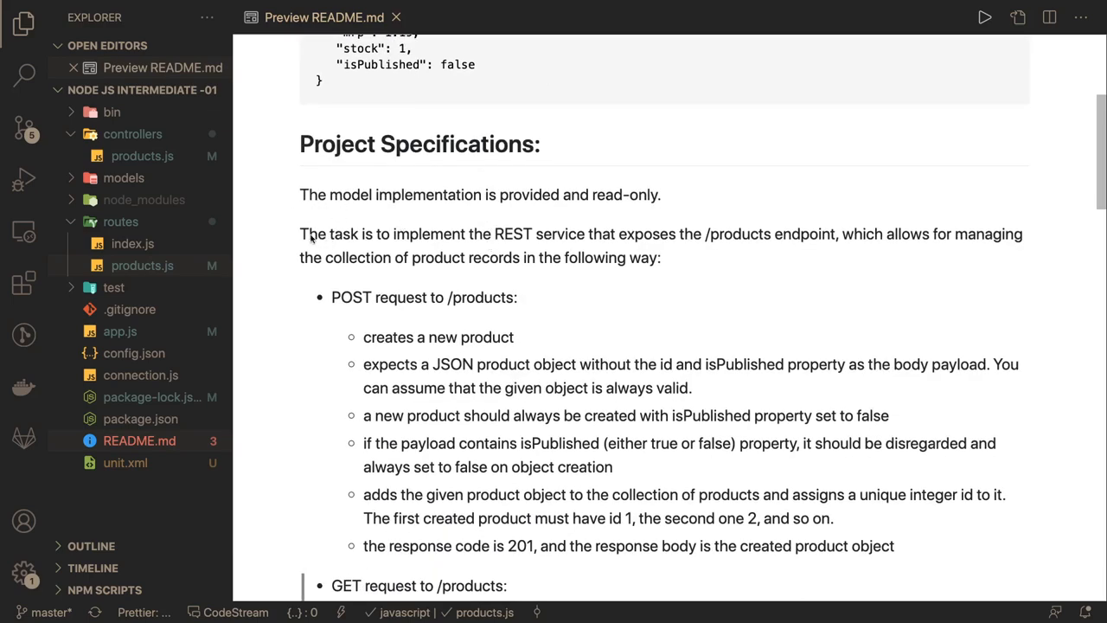
{"action": "mouse_move", "coordinate": [578, 242]}
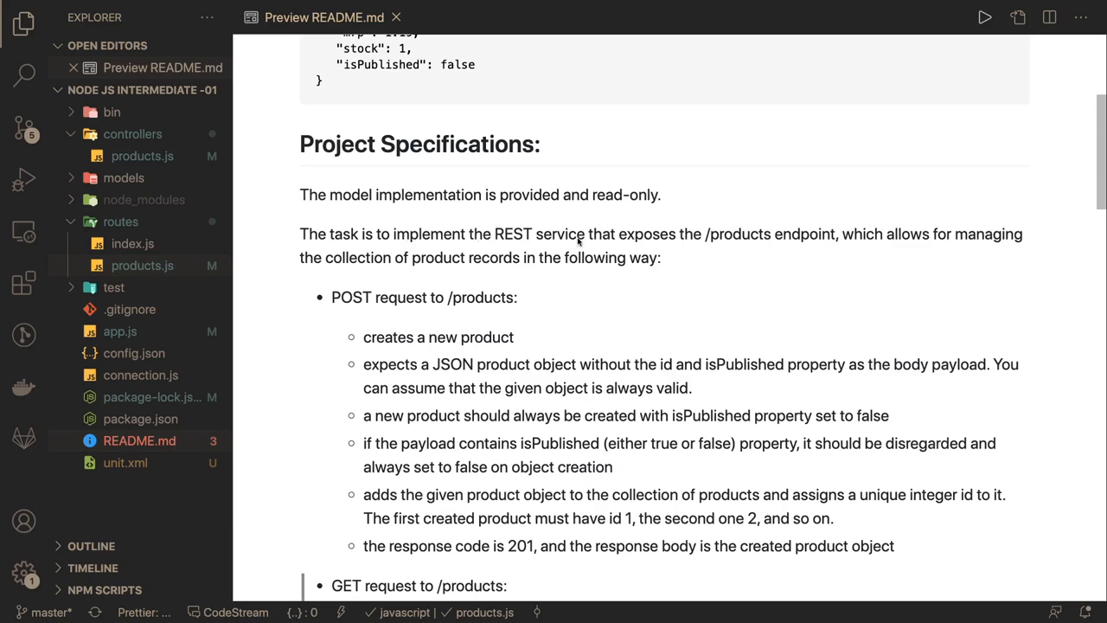
{"action": "scroll", "scroll_direction": "down", "scroll_amount": 3}
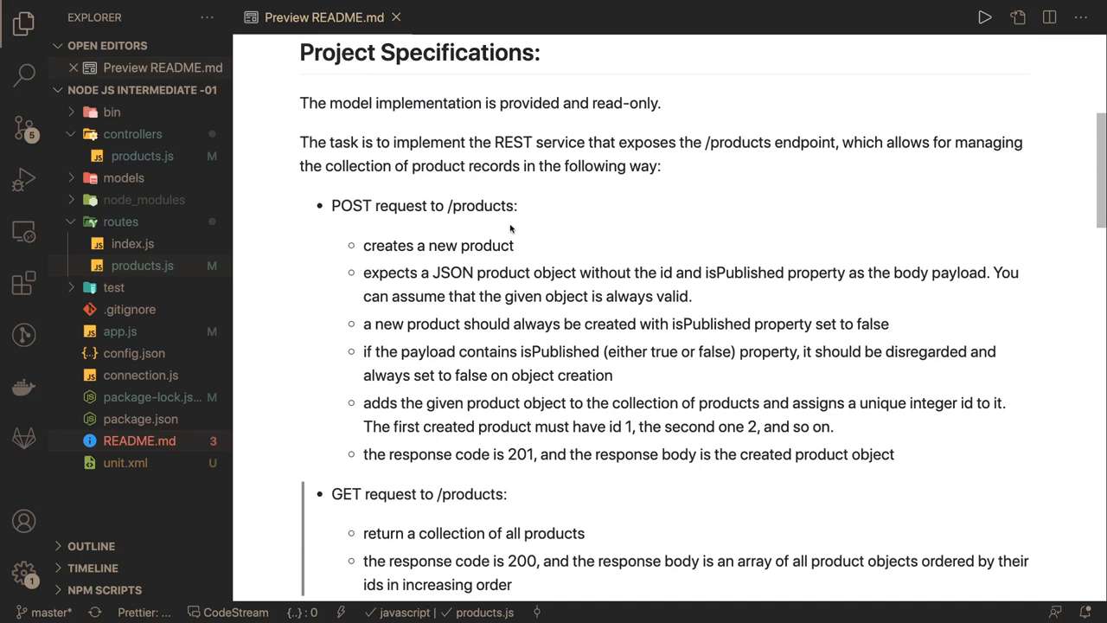
{"action": "mouse_move", "coordinate": [517, 250]}
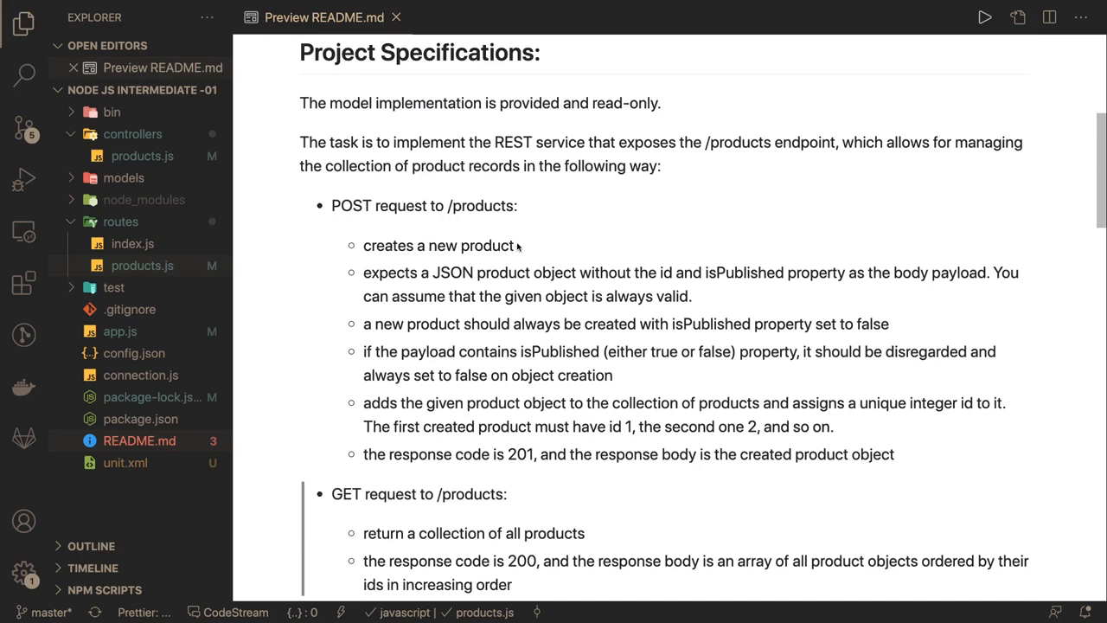
{"action": "scroll", "scroll_direction": "down", "scroll_amount": 3}
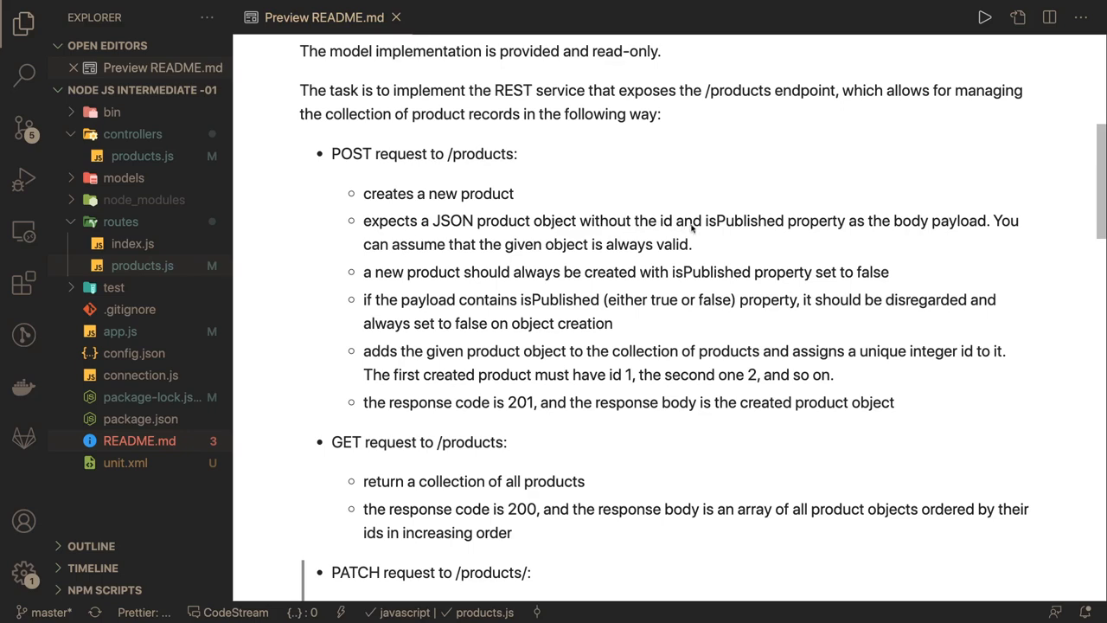
{"action": "scroll", "scroll_direction": "up", "scroll_amount": 3}
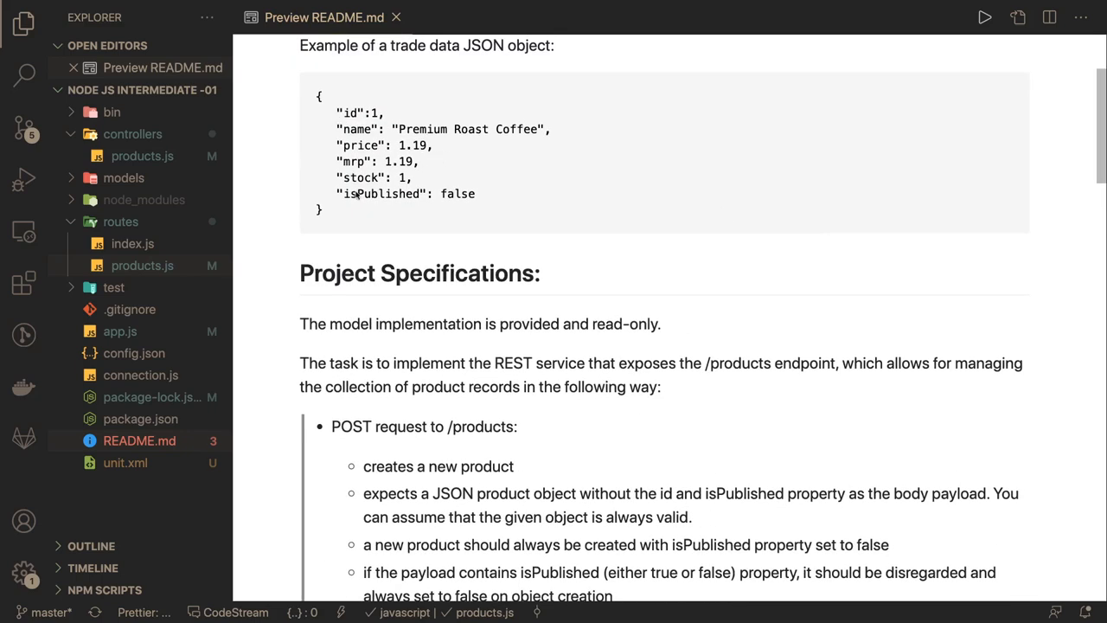
{"action": "scroll", "scroll_direction": "down", "scroll_amount": 3}
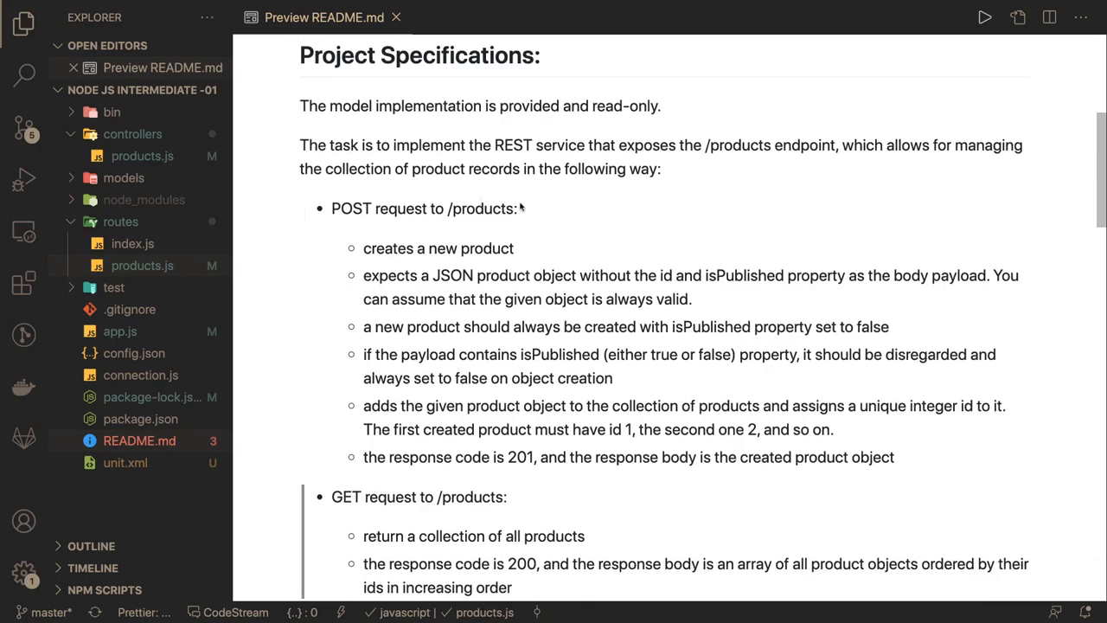
{"action": "mouse_move", "coordinate": [637, 310]}
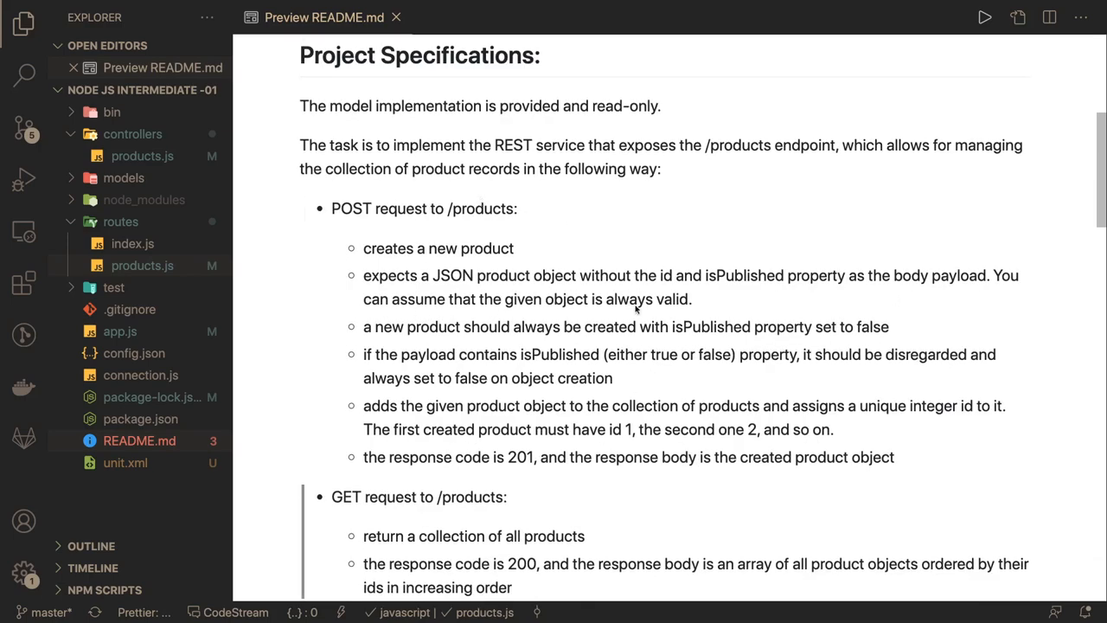
{"action": "scroll", "scroll_direction": "down", "scroll_amount": 3}
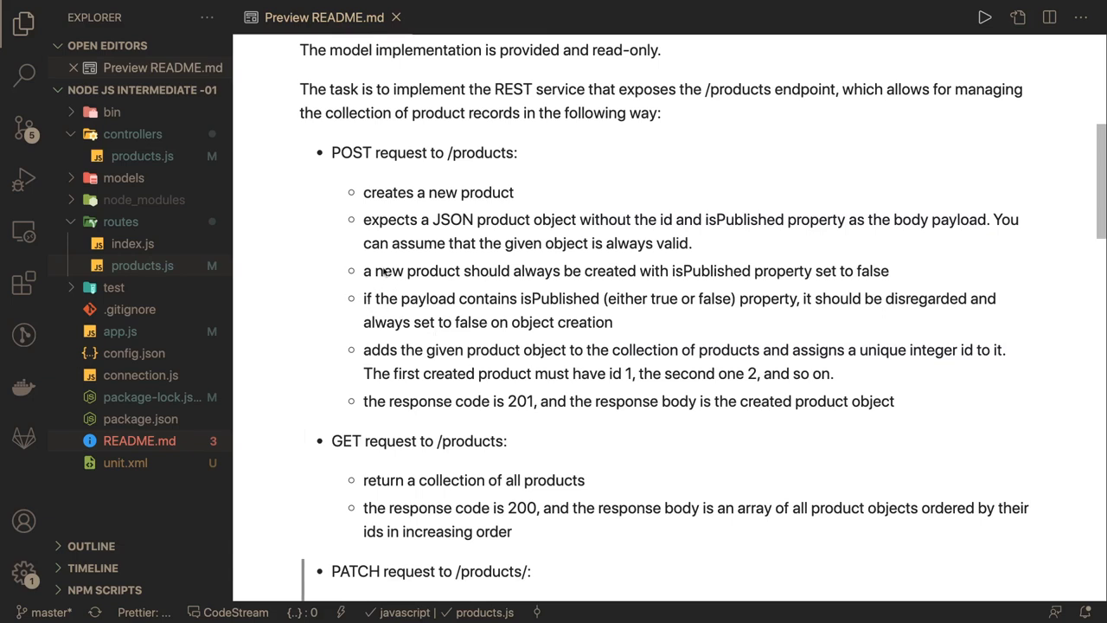
{"action": "mouse_move", "coordinate": [837, 284]}
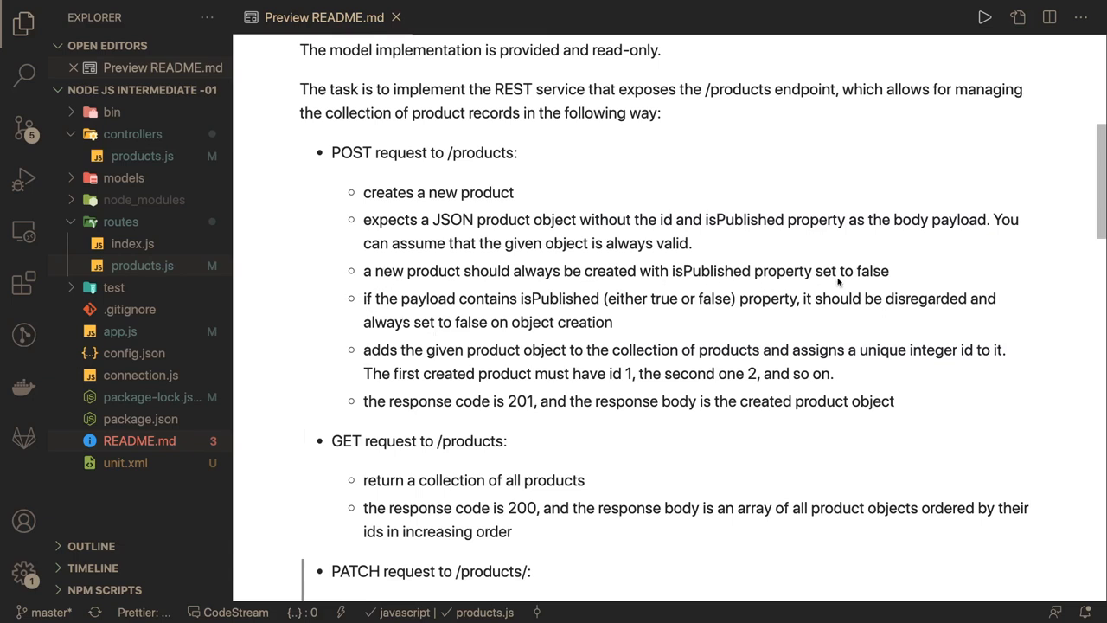
{"action": "mouse_move", "coordinate": [847, 275]}
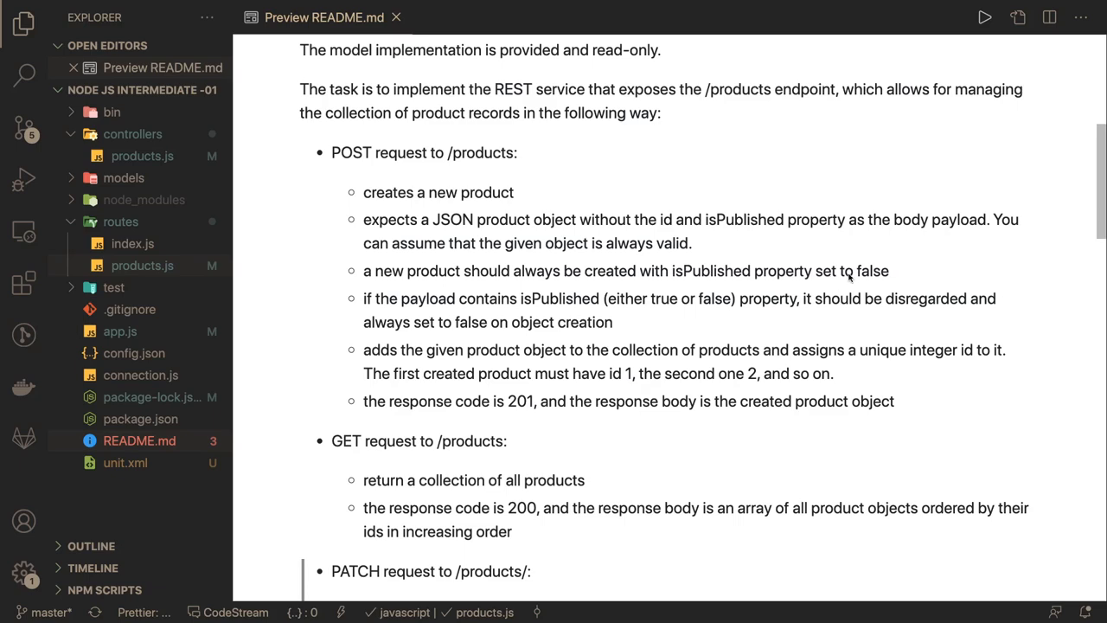
{"action": "scroll", "scroll_direction": "down", "scroll_amount": 3}
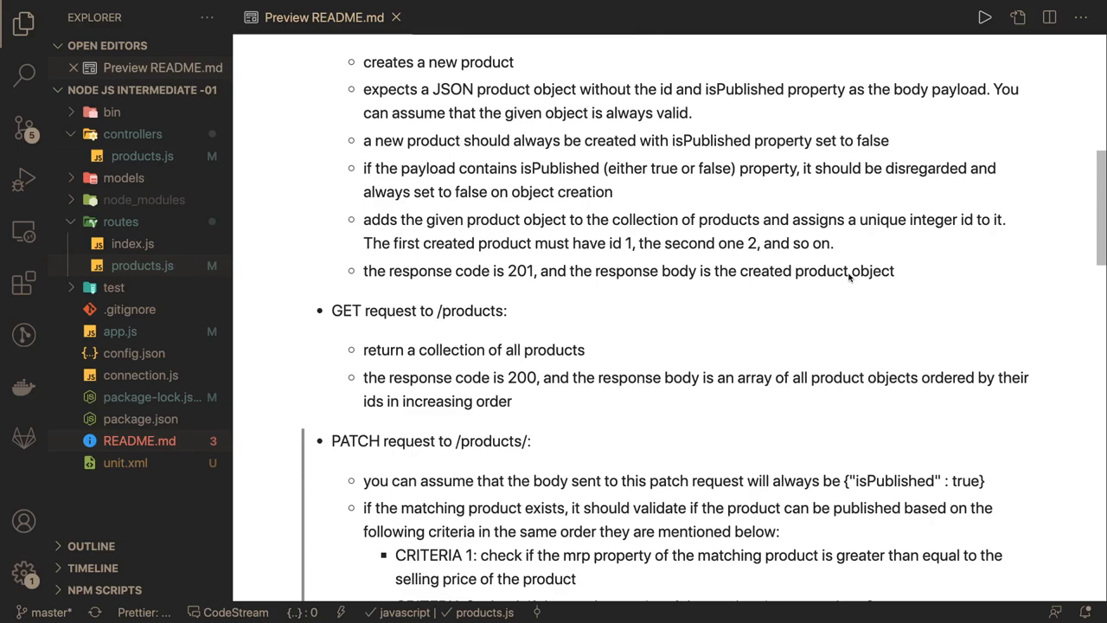
{"action": "scroll", "scroll_direction": "down", "scroll_amount": 3}
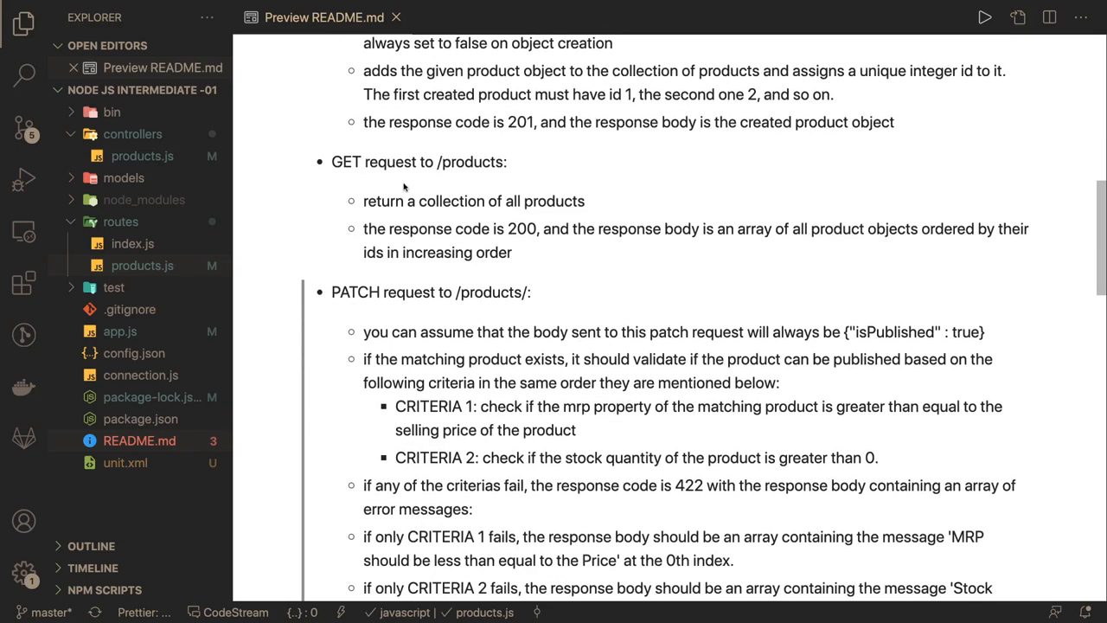
{"action": "scroll", "scroll_direction": "up", "scroll_amount": 3}
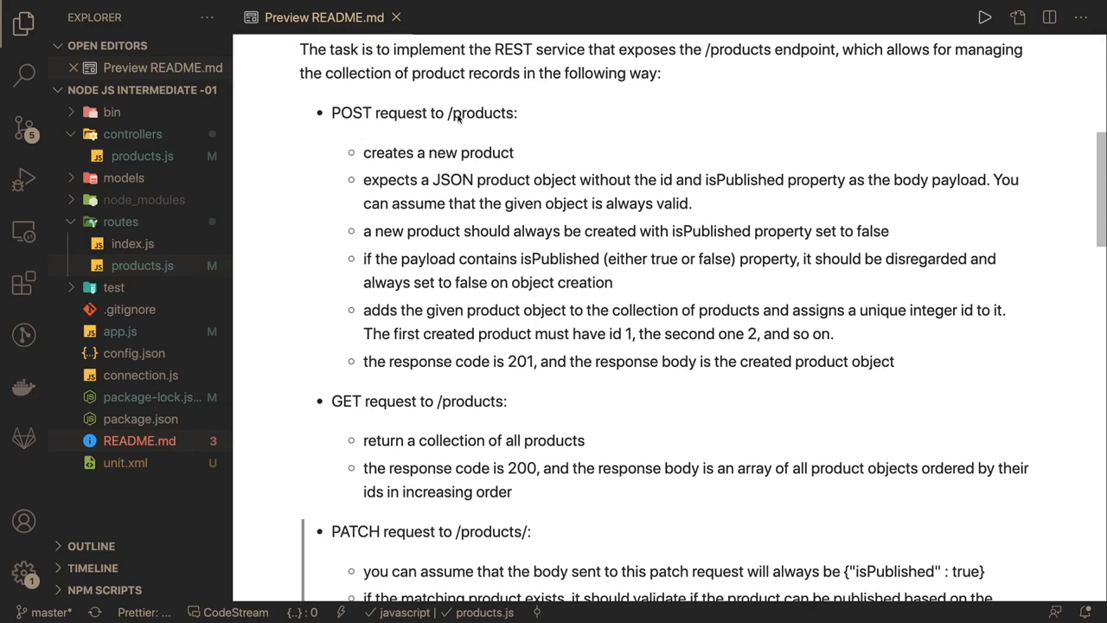
{"action": "scroll", "scroll_direction": "down", "scroll_amount": 3}
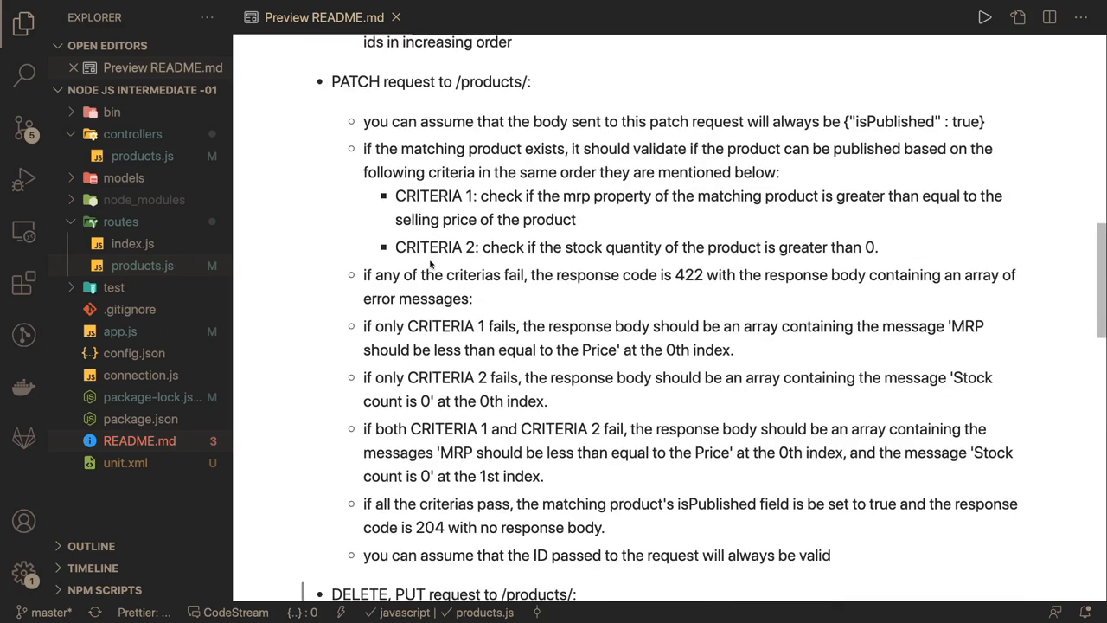
{"action": "scroll", "scroll_direction": "down", "scroll_amount": 3}
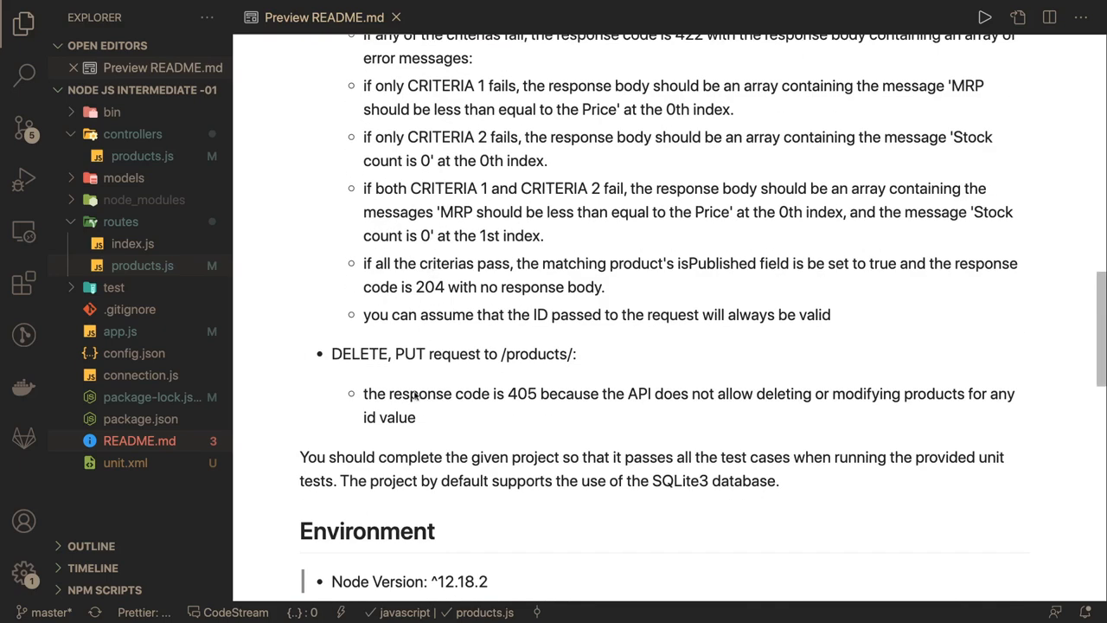
{"action": "mouse_move", "coordinate": [515, 396]}
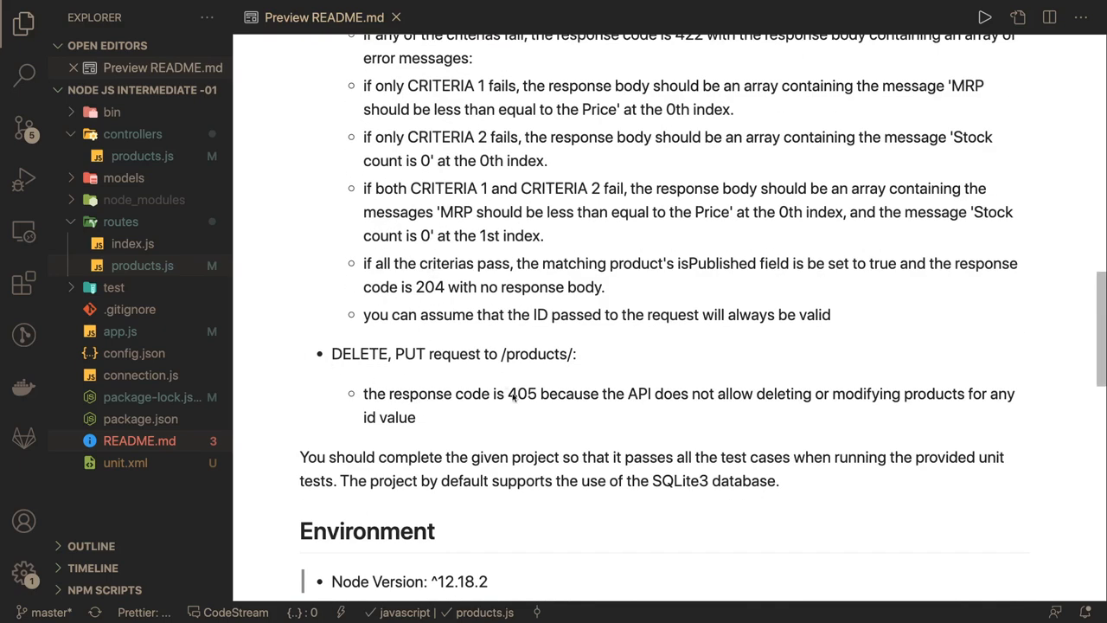
{"action": "mouse_move", "coordinate": [649, 404]}
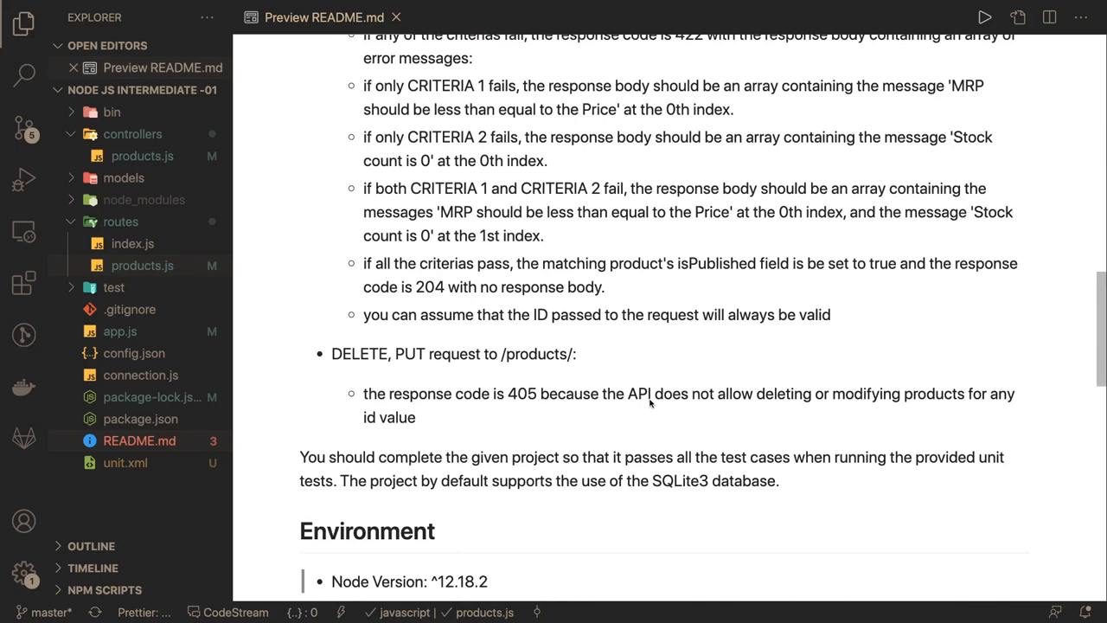
- Scroll back up to the README top to recheck the sample product JSON object
{"action": "scroll", "scroll_direction": "up", "scroll_amount": 3}
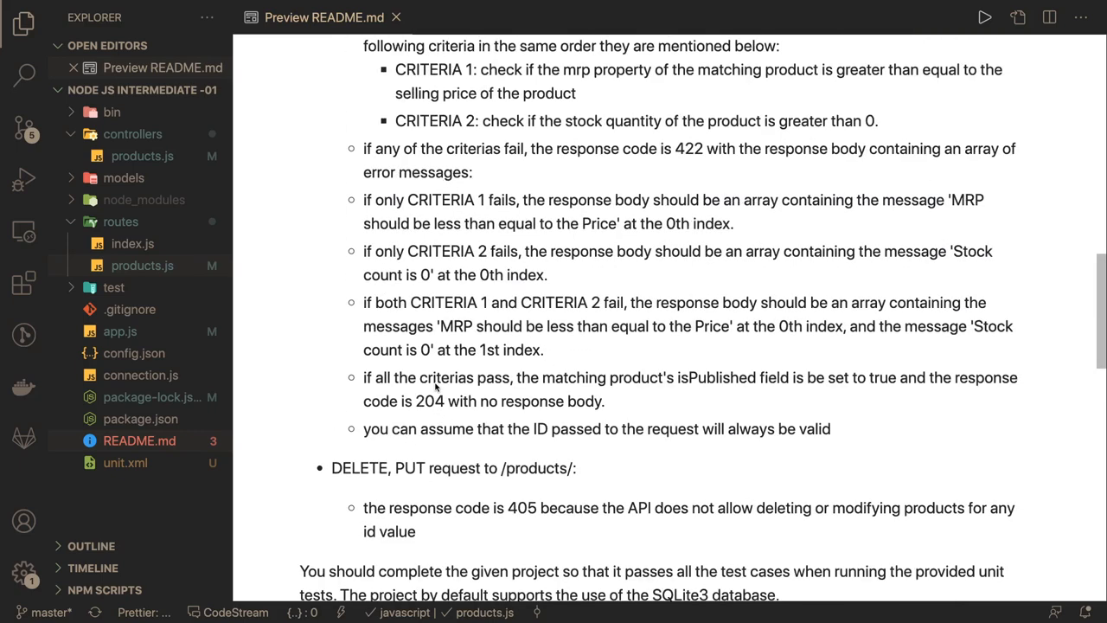
{"action": "scroll", "scroll_direction": "up", "scroll_amount": 3}
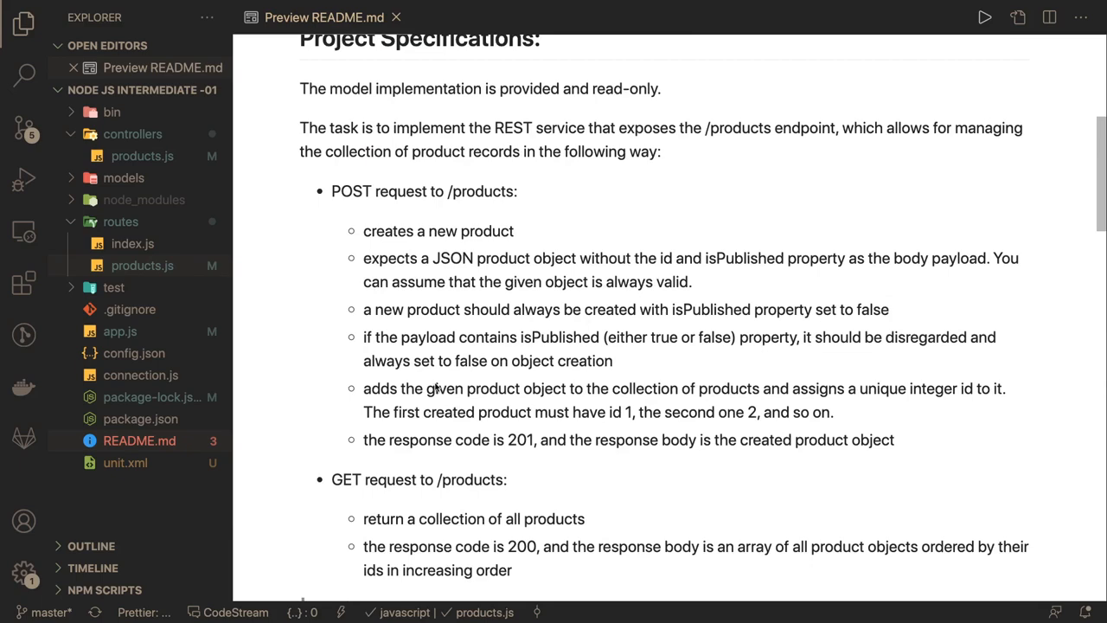
{"action": "scroll", "scroll_direction": "down", "scroll_amount": 3}
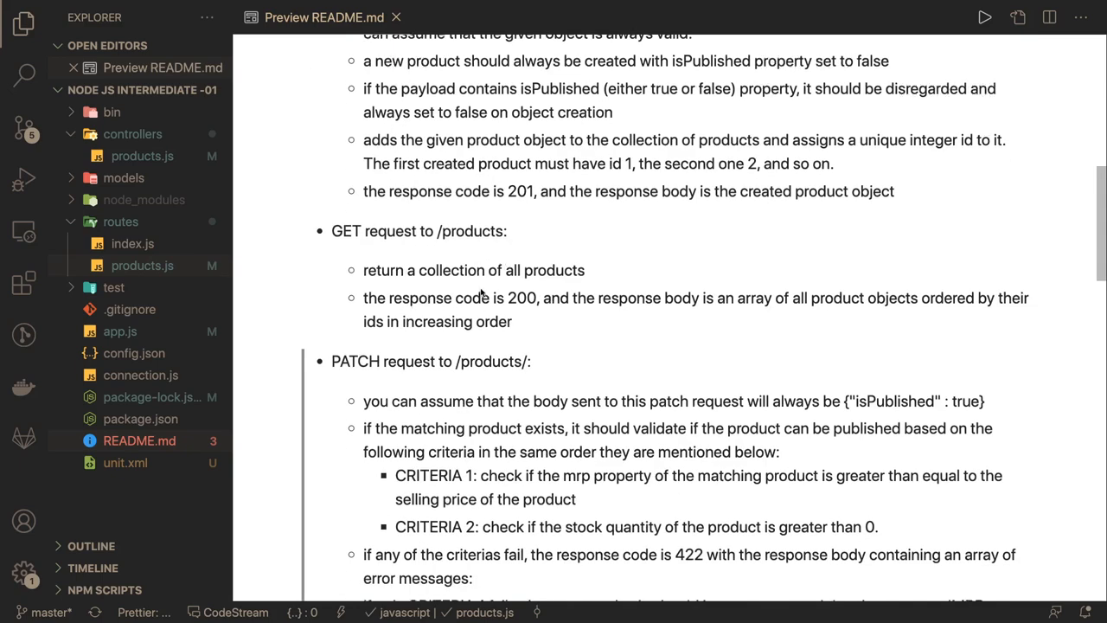
{"action": "scroll", "scroll_direction": "up", "scroll_amount": 3}
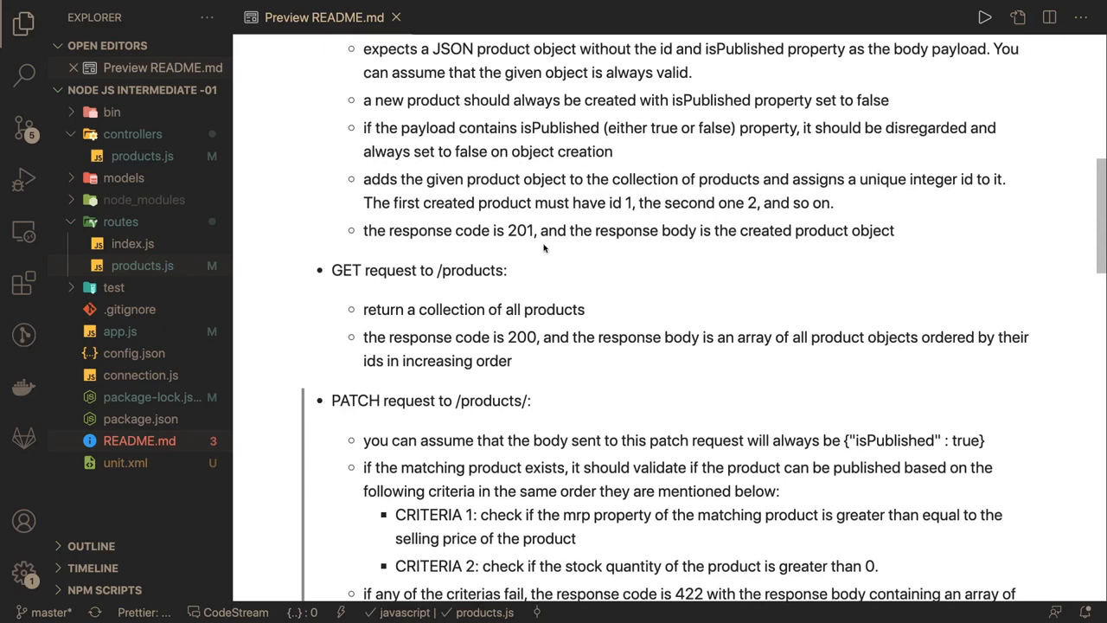
{"action": "scroll", "scroll_direction": "up", "scroll_amount": 3}
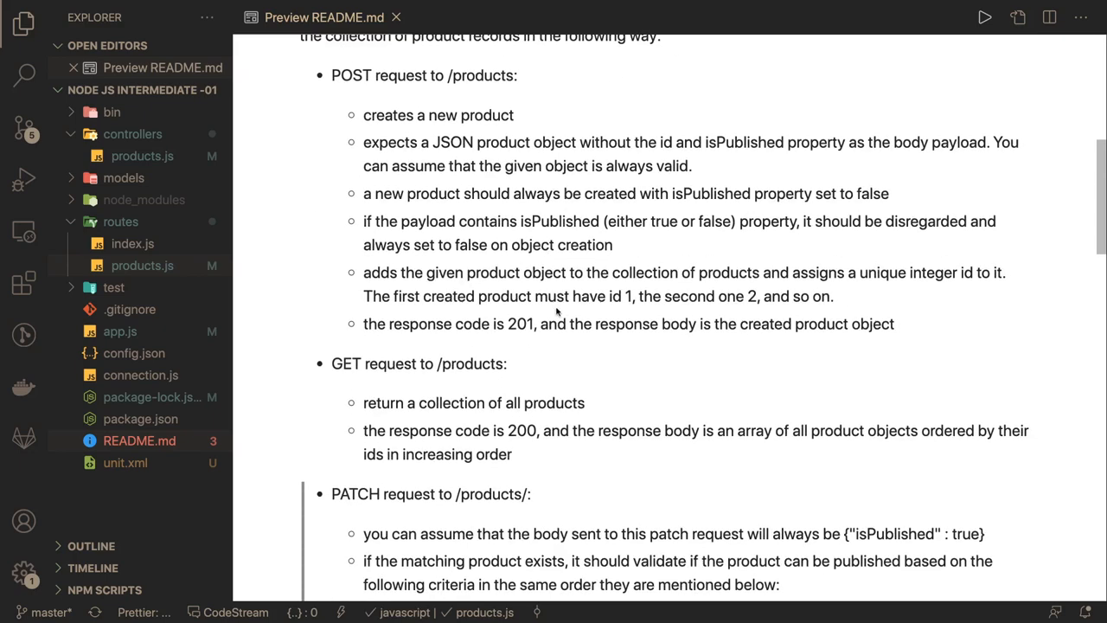
{"action": "scroll", "scroll_direction": "down", "scroll_amount": 3}
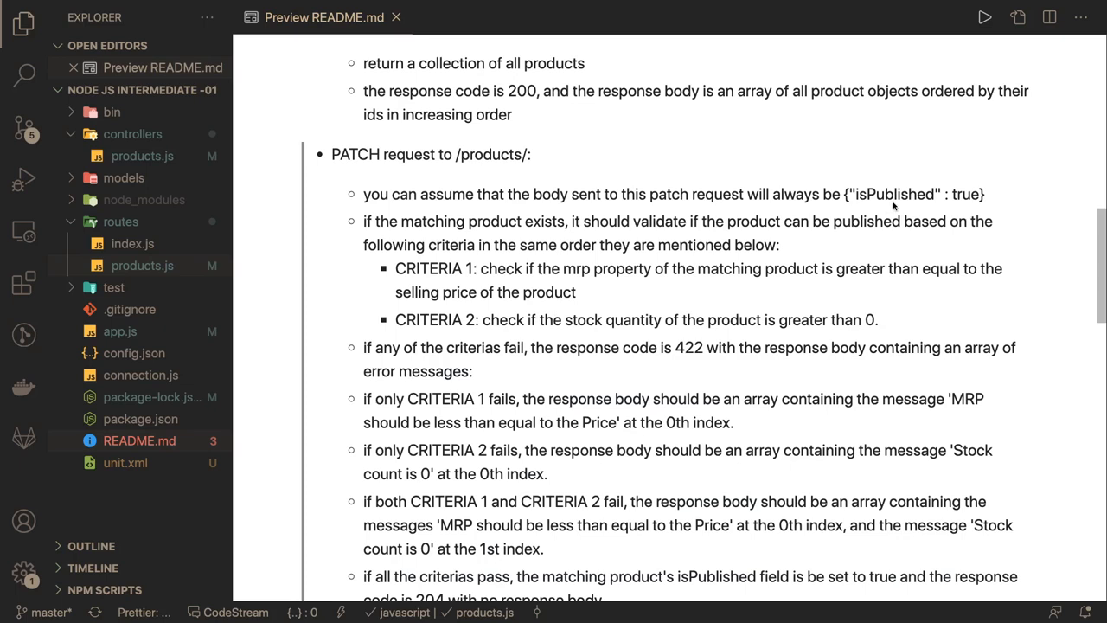
{"action": "mouse_move", "coordinate": [535, 298]}
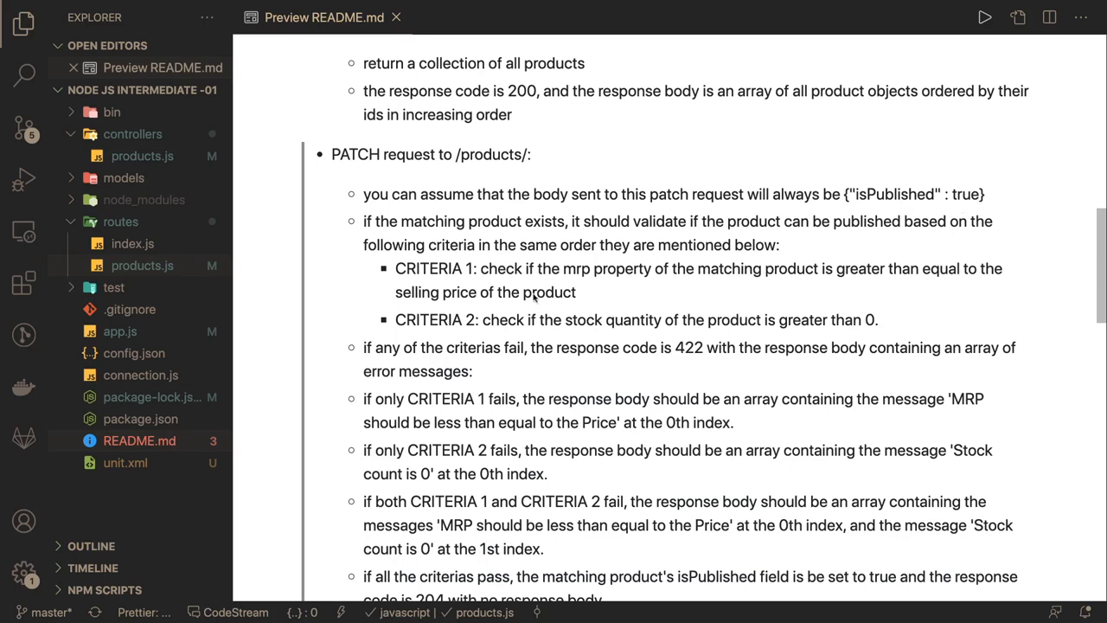
{"action": "scroll", "scroll_direction": "down", "scroll_amount": 3}
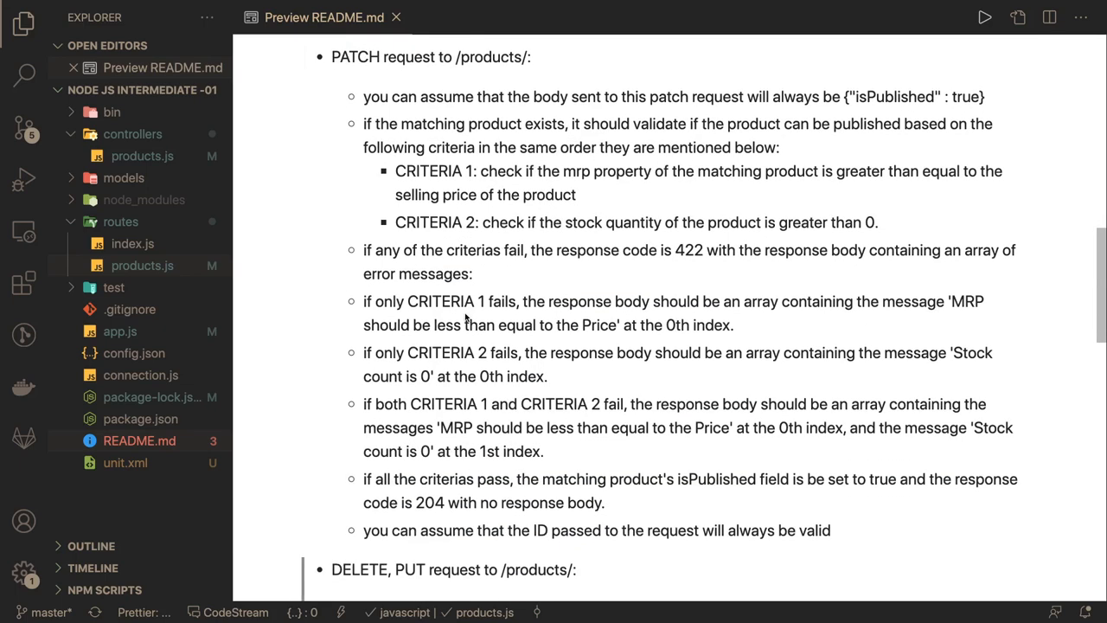
{"action": "mouse_move", "coordinate": [681, 260]}
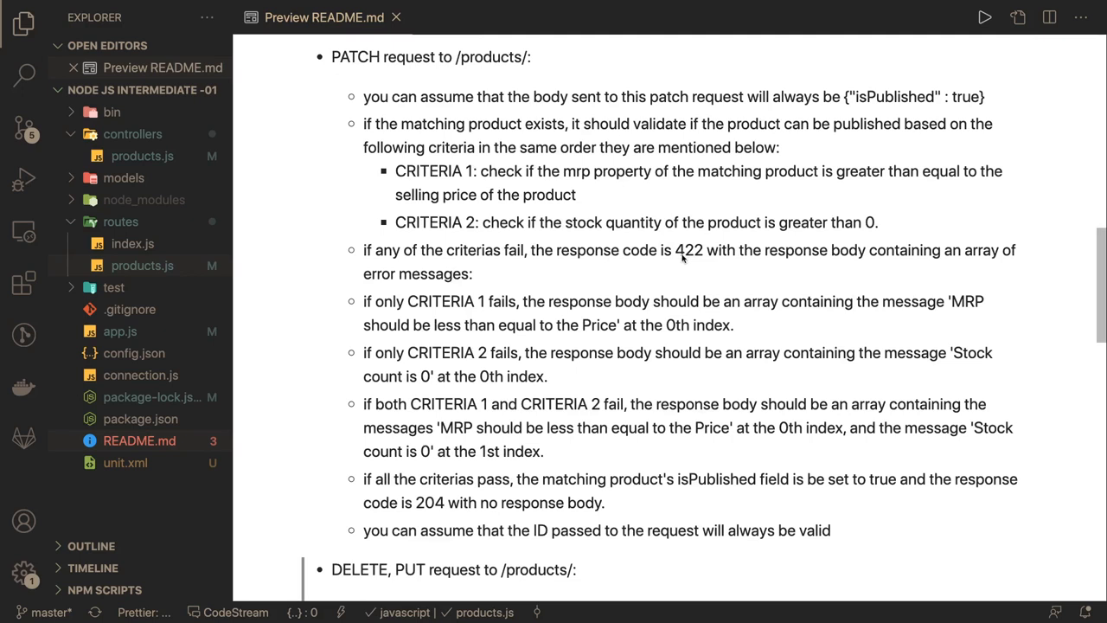
{"action": "mouse_move", "coordinate": [374, 250]}
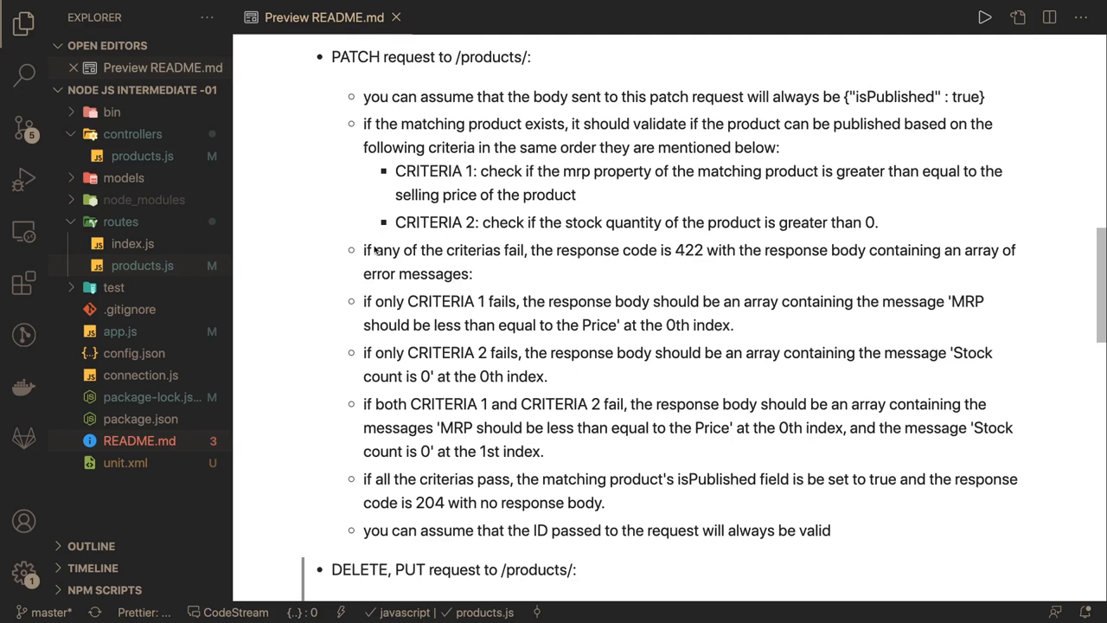
{"action": "mouse_move", "coordinate": [619, 183]}
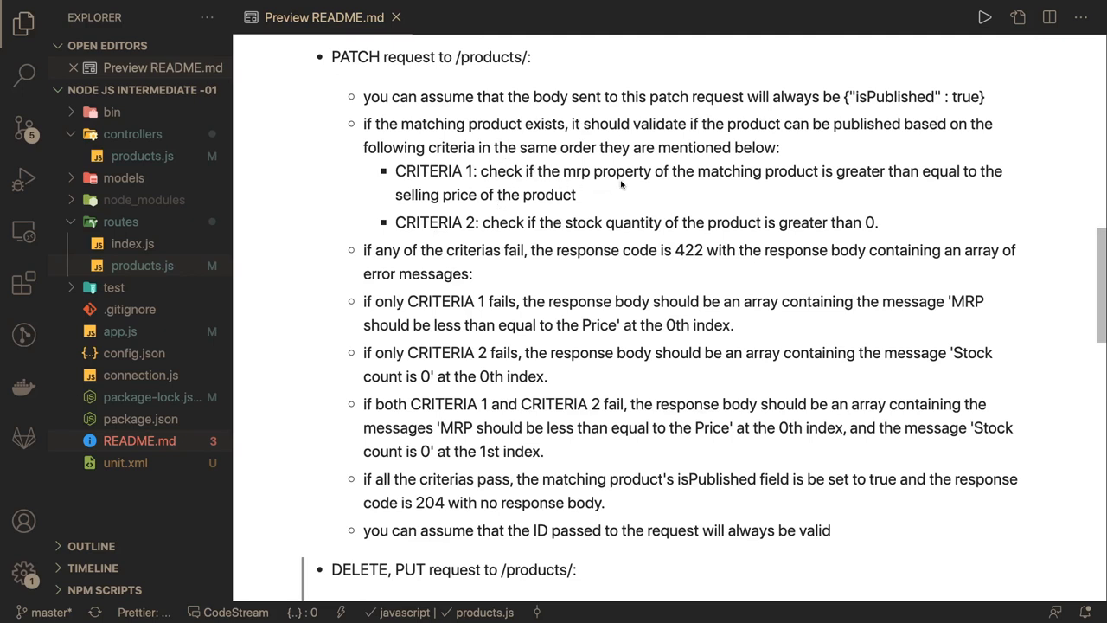
{"action": "mouse_move", "coordinate": [804, 185]}
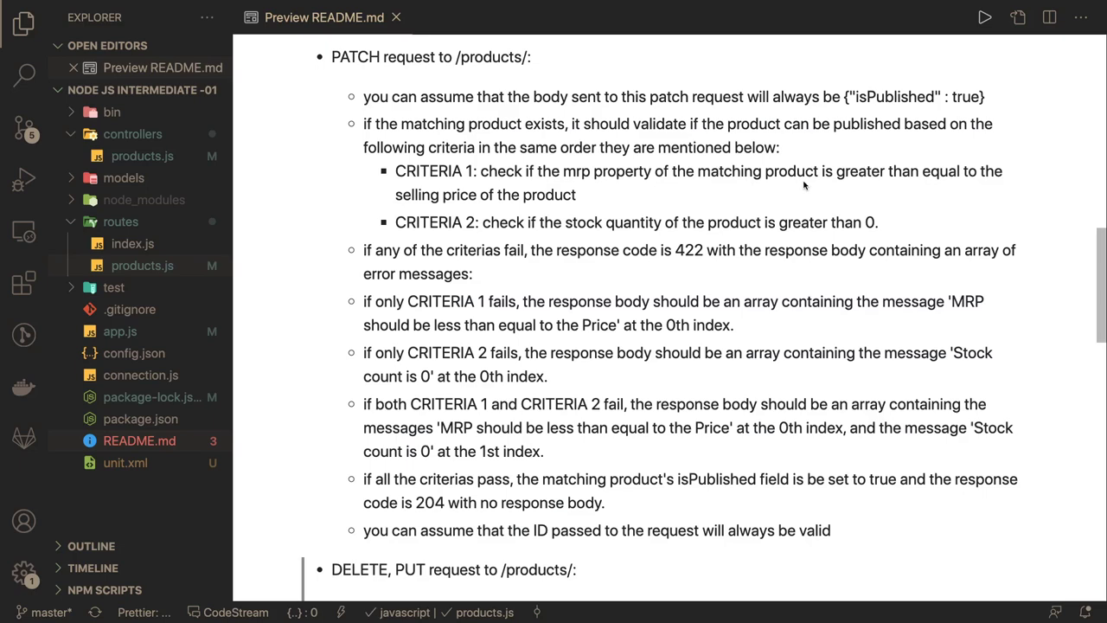
{"action": "mouse_move", "coordinate": [727, 228]}
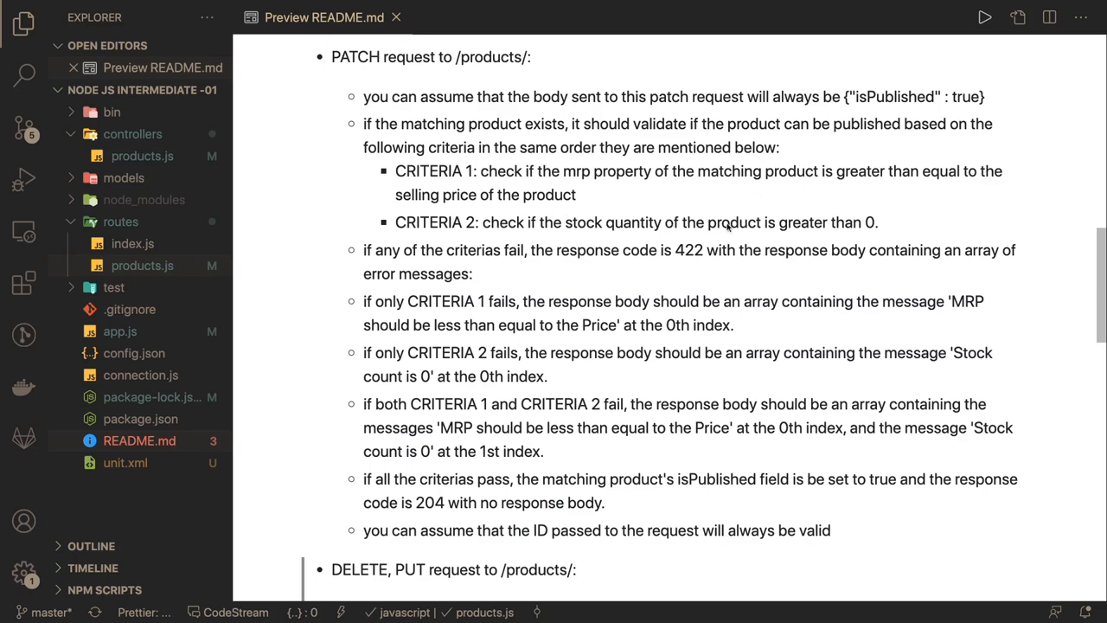
{"action": "mouse_move", "coordinate": [816, 233]}
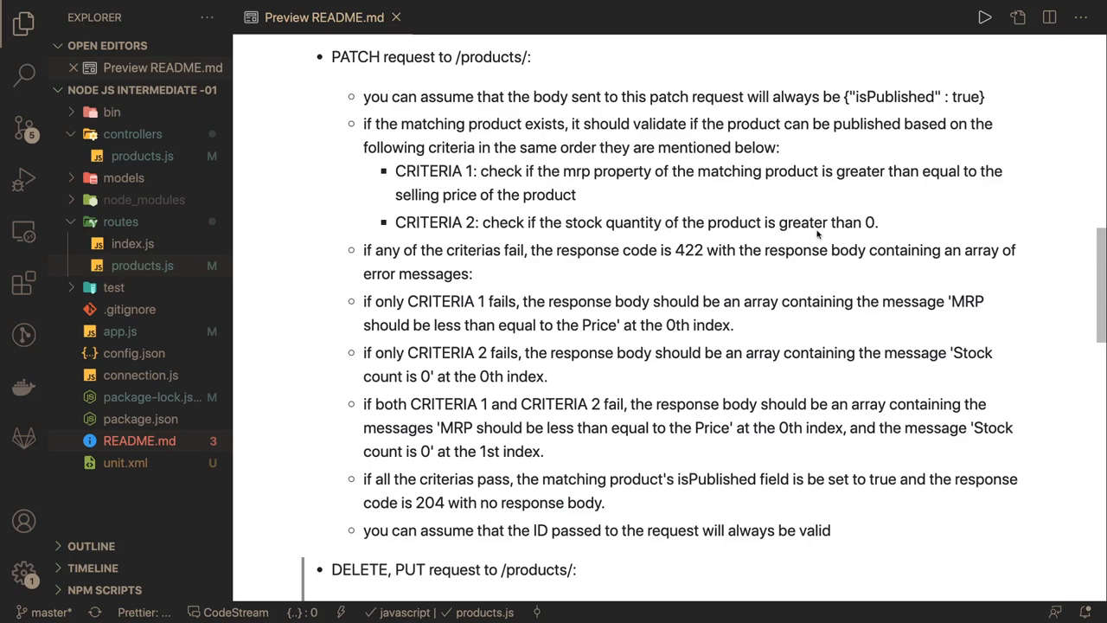
{"action": "scroll", "scroll_direction": "up", "scroll_amount": 3}
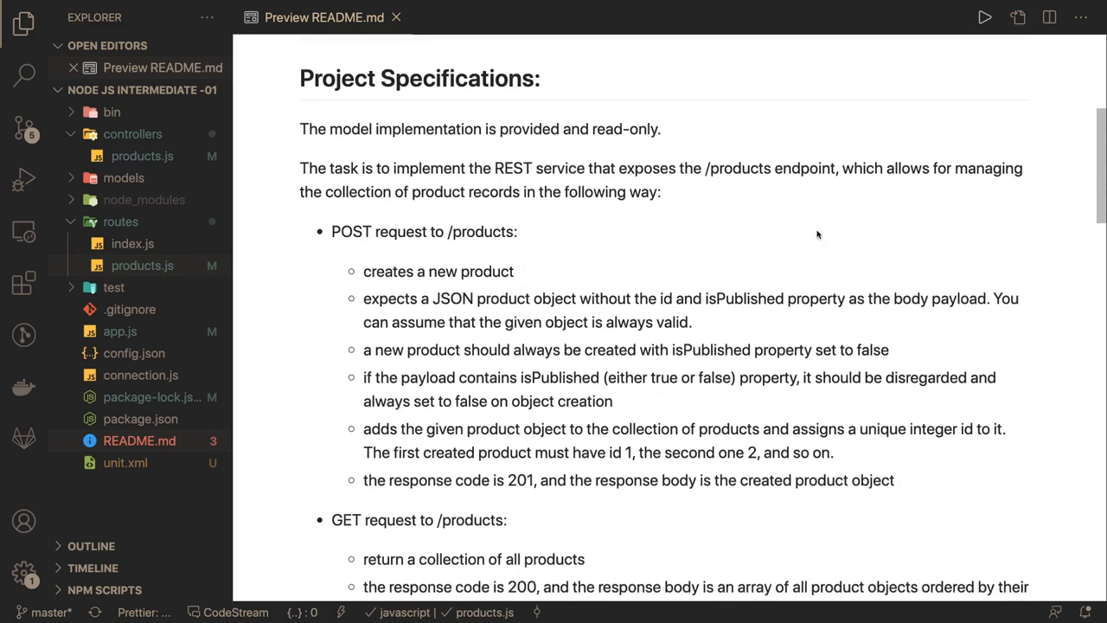
{"action": "scroll", "scroll_direction": "up", "scroll_amount": 3}
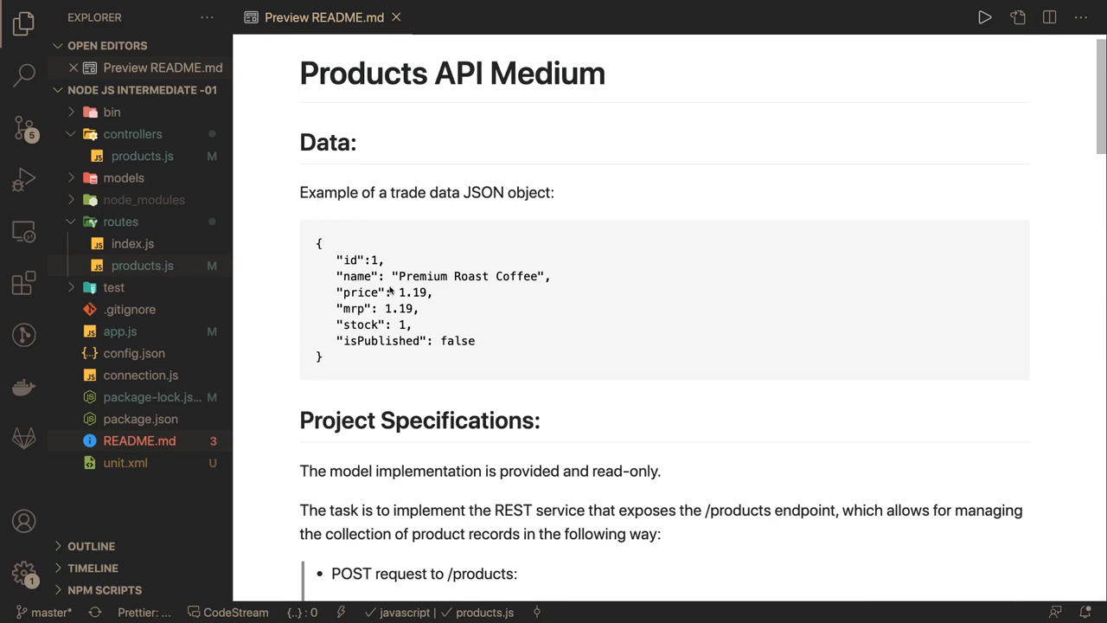
{"action": "mouse_move", "coordinate": [128, 238]}
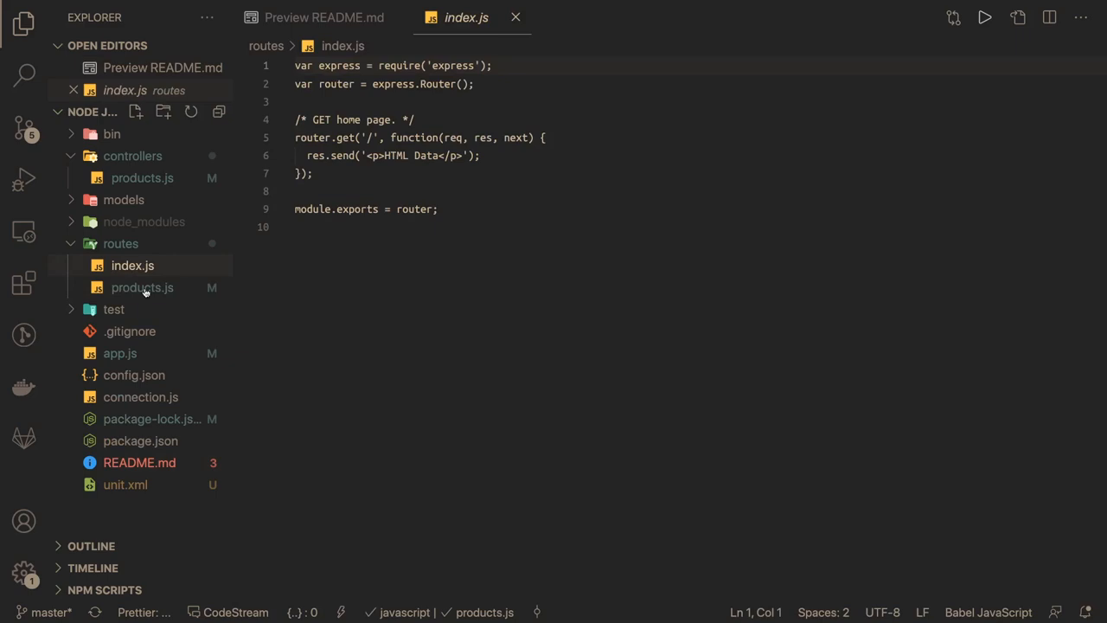
- In routes/products.js start a router.post('/products') route above module.exports
{"action": "left_click", "coordinate": [142, 287]}
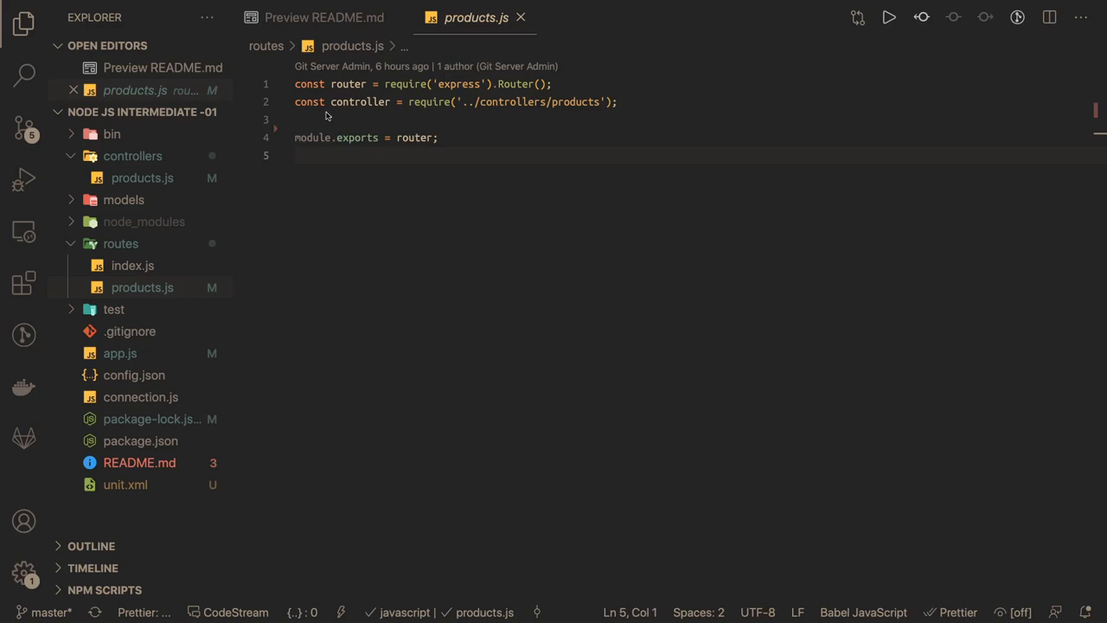
{"action": "type", "text": "ro"}
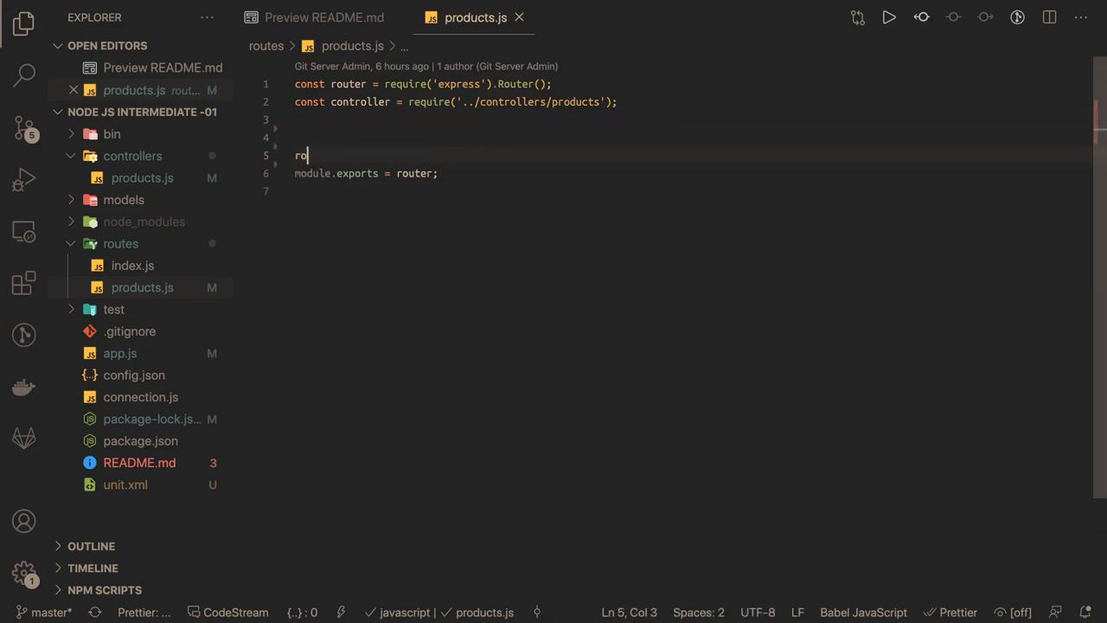
{"action": "type", "text": "uter."}
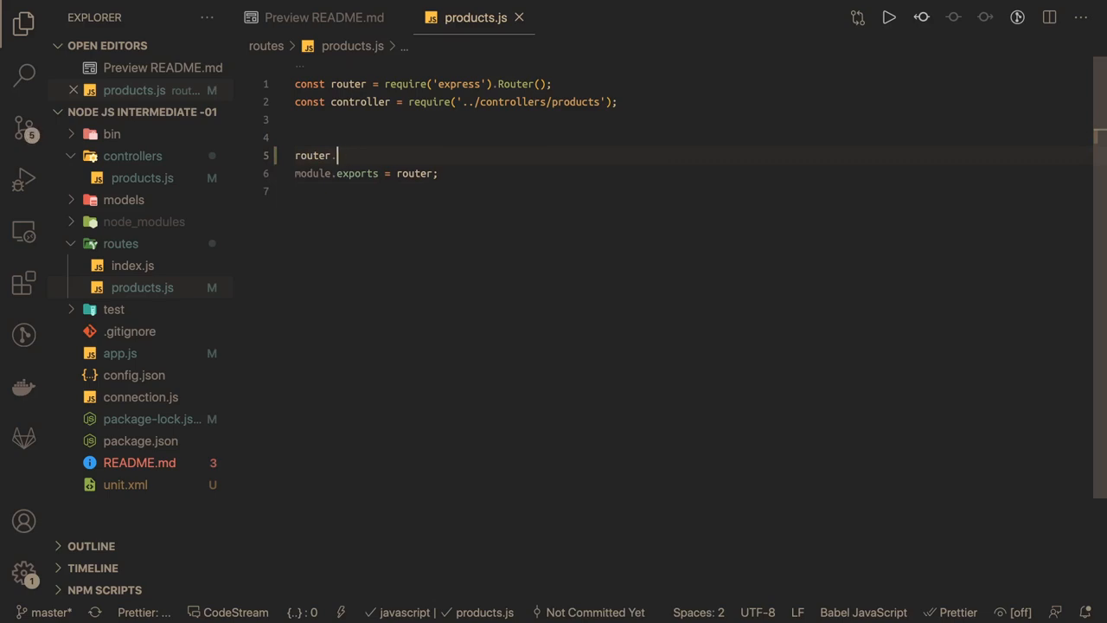
{"action": "type", "text": "post()"}
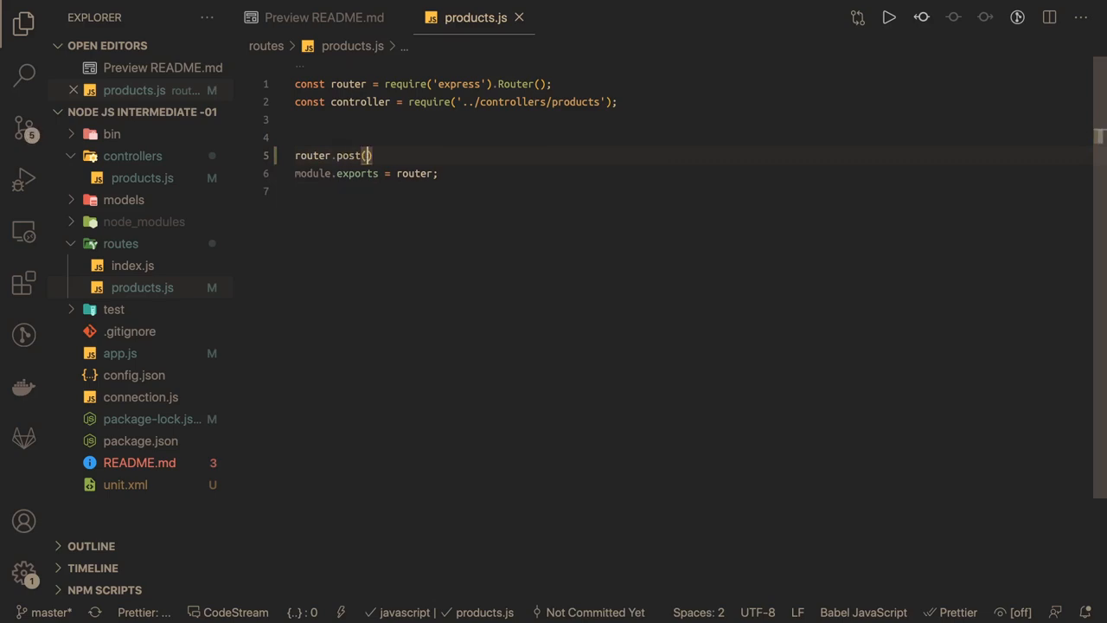
{"action": "type", "text": "'/'"}
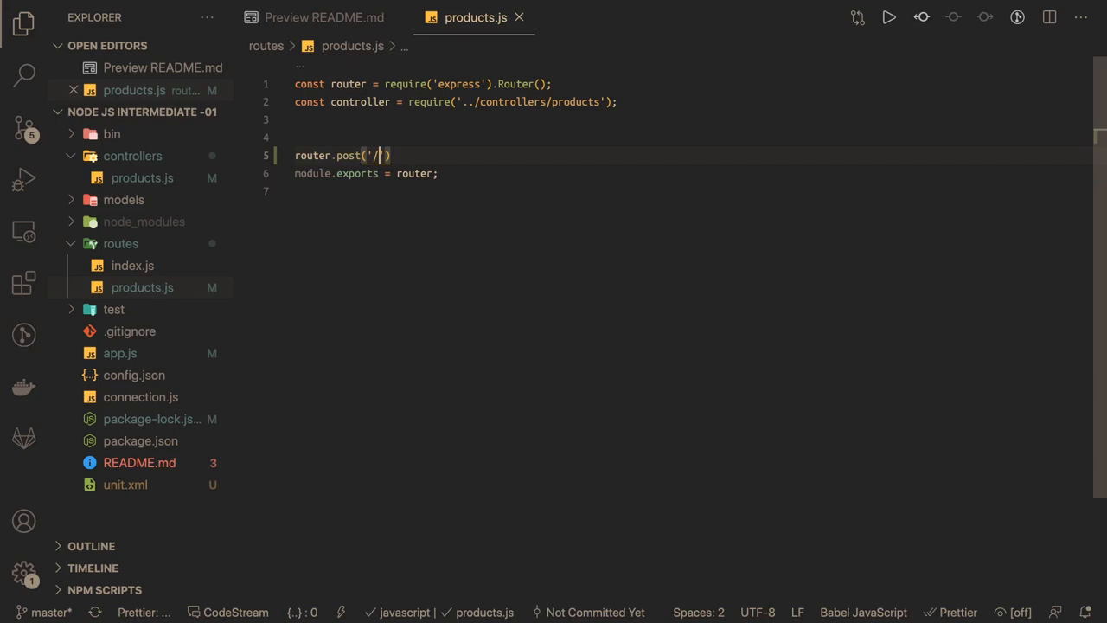
{"action": "type", "text": "products"}
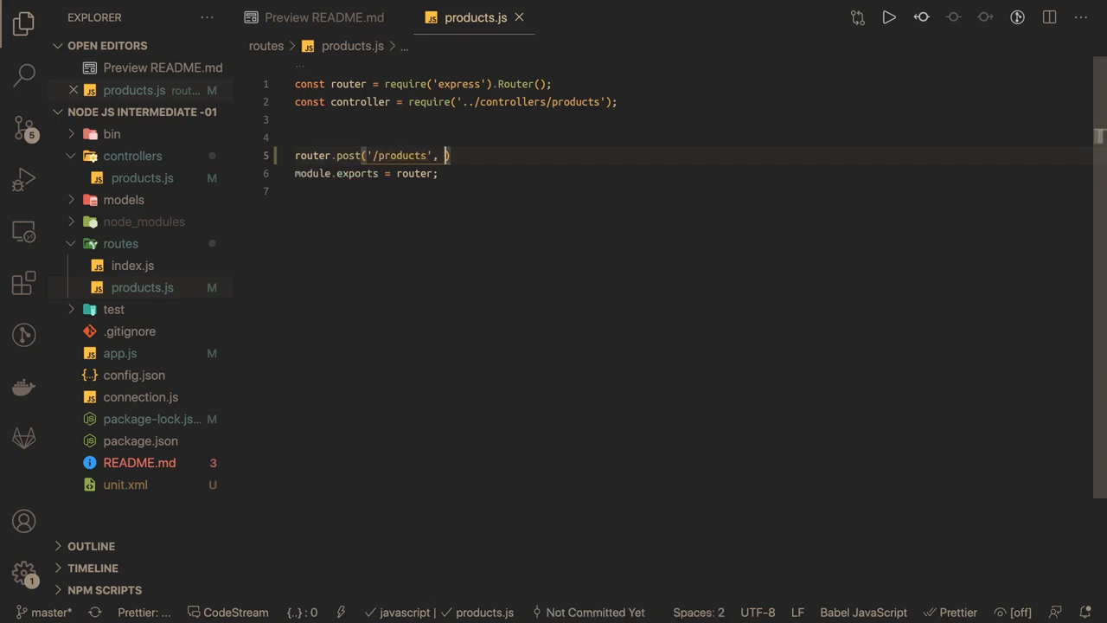
- Point the POST /products route at controller.createProduct and terminate the line
{"action": "type", "text": "con"}
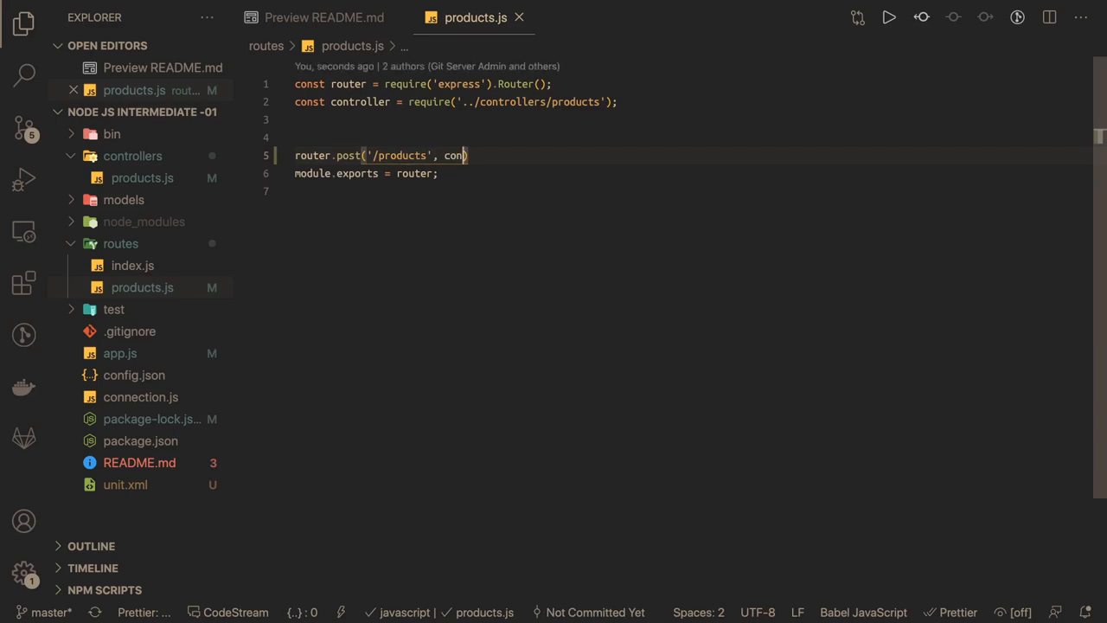
{"action": "type", "text": "troller"}
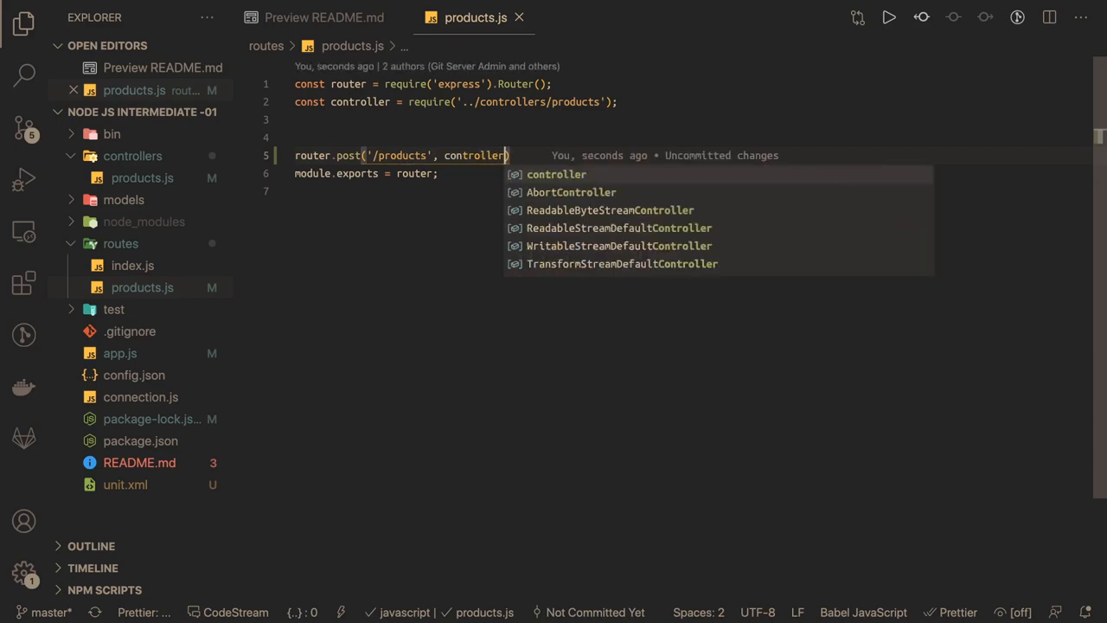
{"action": "type", "text": "."}
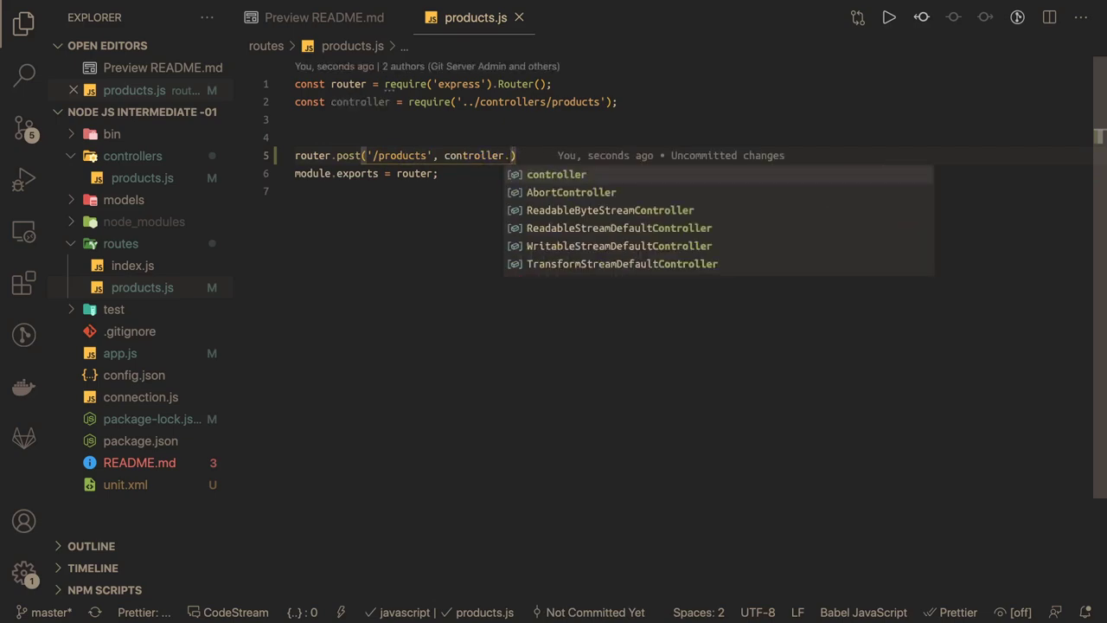
{"action": "type", "text": "createP"}
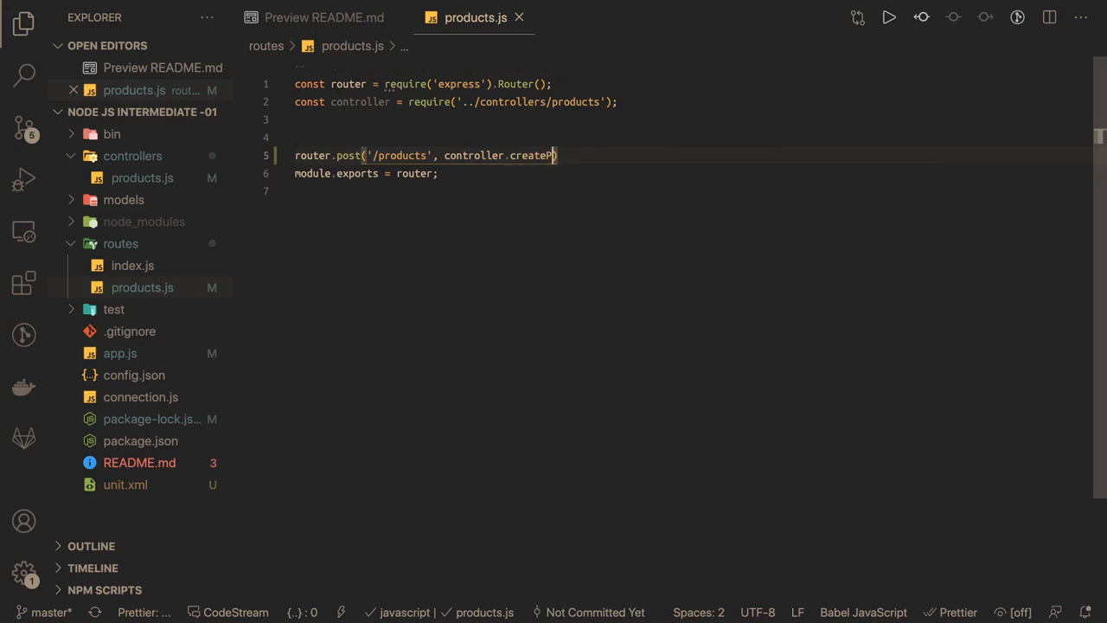
{"action": "type", "text": "roduct"}
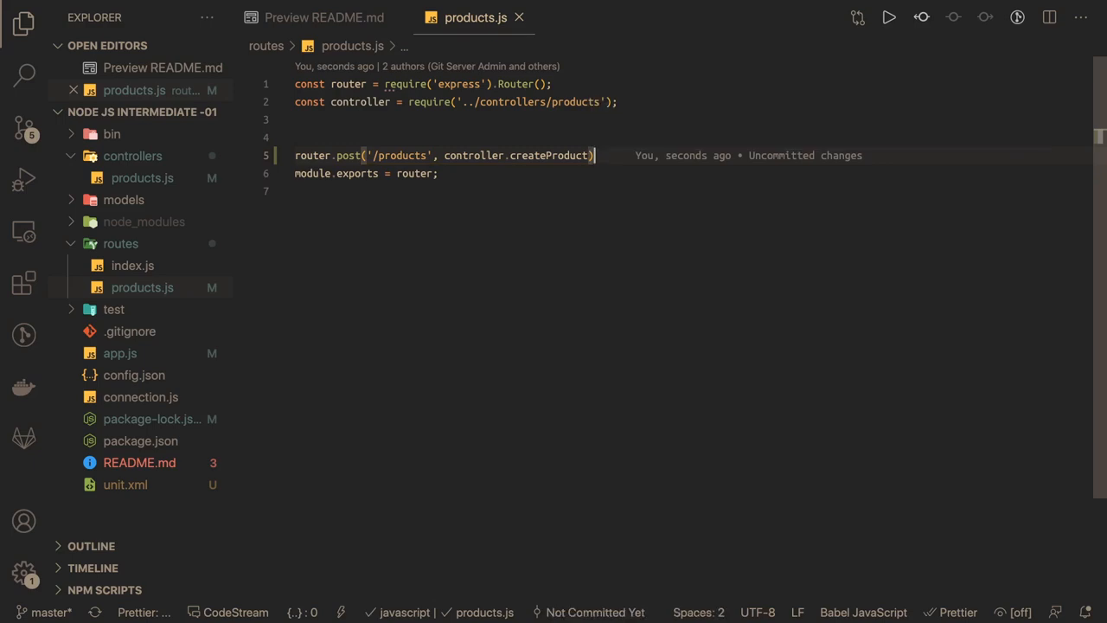
{"action": "type", "text": ";"}
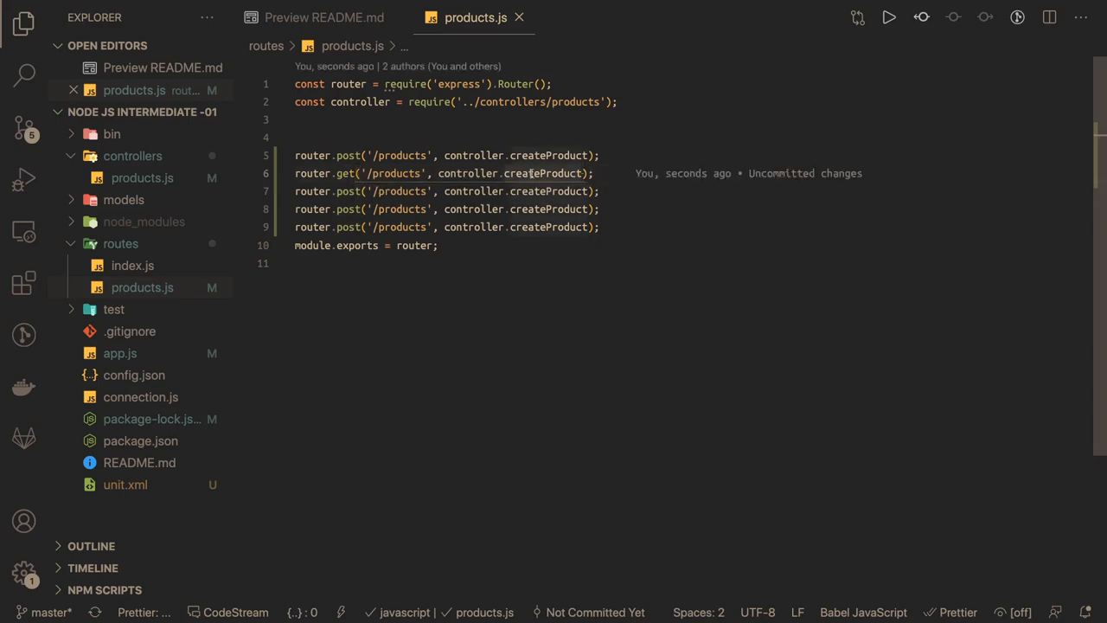
- Edit duplicated routes into getAllProducts, deleteProductById and updateProductById handlers
{"action": "type", "text": "getAll"}
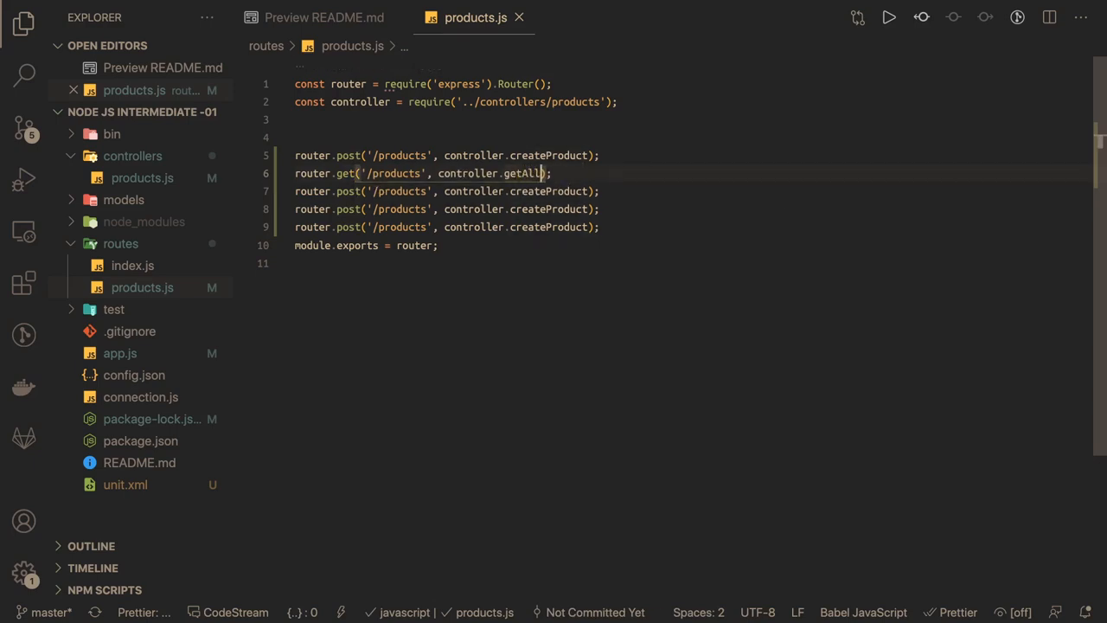
{"action": "type", "text": "PRODUCTS"}
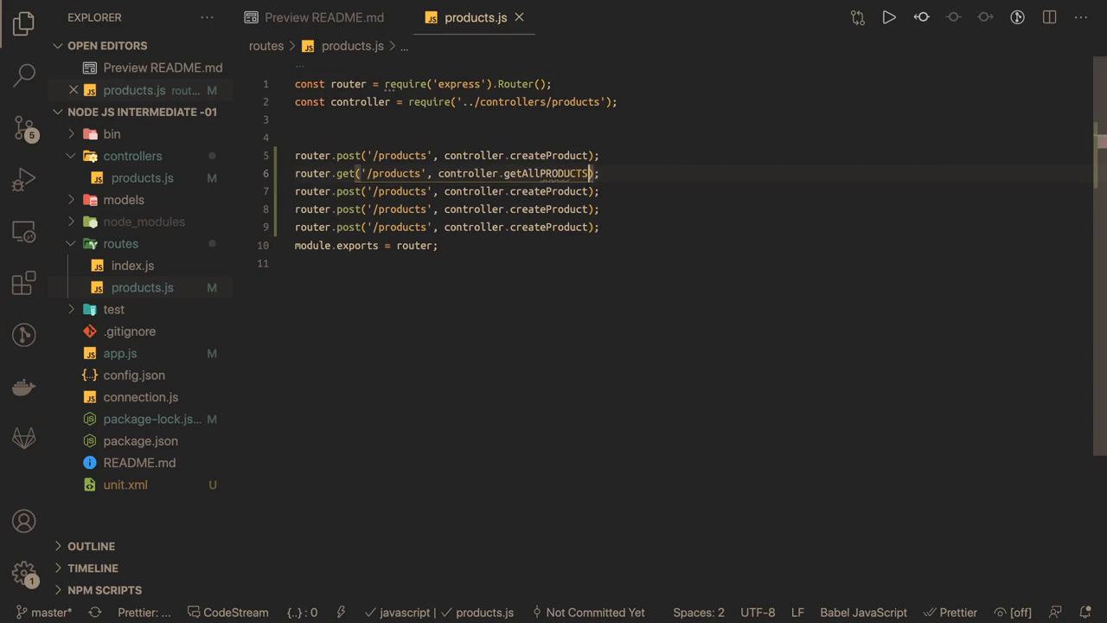
{"action": "key", "text": "Backspace"}
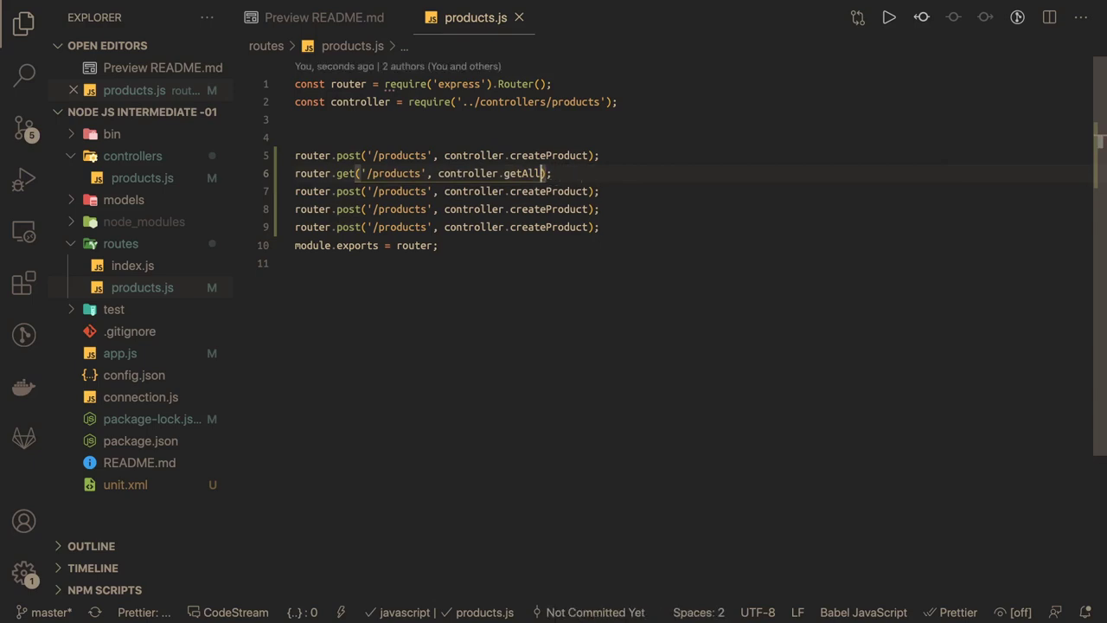
{"action": "type", "text": "Products"}
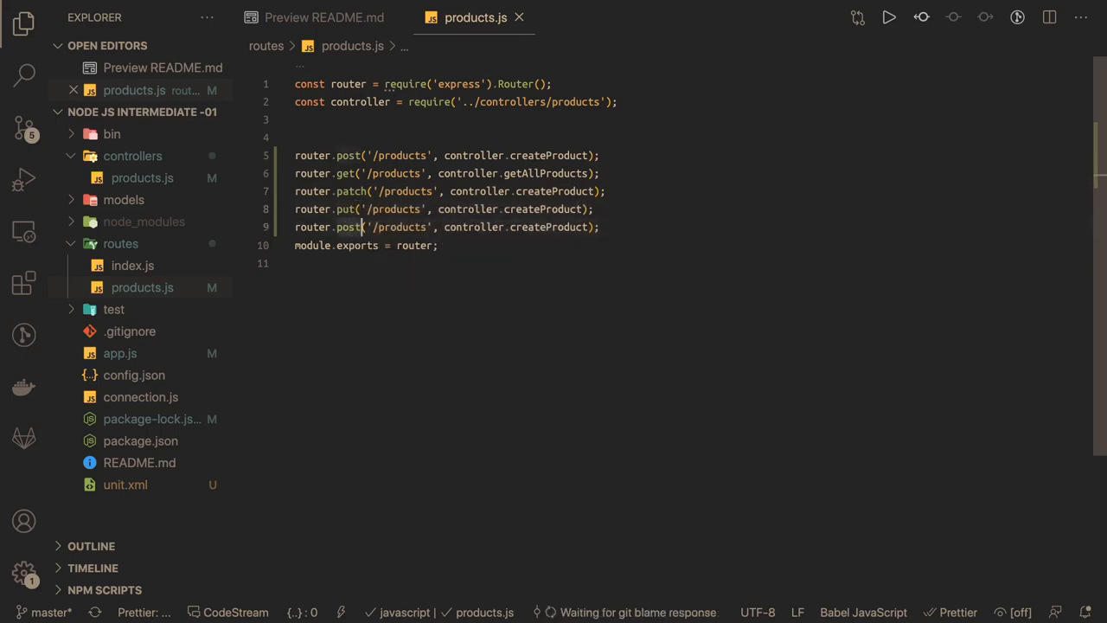
{"action": "type", "text": "delete"}
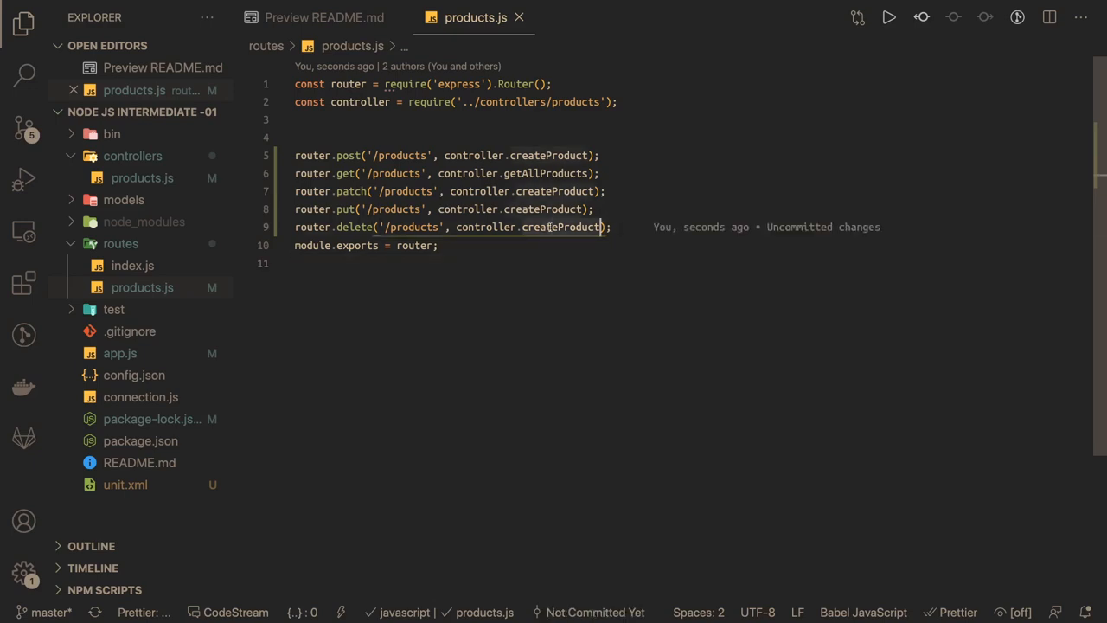
{"action": "type", "text": "updateProd"}
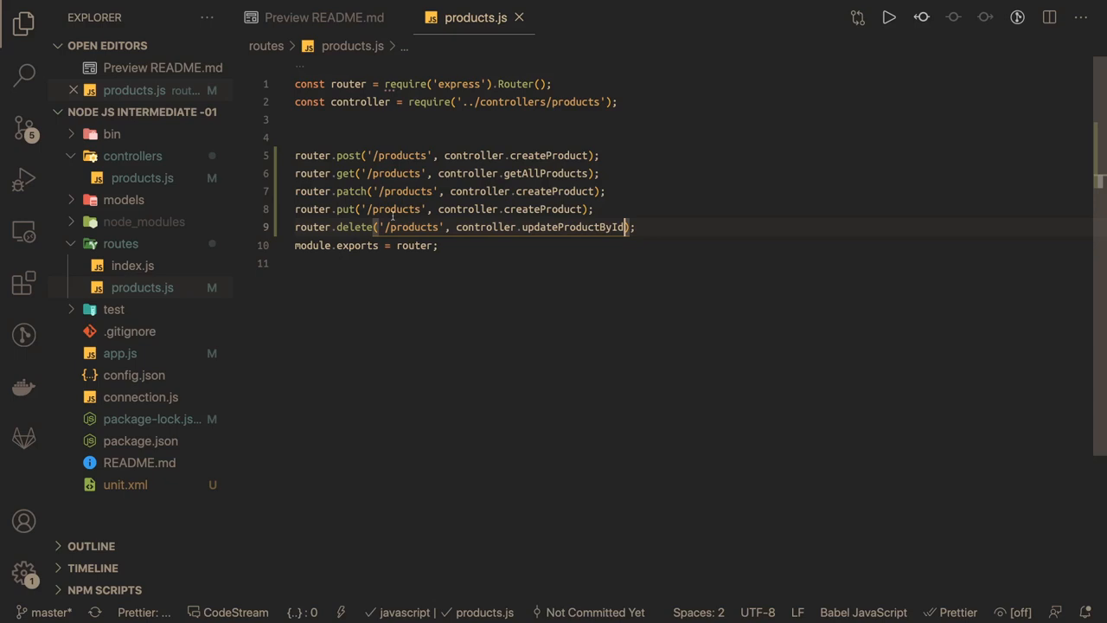
- Add '/products/:id' paths and a GET /products/:id route handled by getProductsById
{"action": "type", "text": "/:id"}
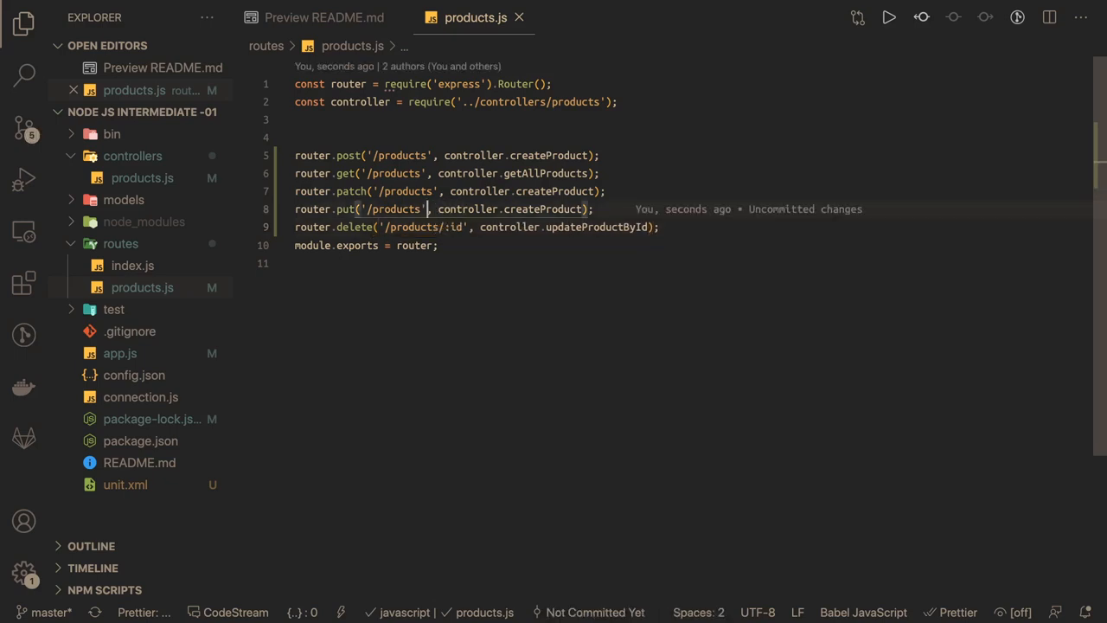
{"action": "type", "text": "/:id"}
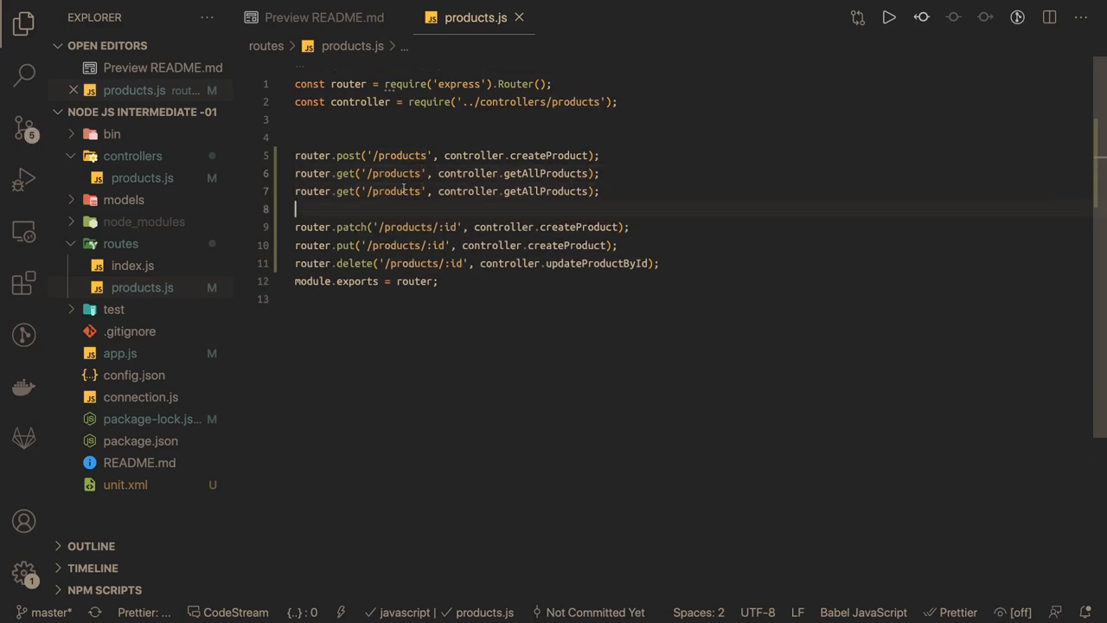
{"action": "type", "text": "/:id"}
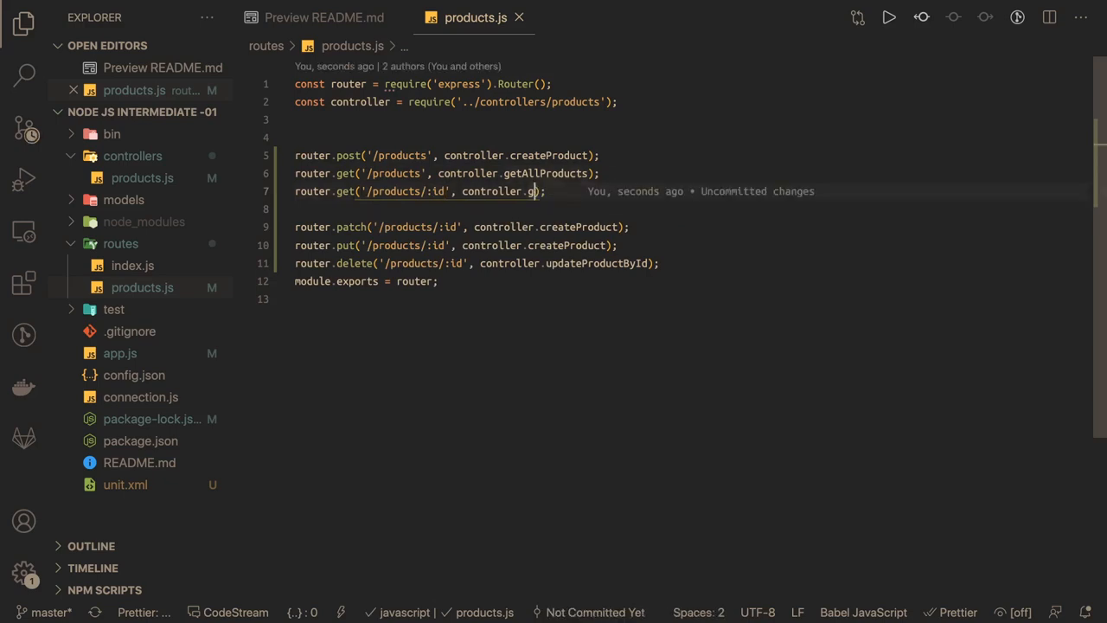
{"action": "type", "text": "etAllProducts"}
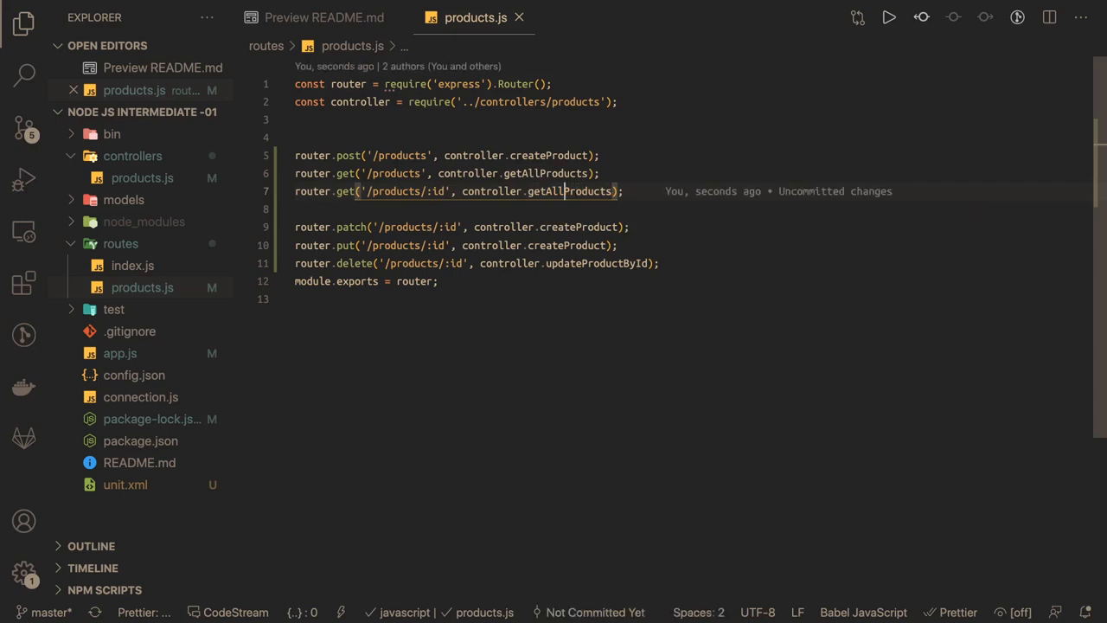
{"action": "type", "text": "getProducts"}
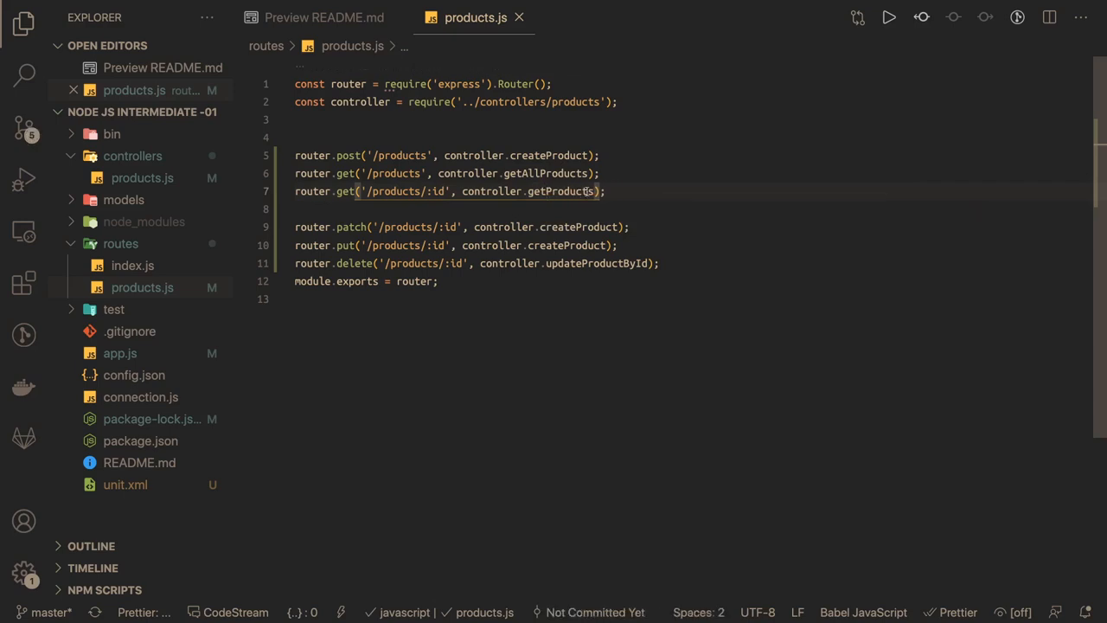
{"action": "type", "text": "byI"}
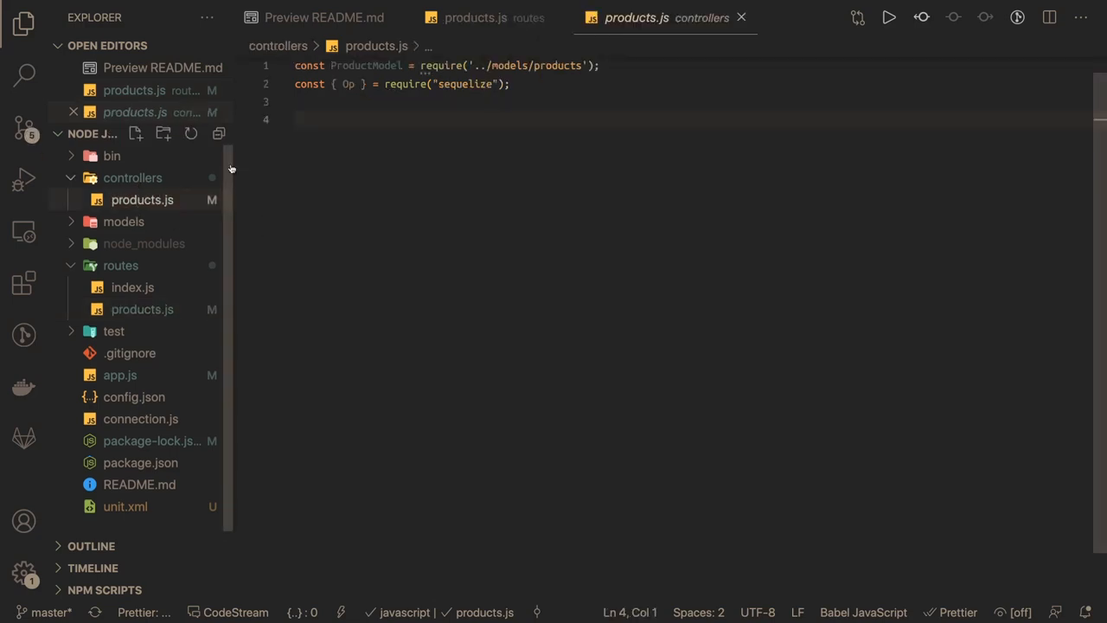
- Declare an empty class ProductController {} below the ProductModel and Op requires
{"action": "type", "text": "class"}
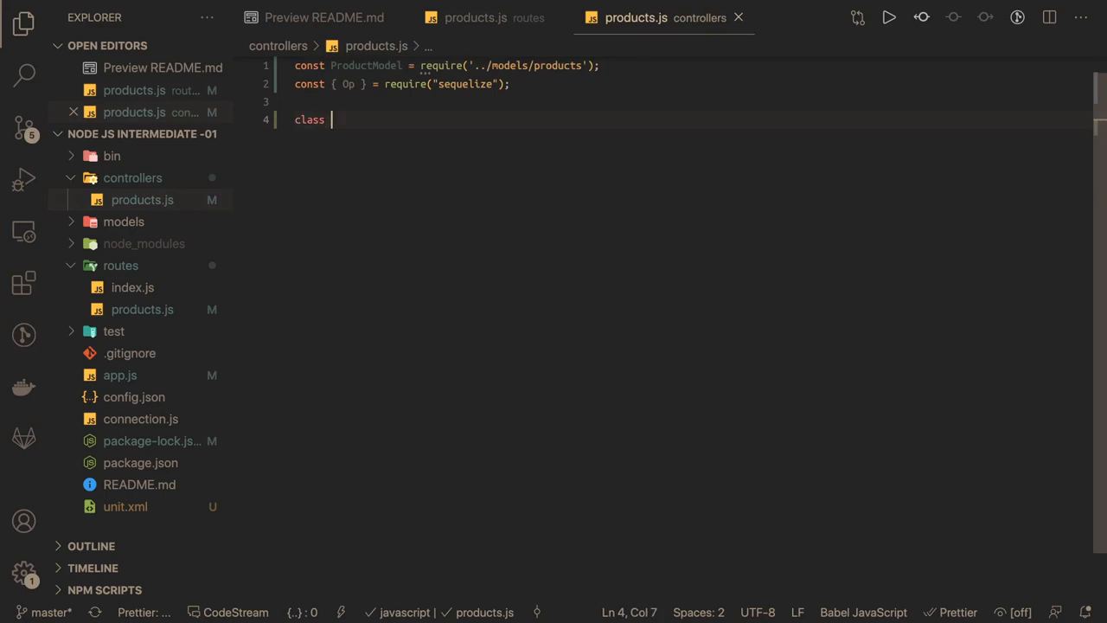
{"action": "type", "text": "Product"}
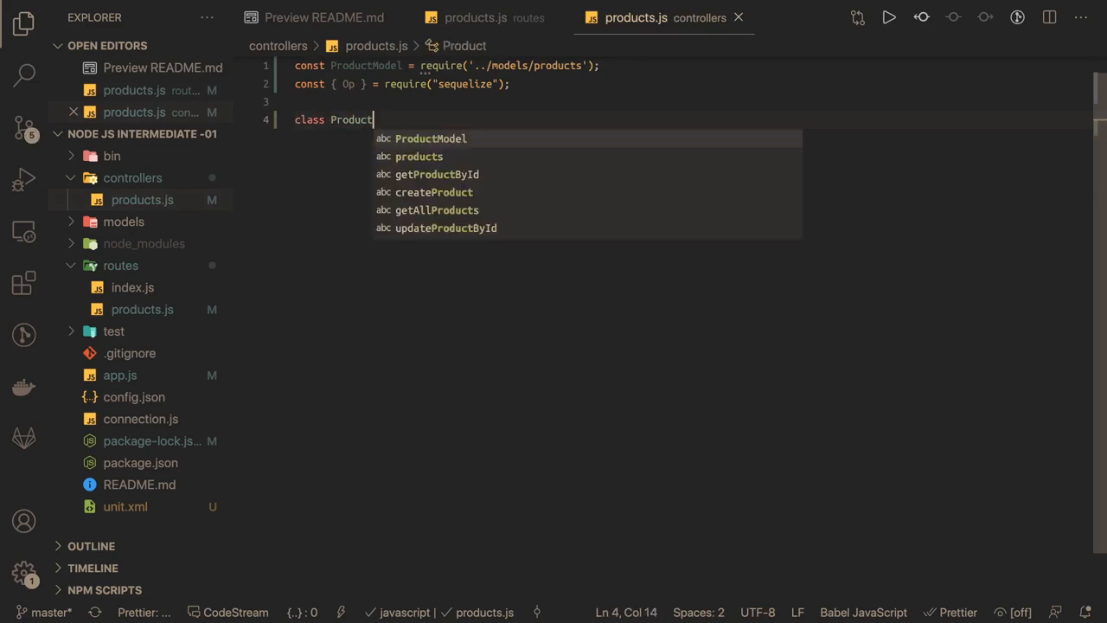
{"action": "type", "text": "Controller {"}
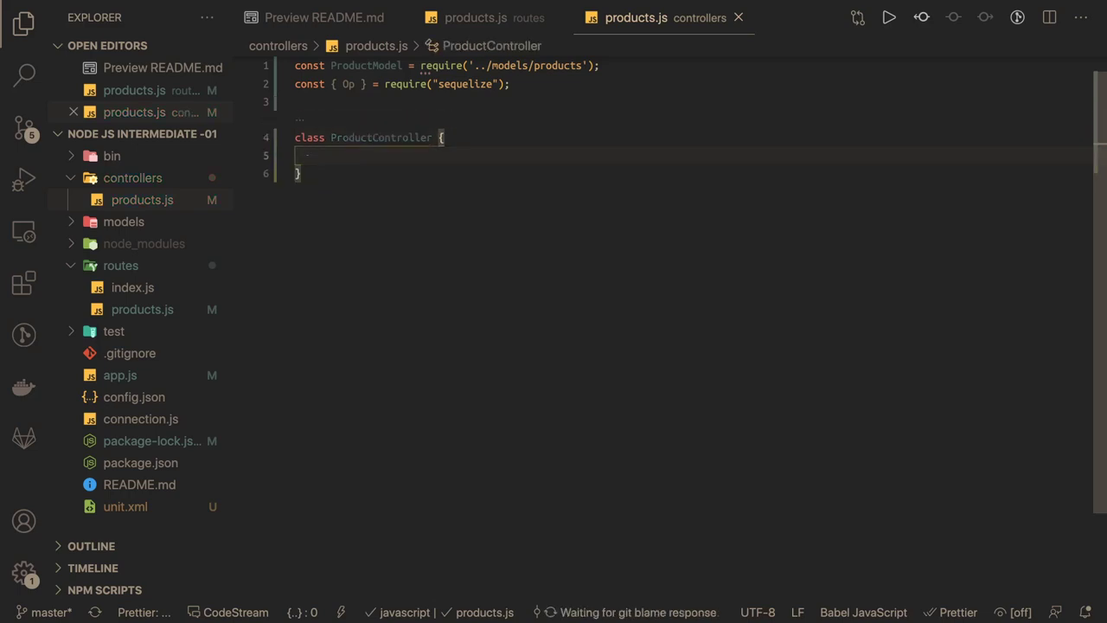
{"action": "left_click", "coordinate": [367, 66]}
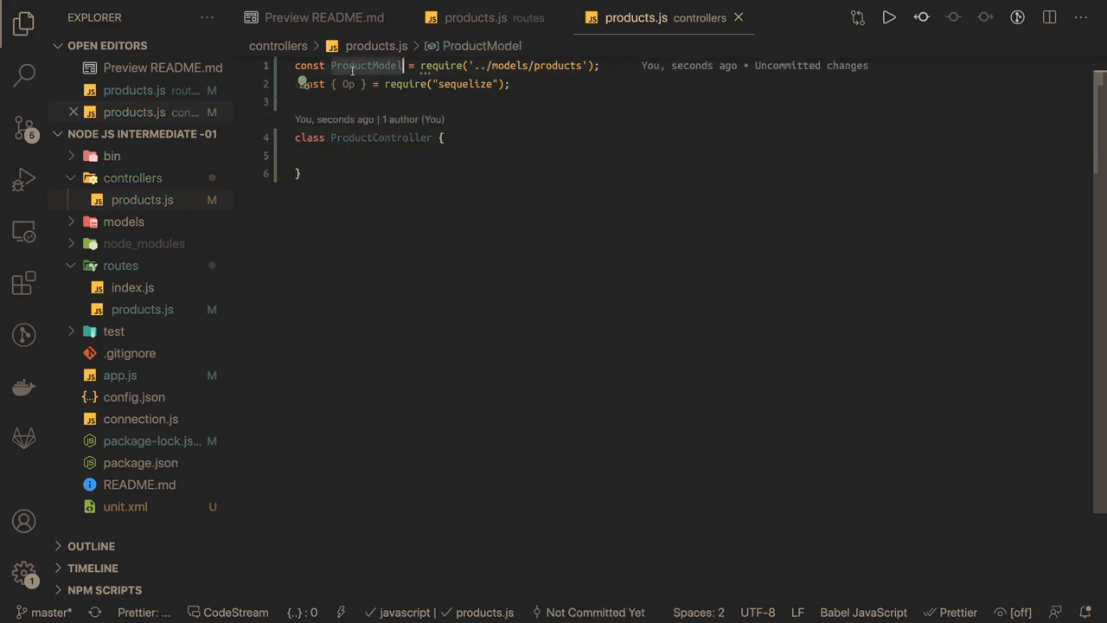
{"action": "type", "text": "ProductModel."}
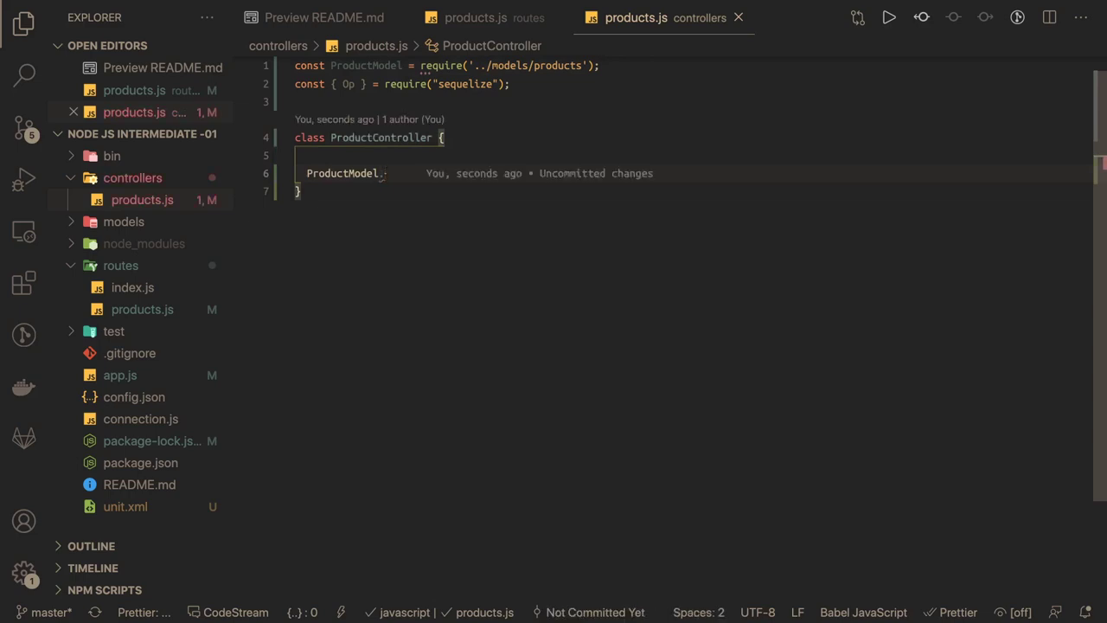
{"action": "type", "text": "f"}
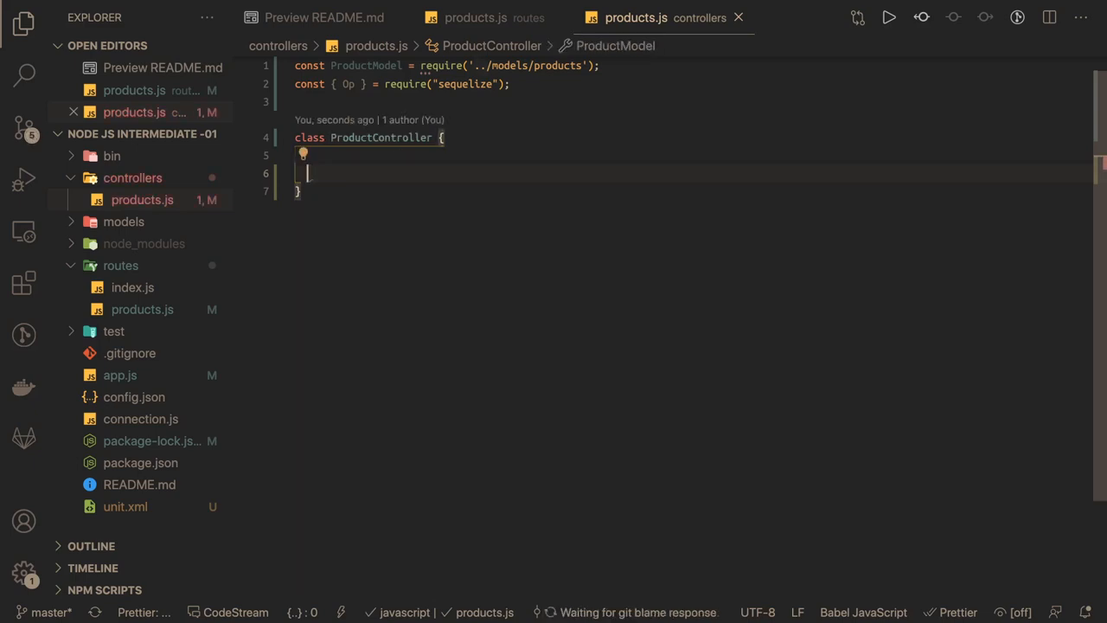
- Add an async createProduct(req, res) method signature to ProductController
{"action": "type", "text": "async creat"}
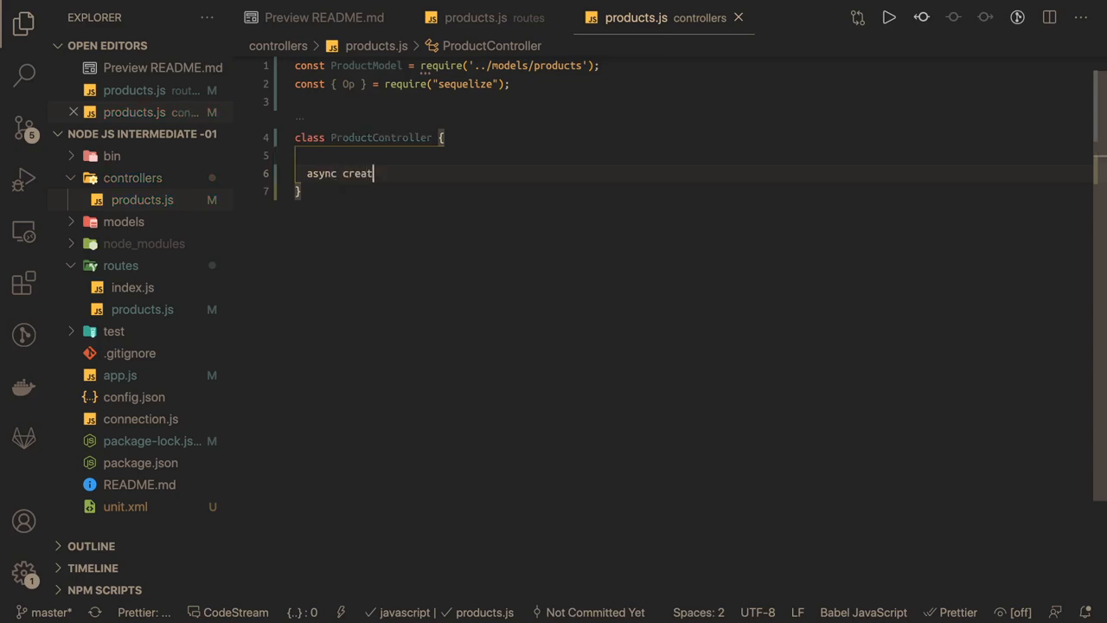
{"action": "type", "text": "eProduc"}
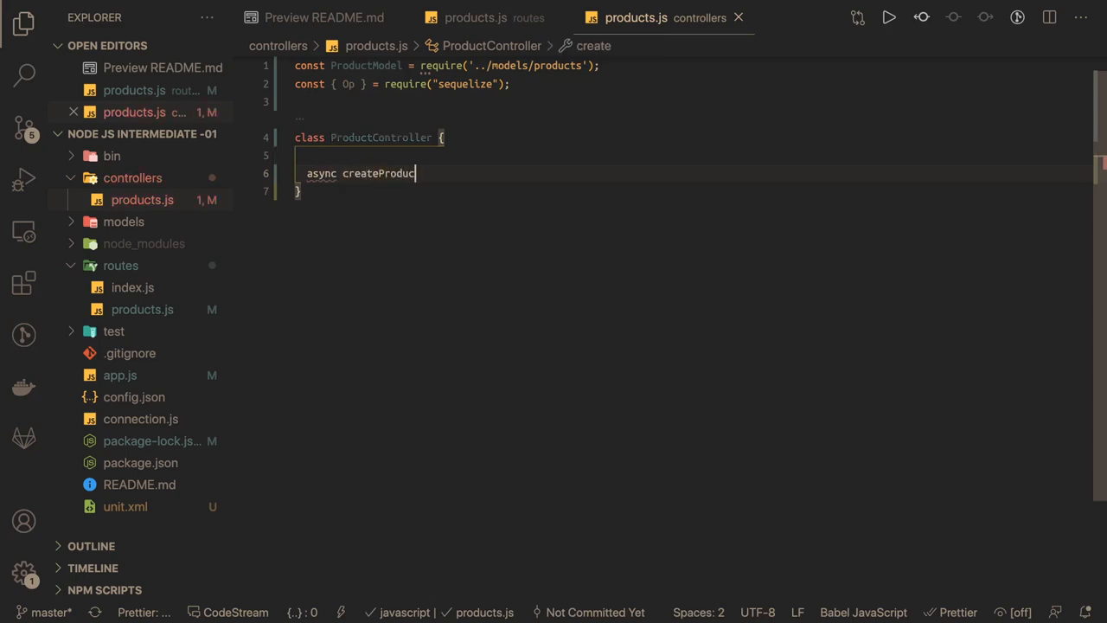
{"action": "type", "text": "t(){"}
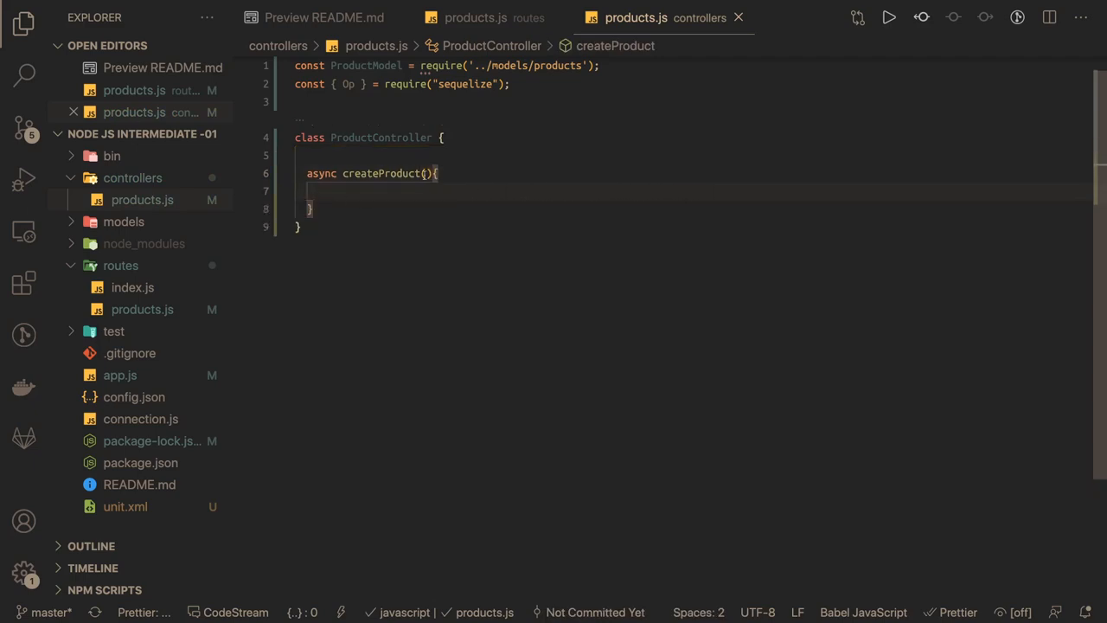
{"action": "type", "text": "req, res"}
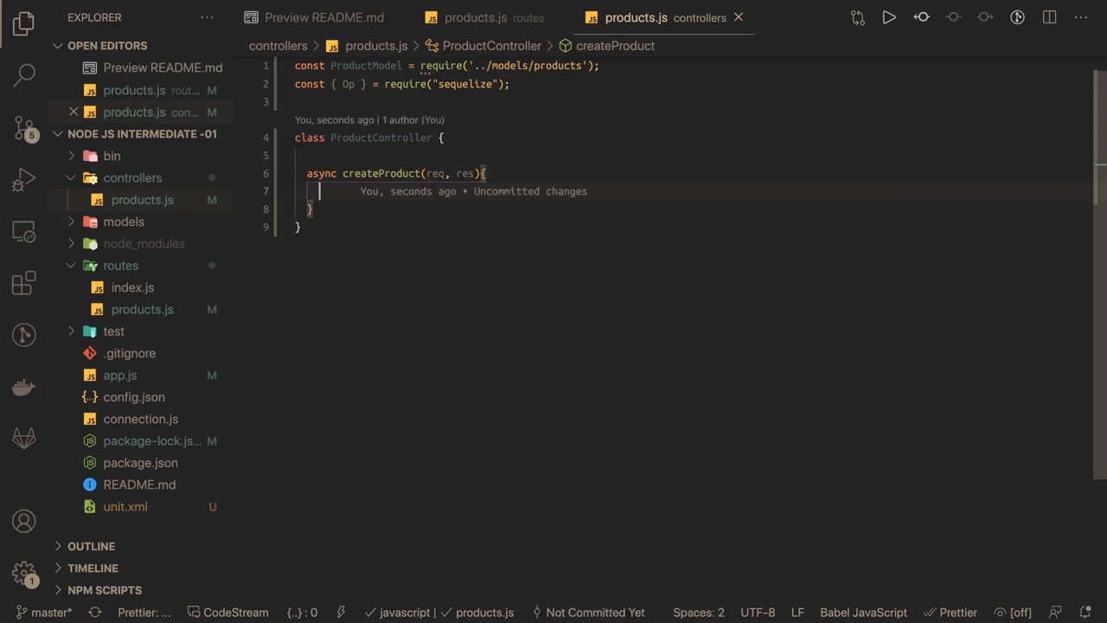
- Give createProduct a try block and a catch that throws new Error(err.message)
{"action": "type", "text": "try {"}
{"action": "type", "text": "} catch("}
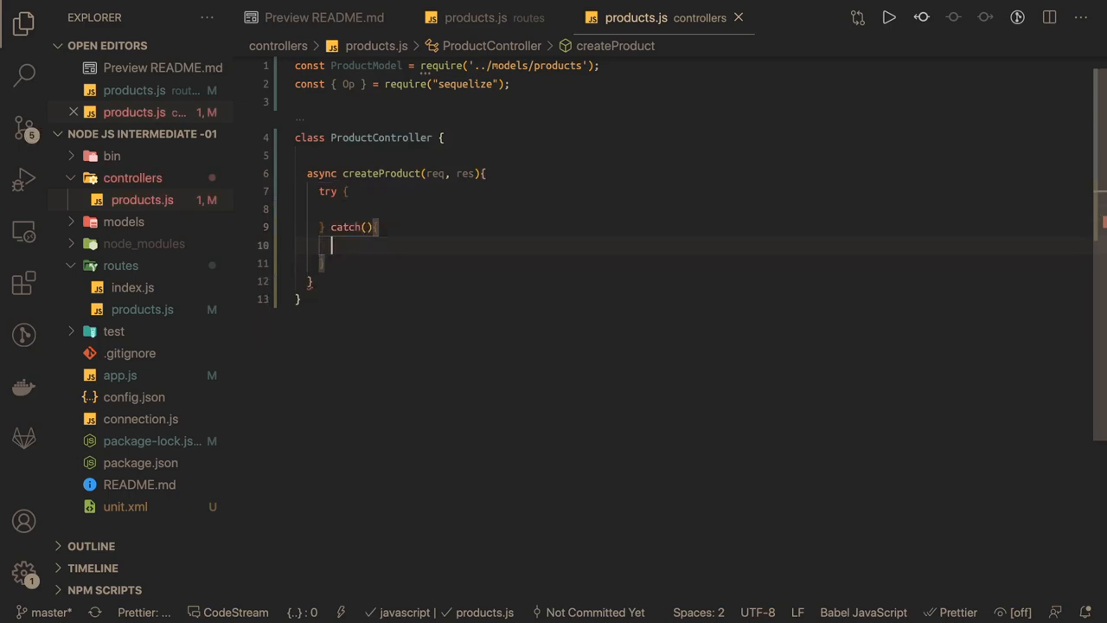
{"action": "type", "text": "throe"}
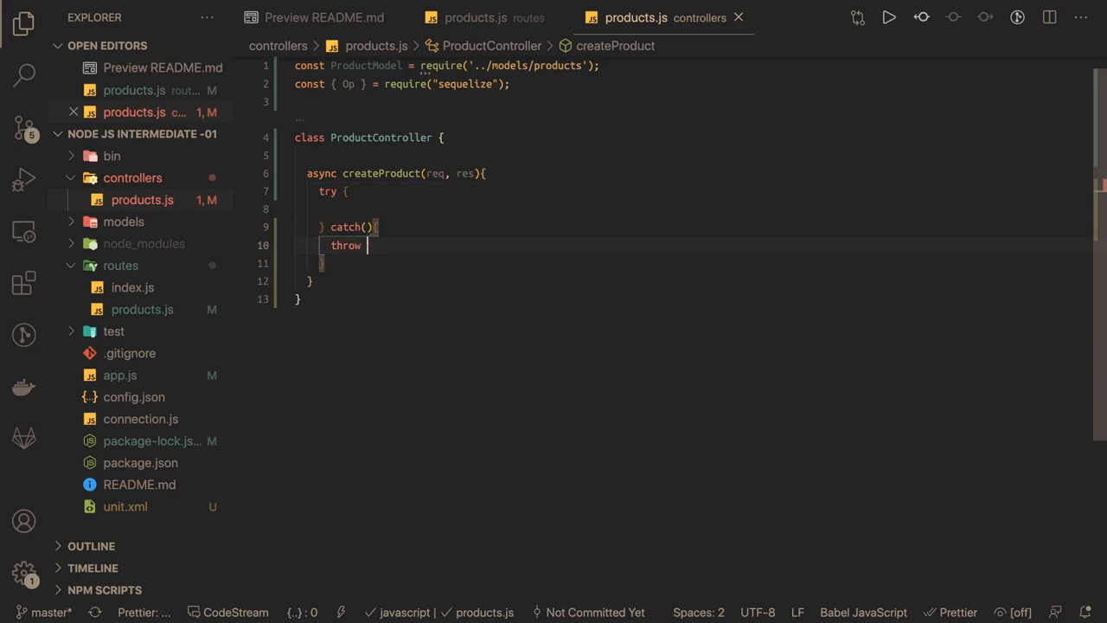
{"action": "type", "text": "new Err"}
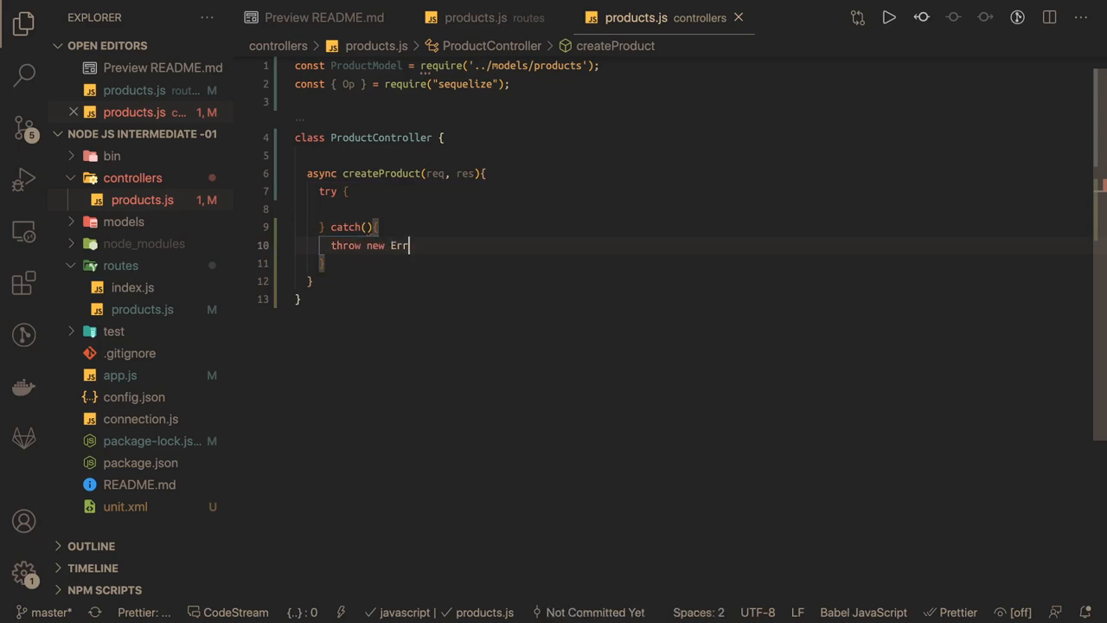
{"action": "type", "text": "or()"}
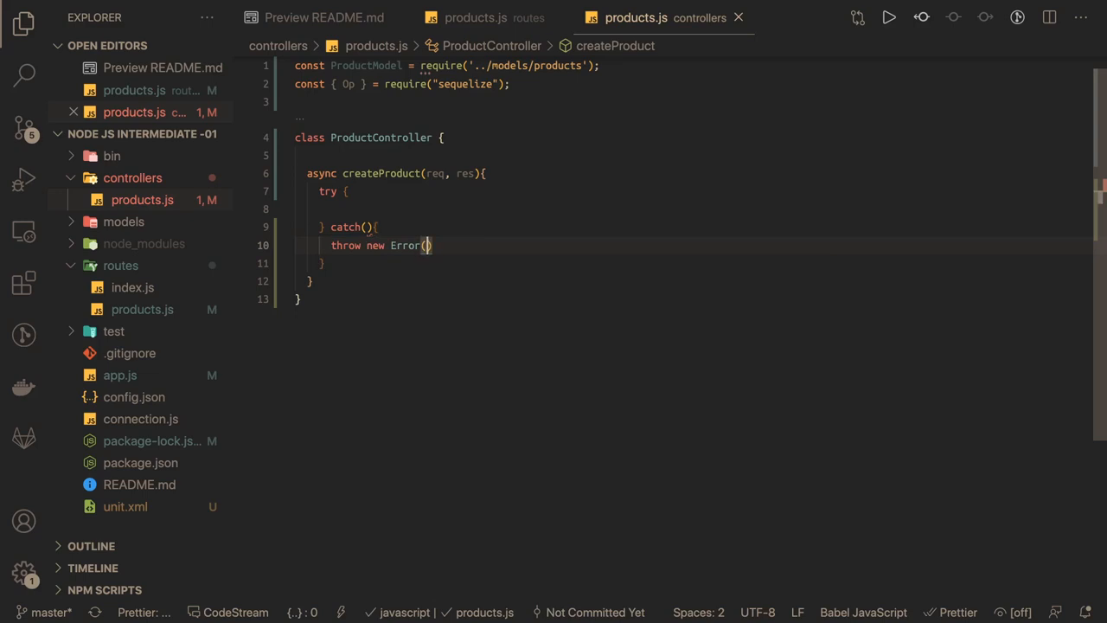
{"action": "type", "text": "err.message"}
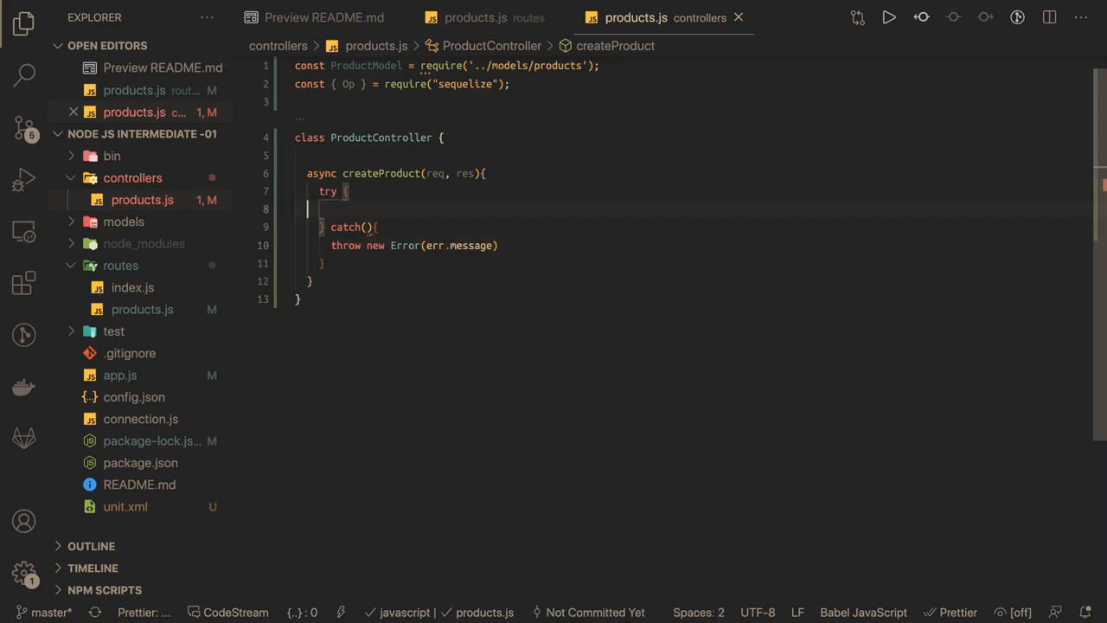
- Destructure body from req and discard an unfinished ProductModel call line
{"action": "type", "text": "const"}
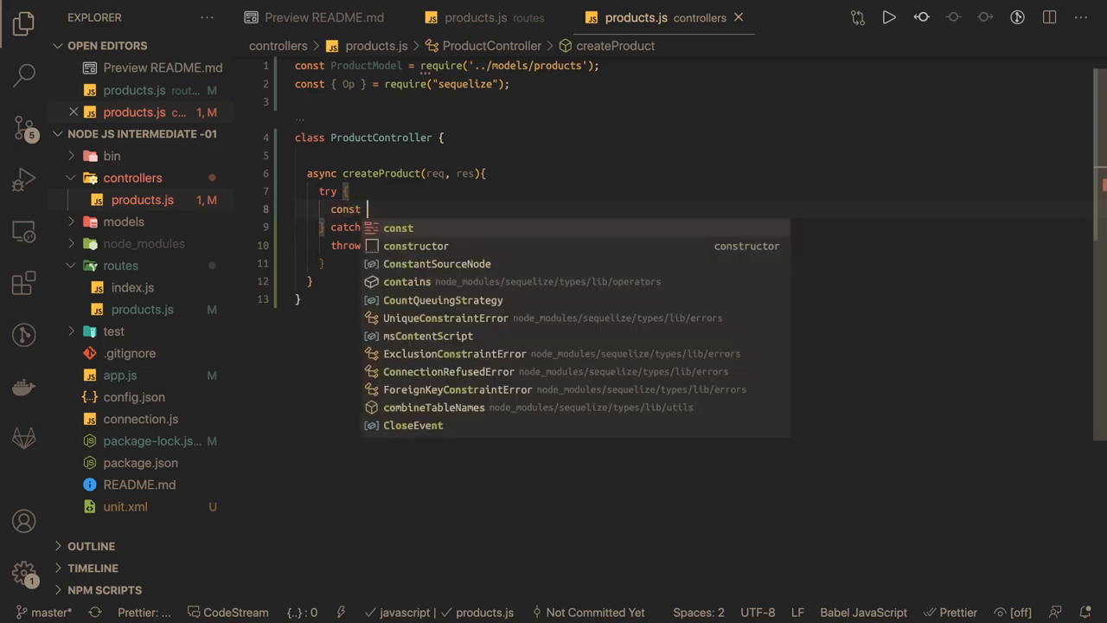
{"action": "type", "text": "{ bod"}
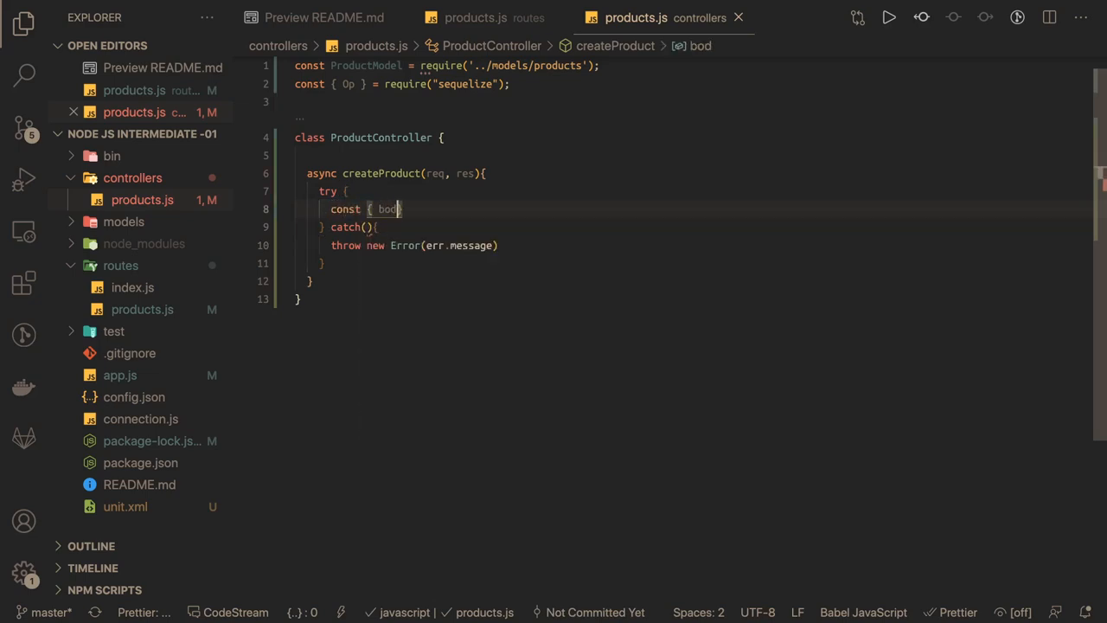
{"action": "type", "text": "y} ="}
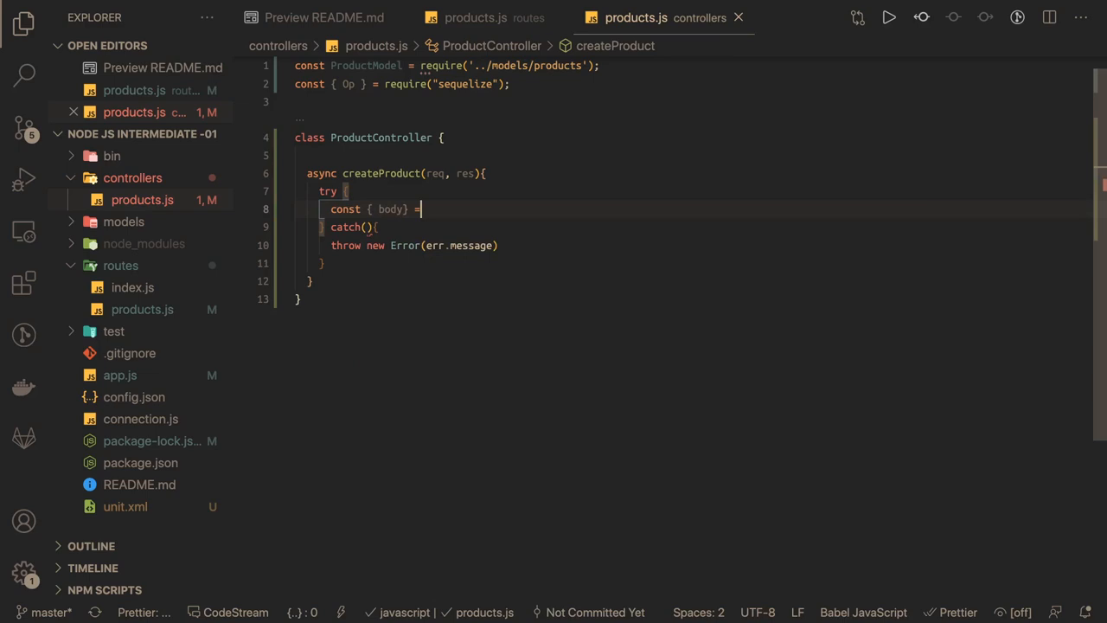
{"action": "type", "text": "req;"}
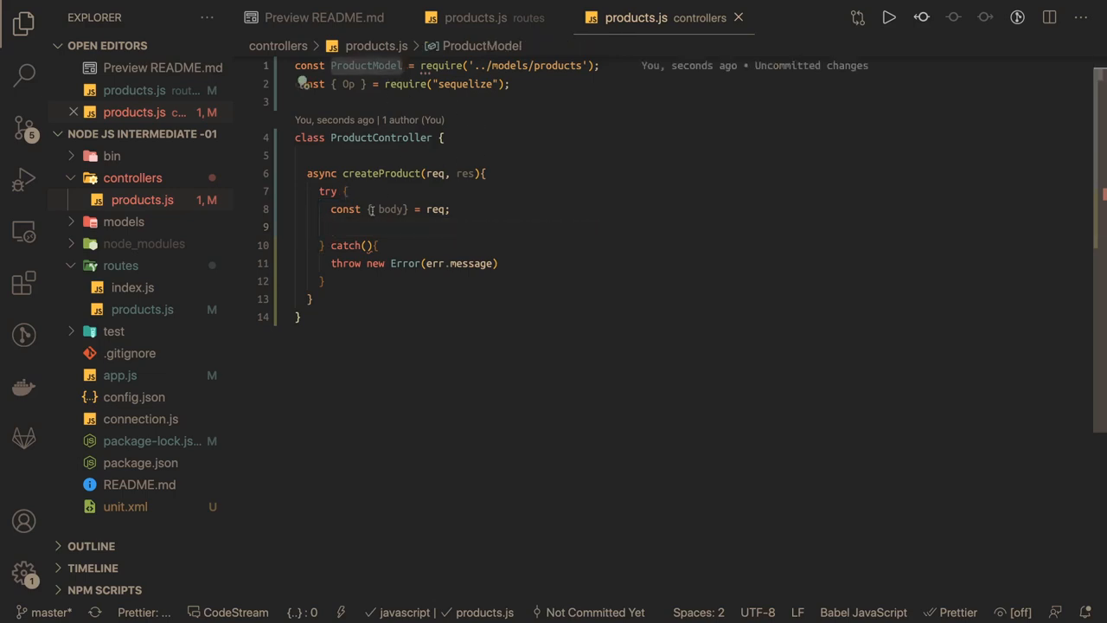
{"action": "type", "text": "ProductModel."}
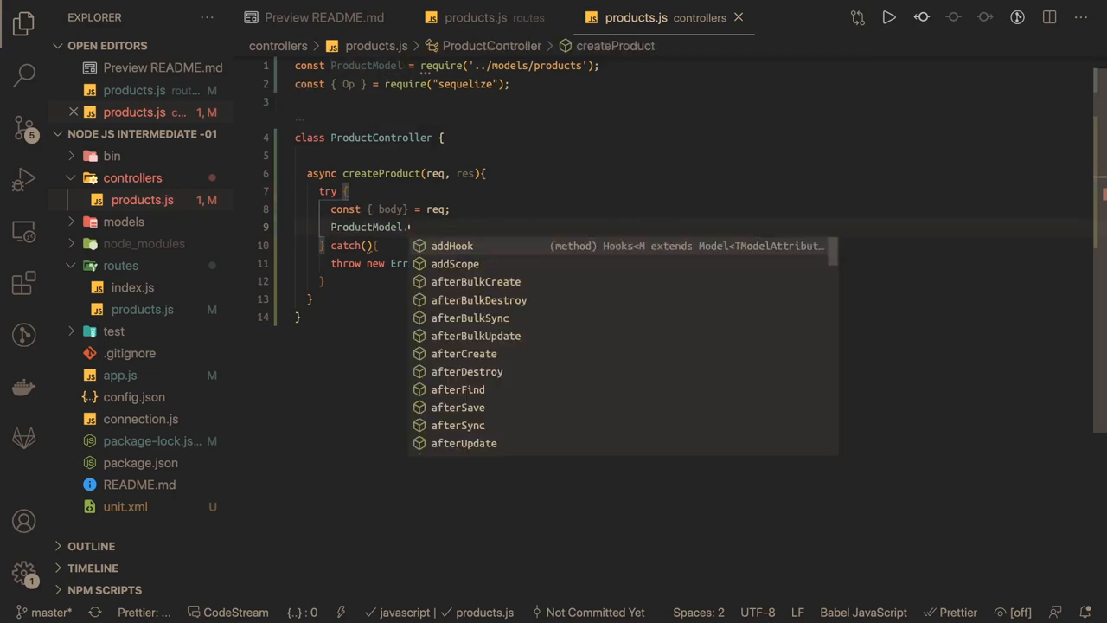
{"action": "type", "text": "f"}
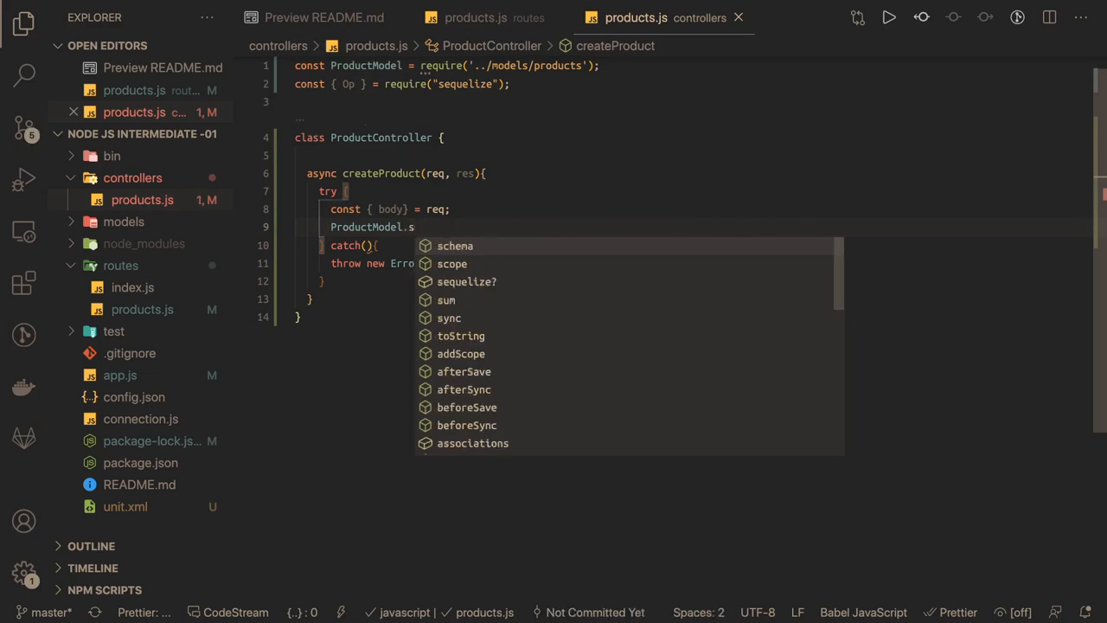
{"action": "type", "text": "i"}
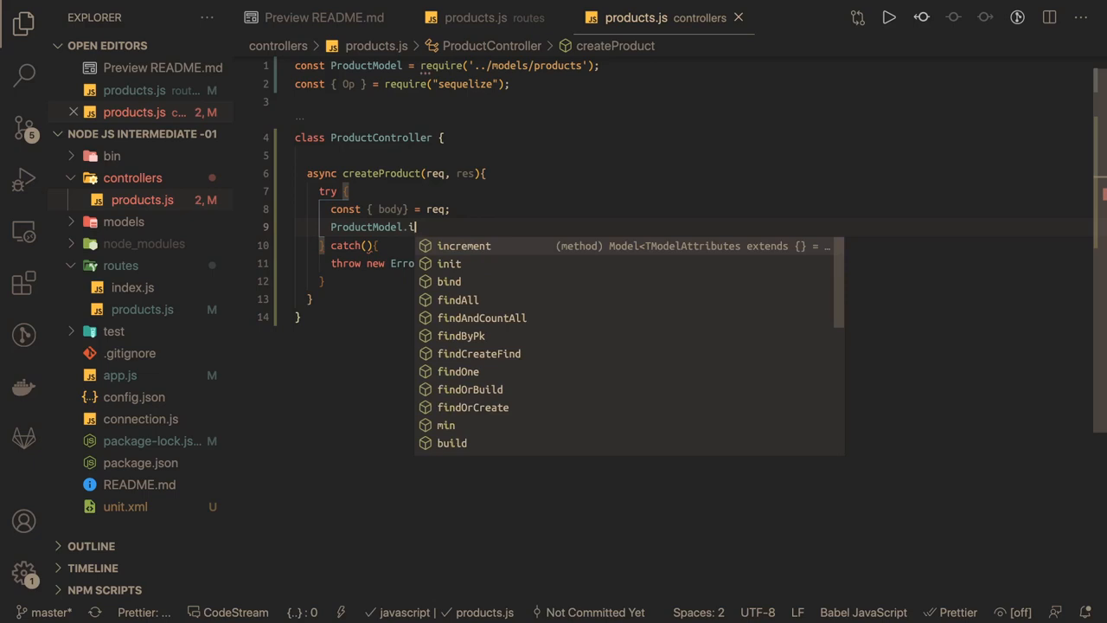
{"action": "type", "text": "c"}
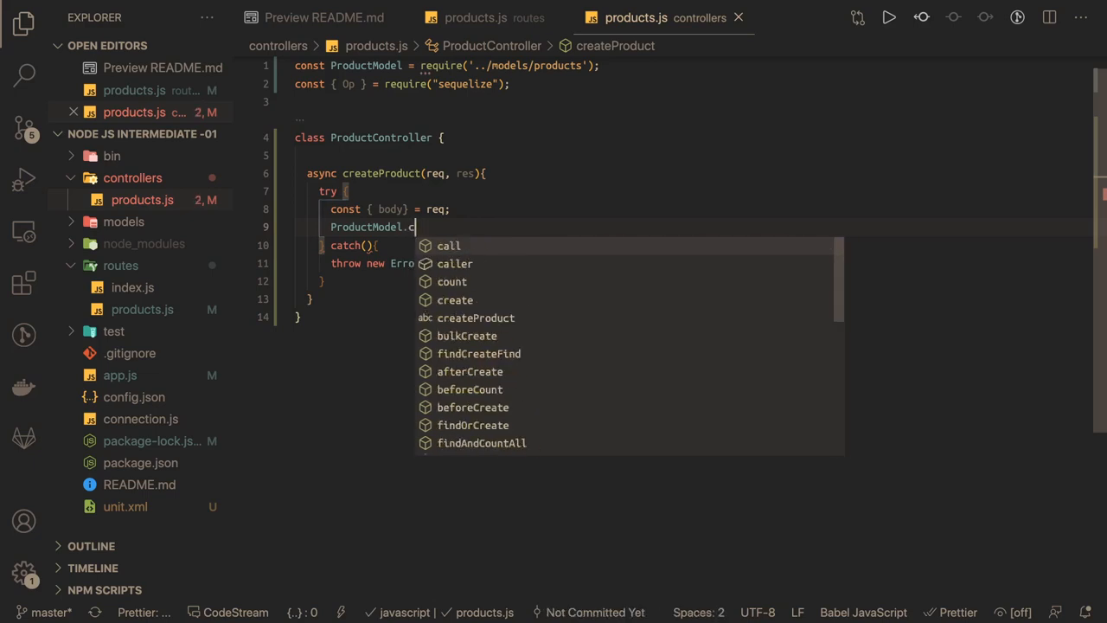
{"action": "key", "text": "BackSpace"}
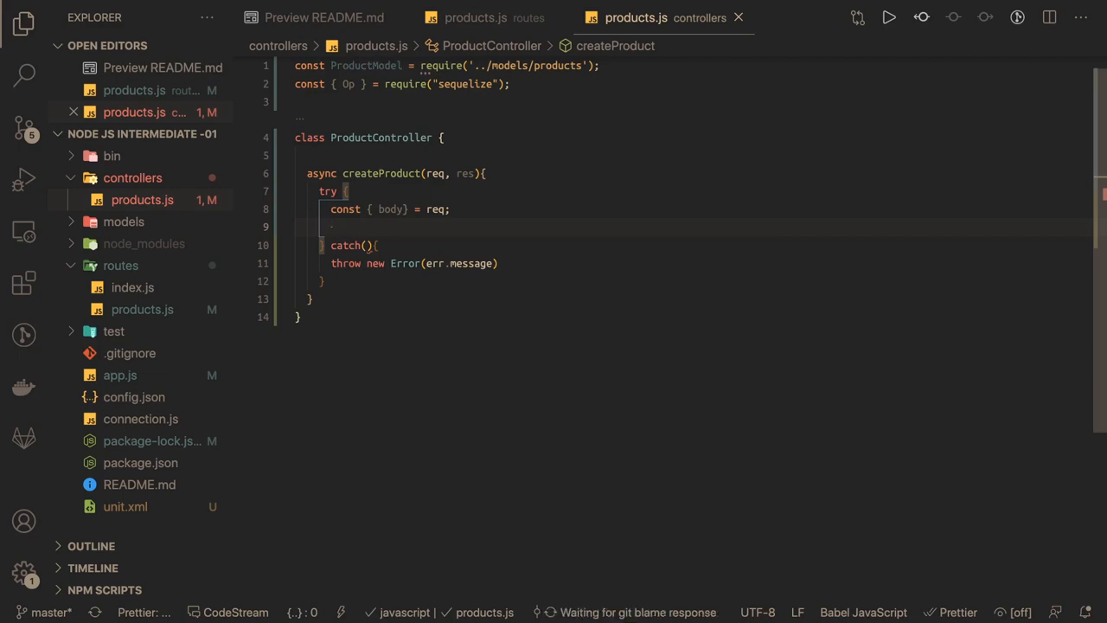
- Fetch all products into data with await ProductModel.findAll({})
{"action": "type", "text": "const data"}
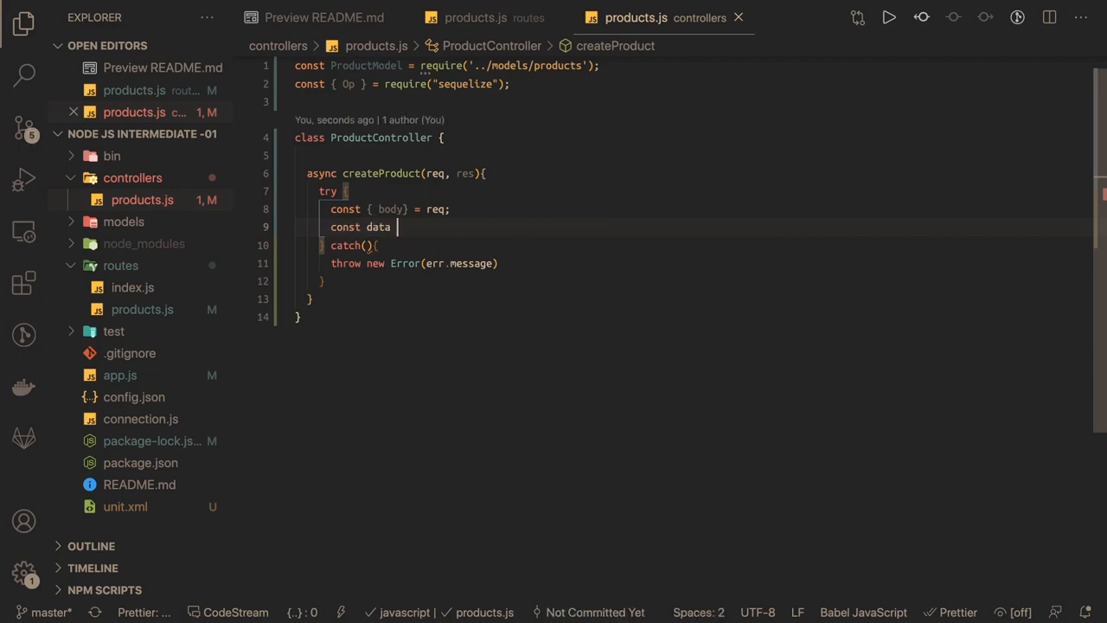
{"action": "type", "text": "= await"}
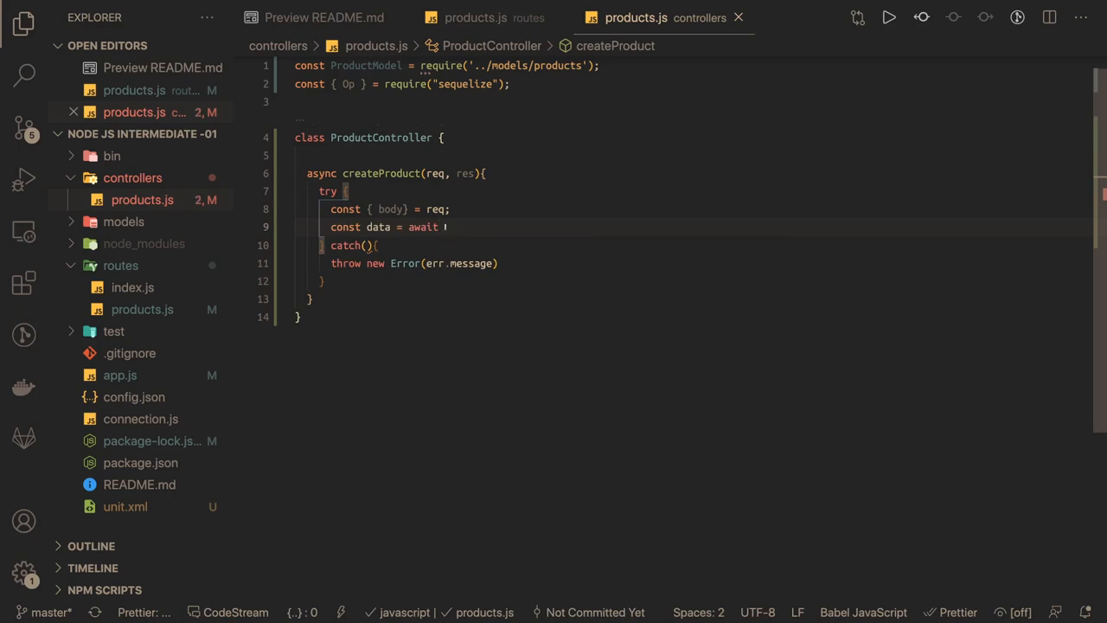
{"action": "type", "text": "ProductModel.findAll("}
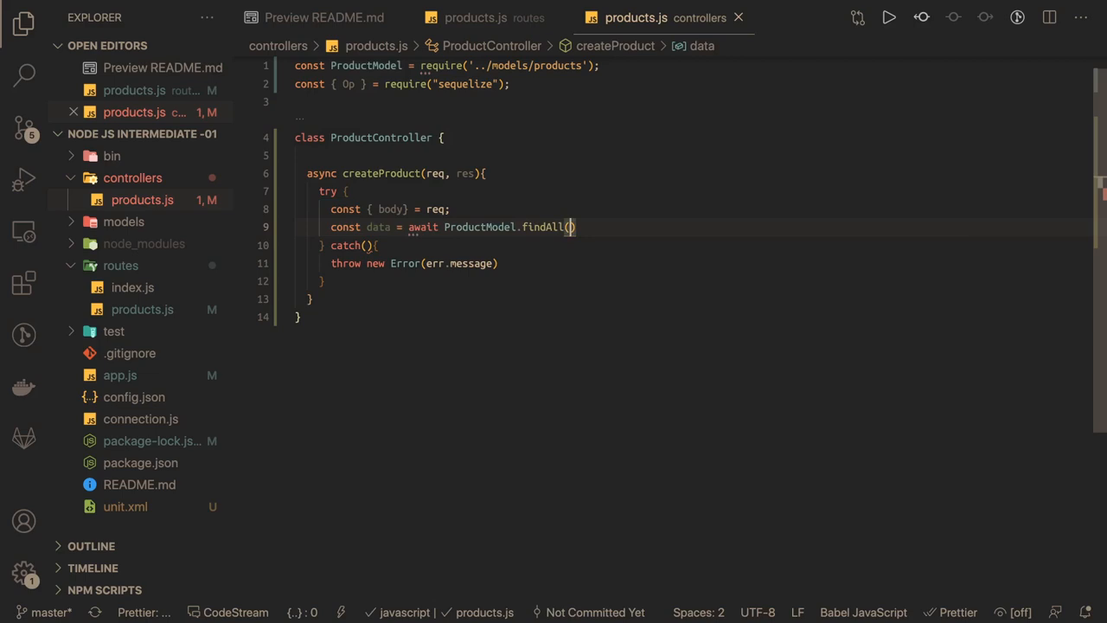
{"action": "type", "text": "{}"}
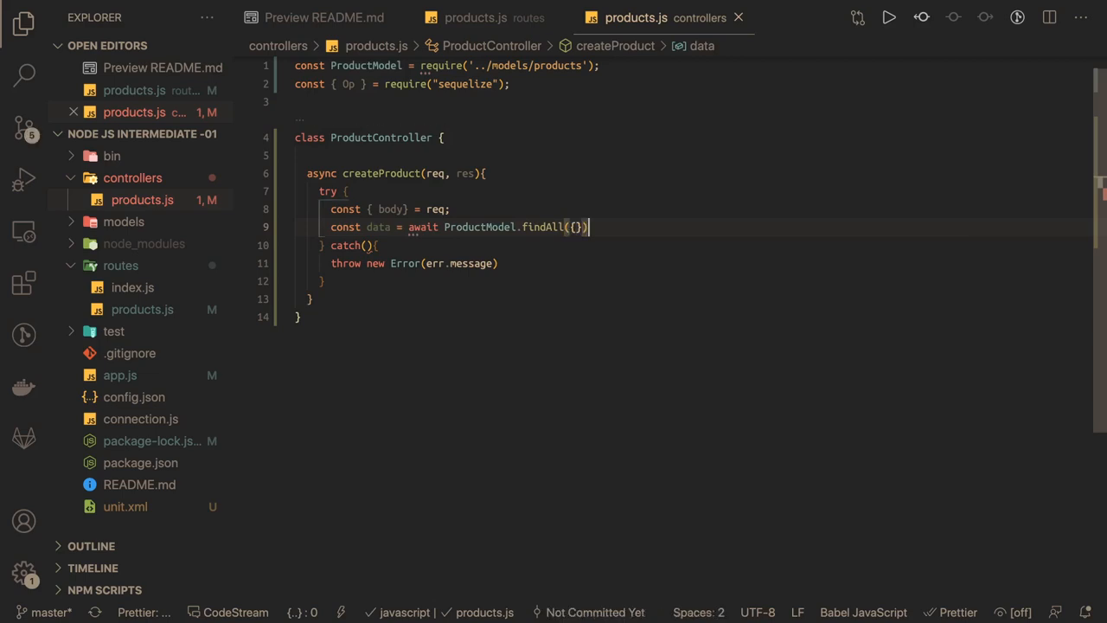
{"action": "type", "text": "const"}
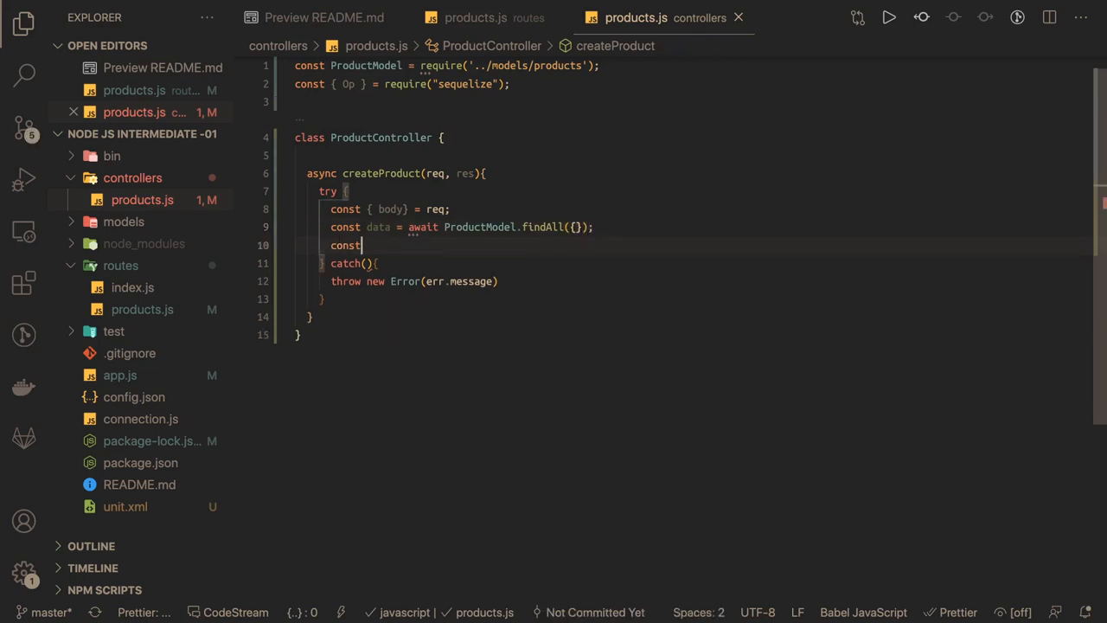
{"action": "key", "text": "BackSpace"}
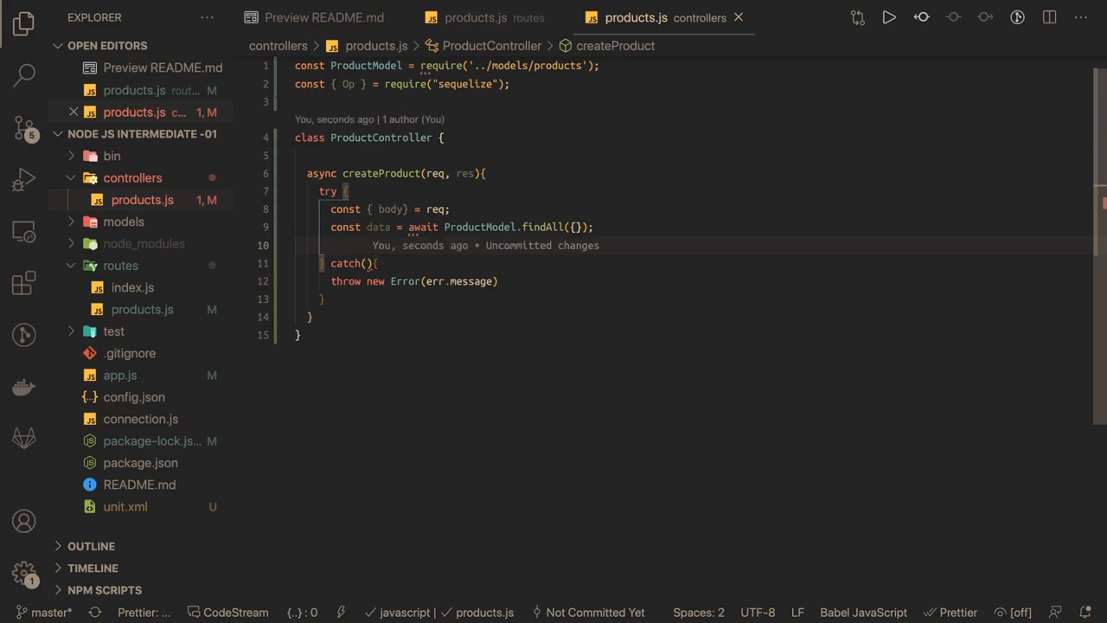
- Set body.id to data.length + 1 and body.isPublished to false
{"action": "type", "text": "body.id ="}
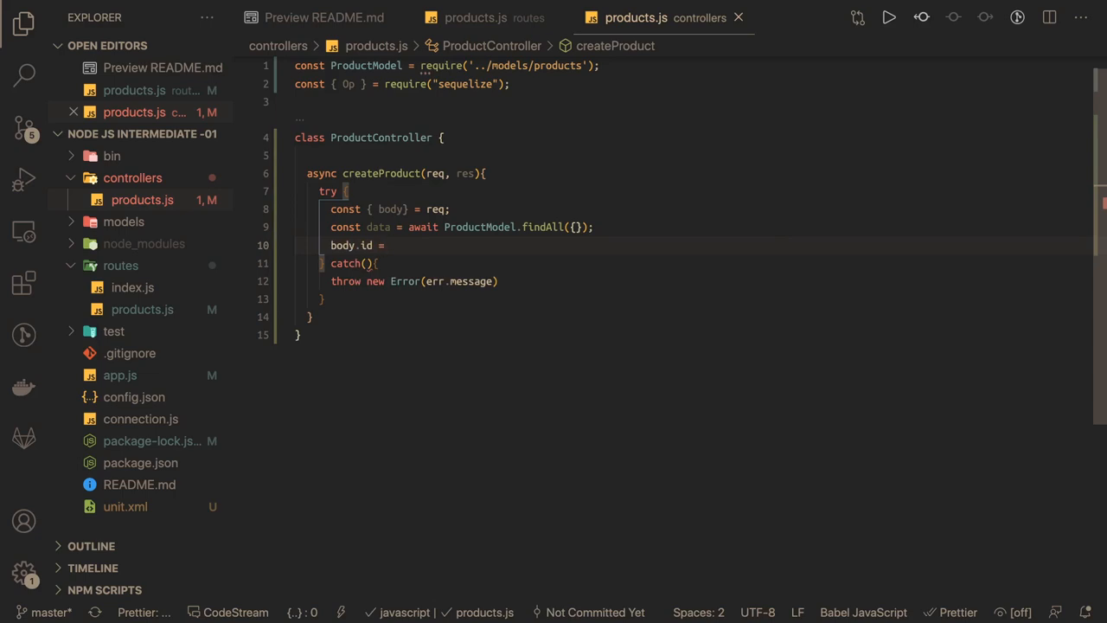
{"action": "type", "text": "data.le"}
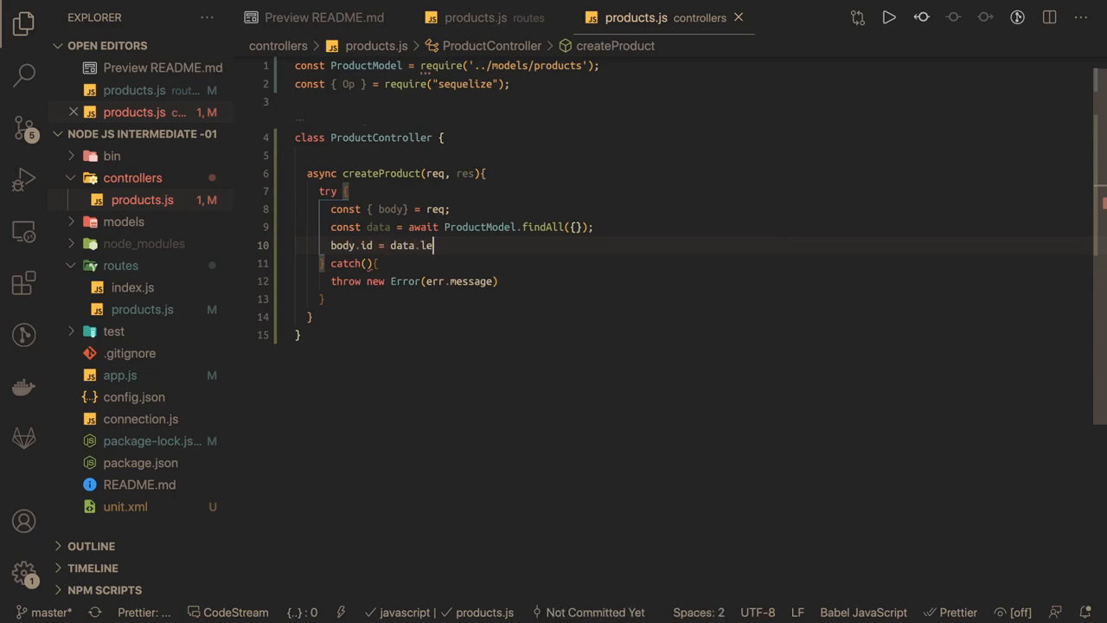
{"action": "type", "text": "ngth + 1;"}
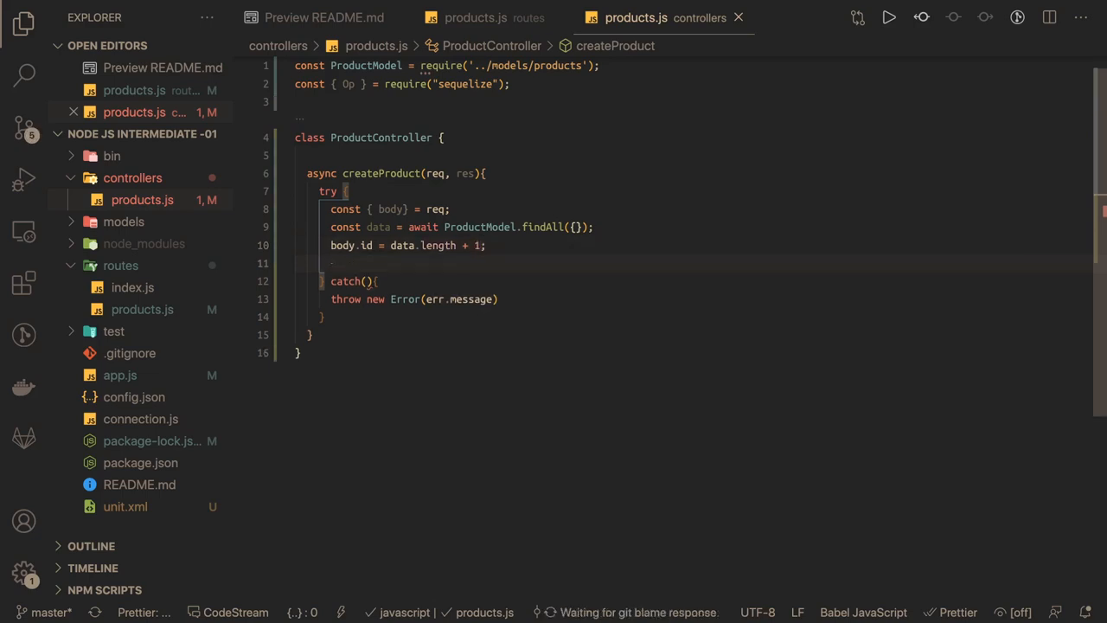
{"action": "type", "text": "body"}
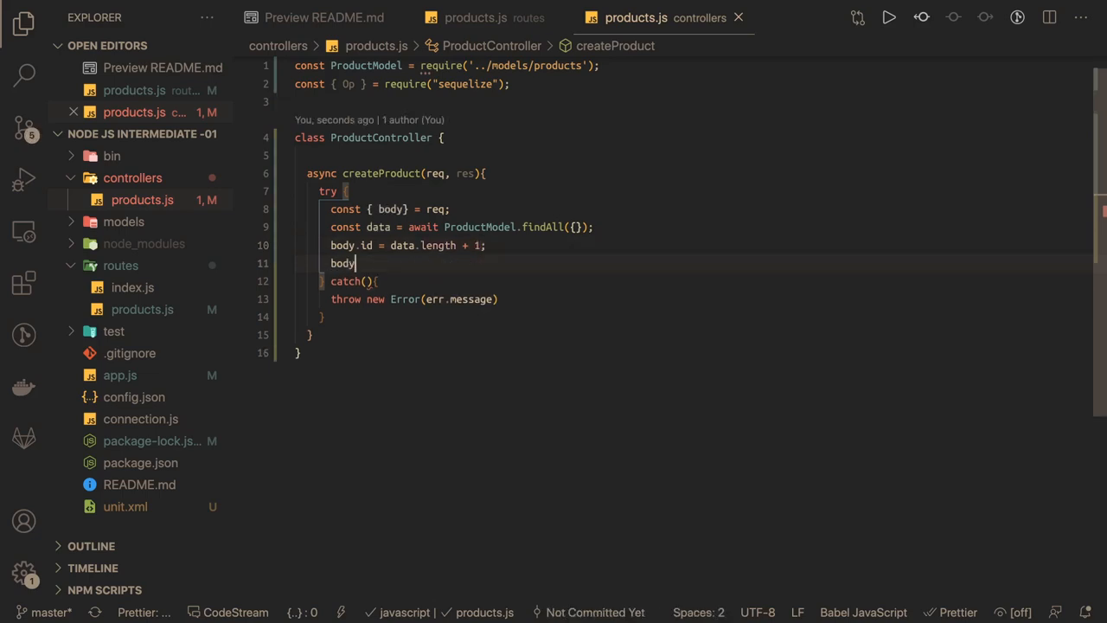
{"action": "type", "text": "isPublished"}
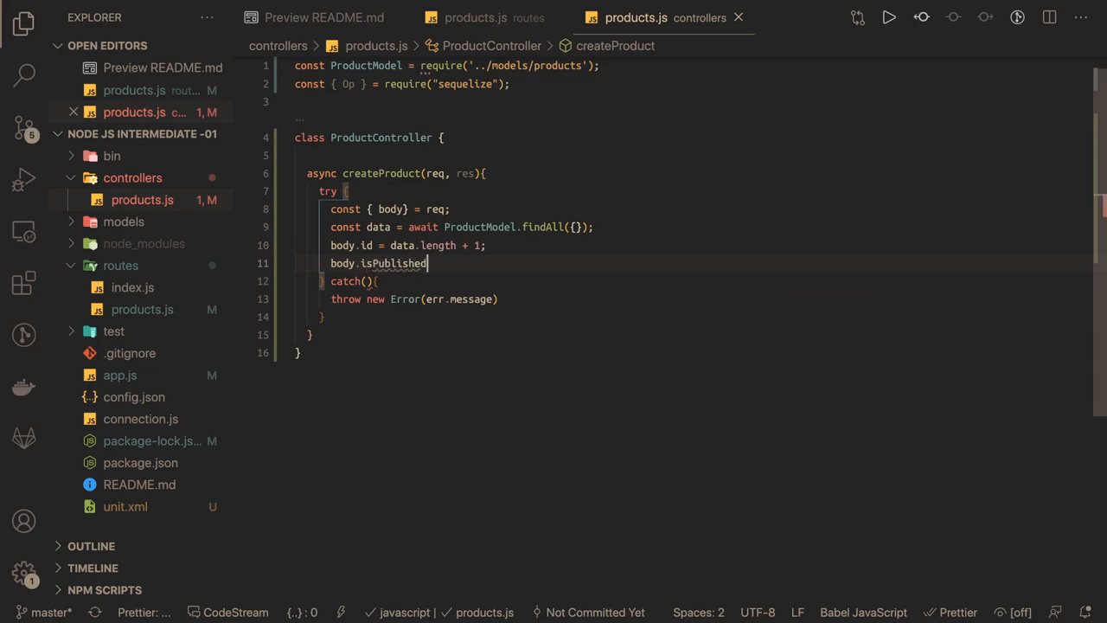
{"action": "type", "text": "= fa"}
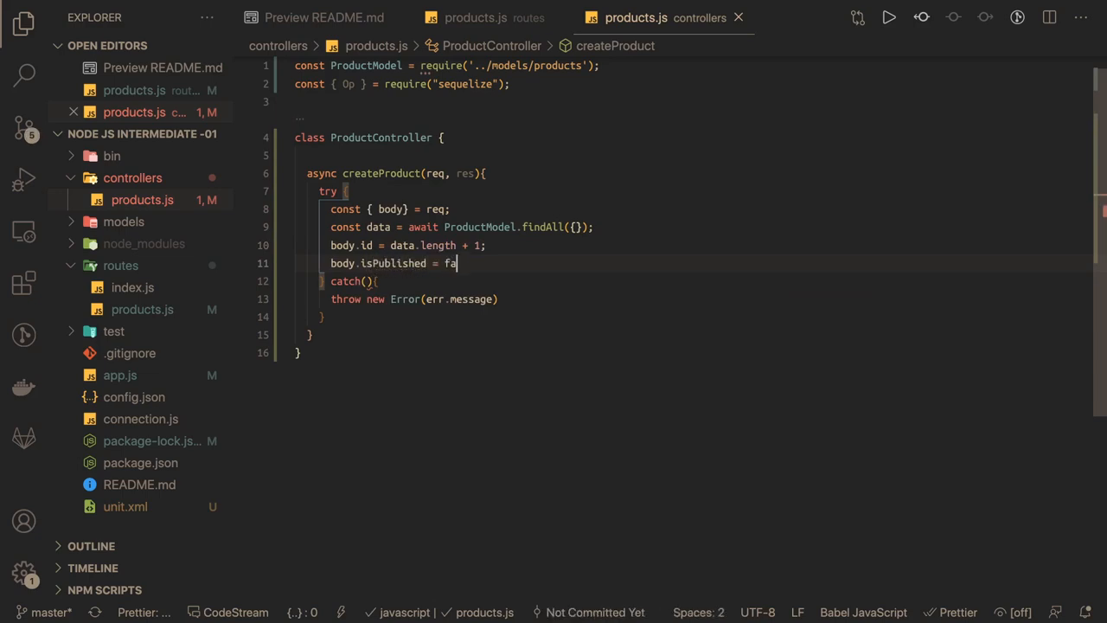
{"action": "type", "text": "lse;"}
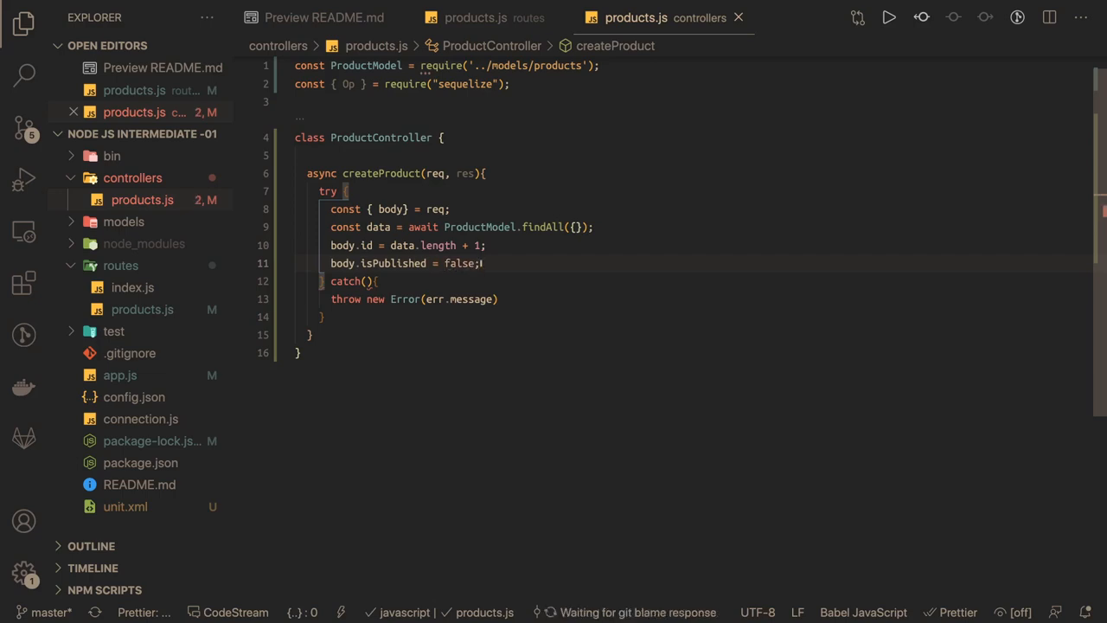
- Create the product via ProductModel.create(body) and respond res.status(201).json(response)
{"action": "type", "text": "const r"}
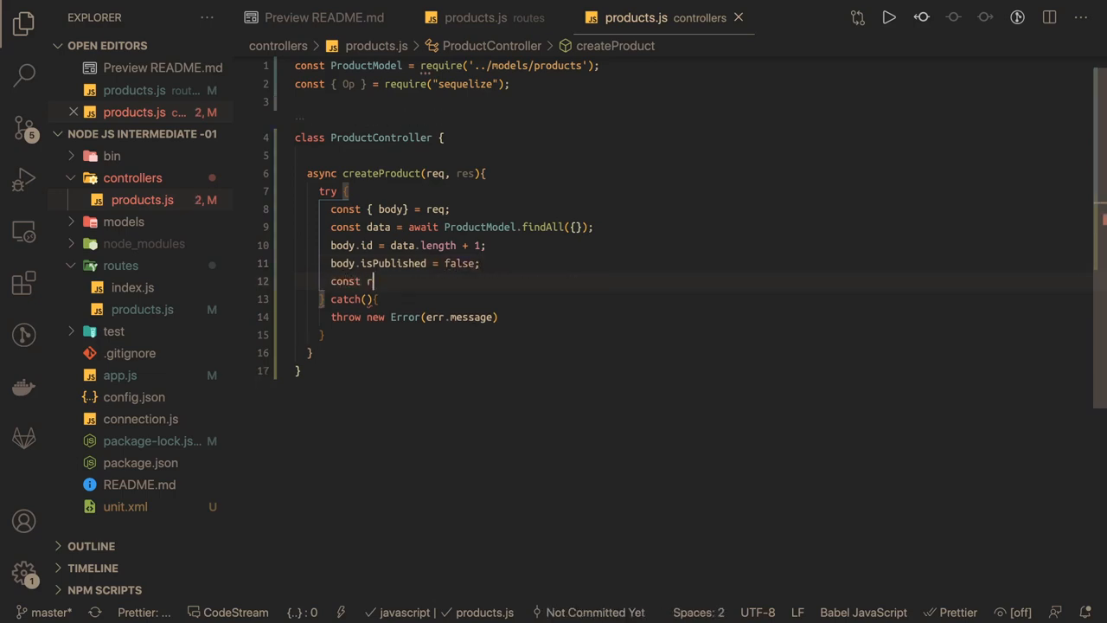
{"action": "type", "text": "esponse = await"}
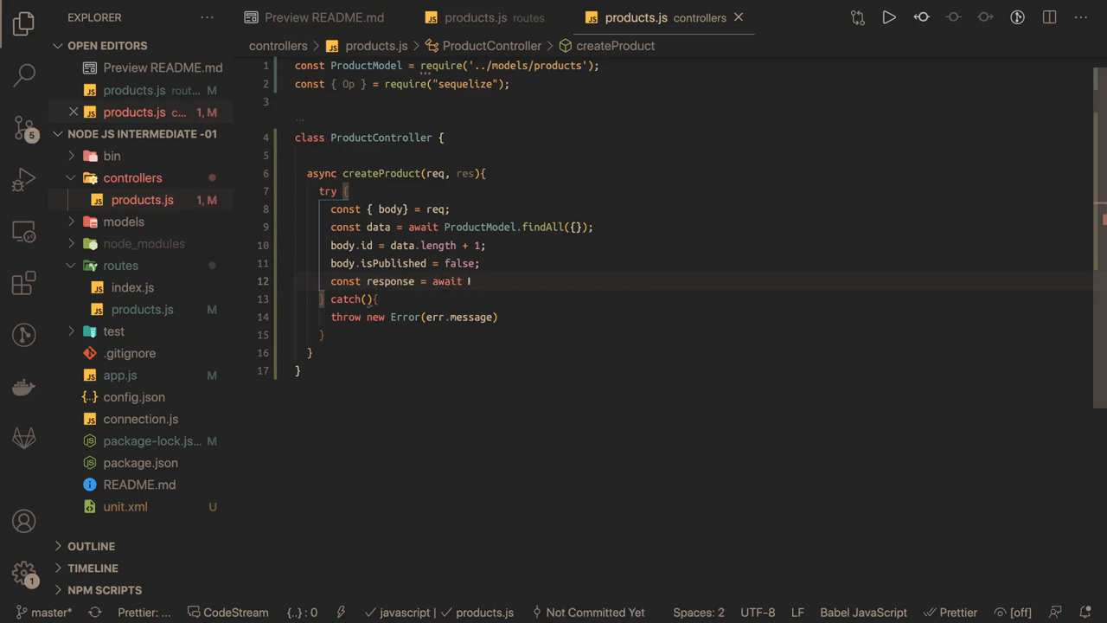
{"action": "type", "text": "ProductModel.c"}
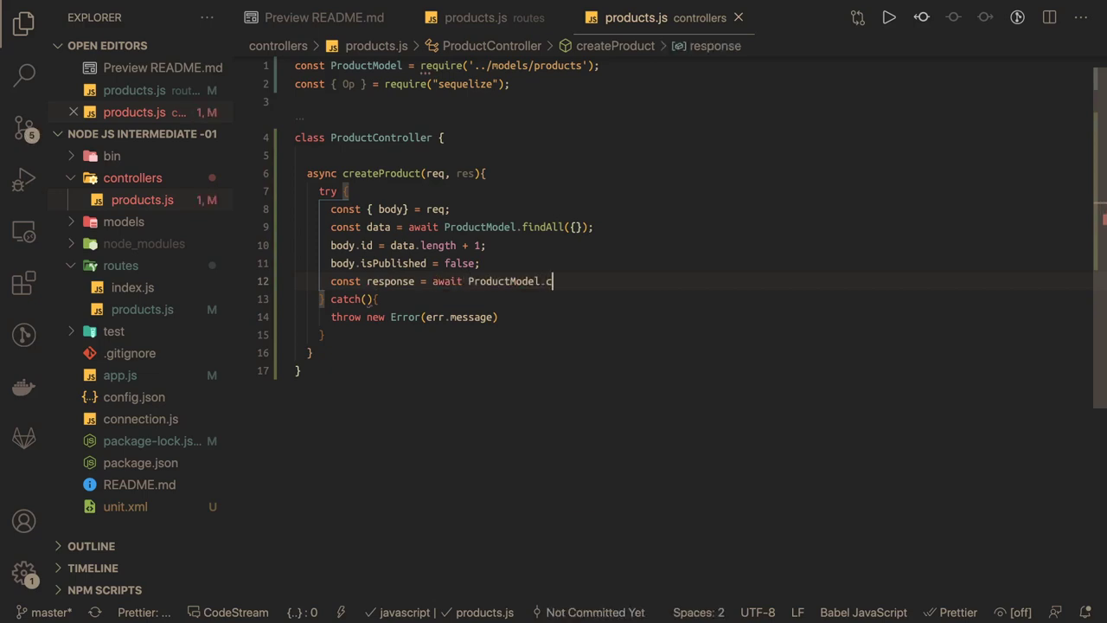
{"action": "type", "text": "reate"}
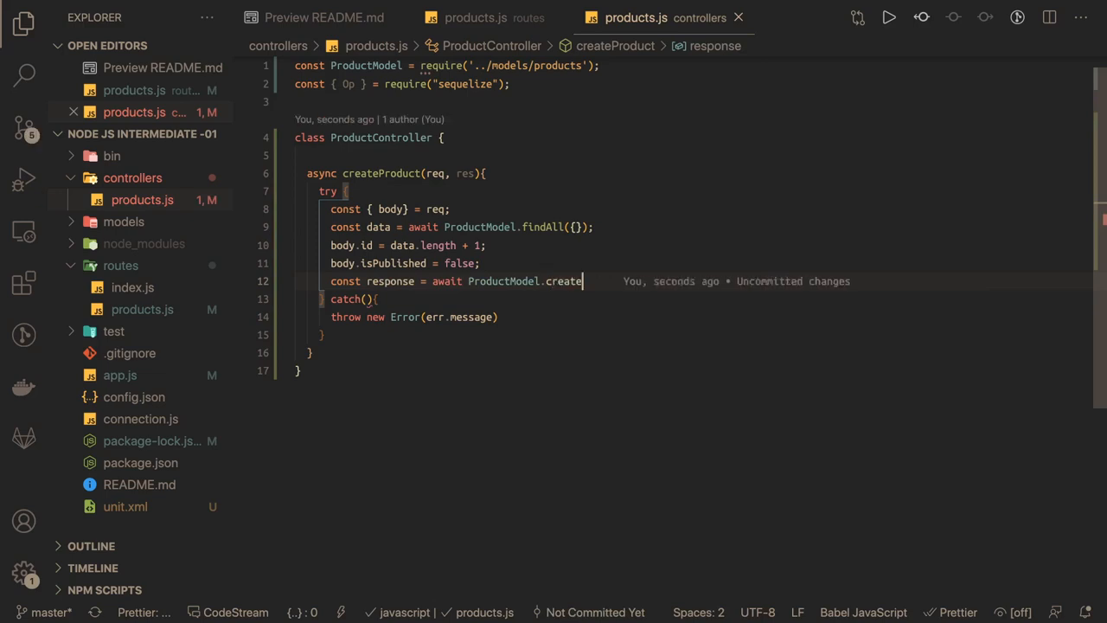
{"action": "type", "text": "()"}
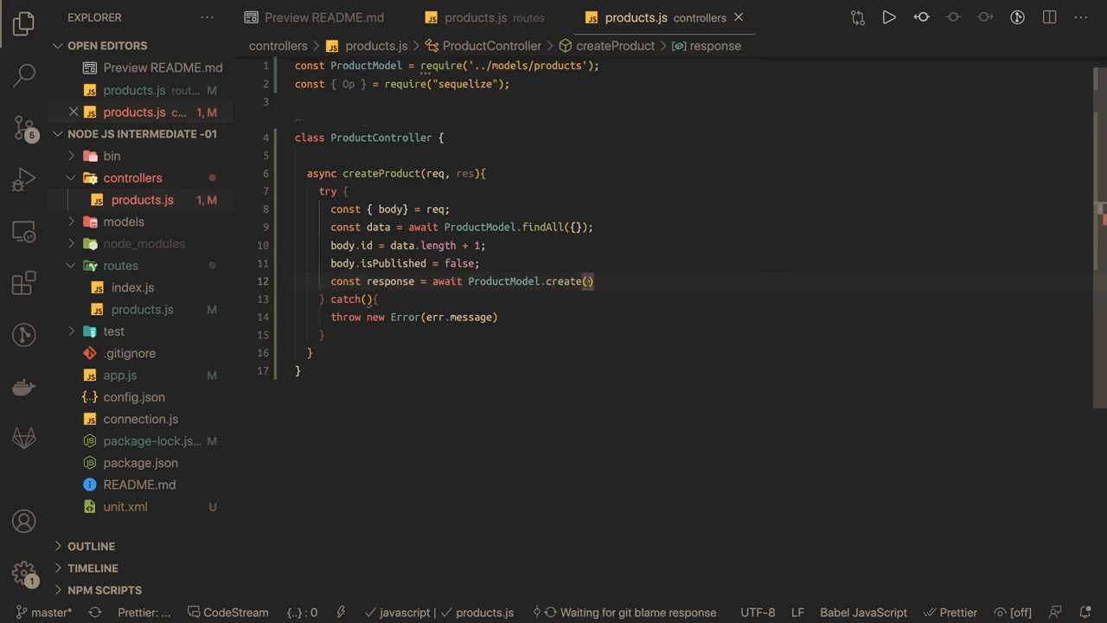
{"action": "type", "text": "body"}
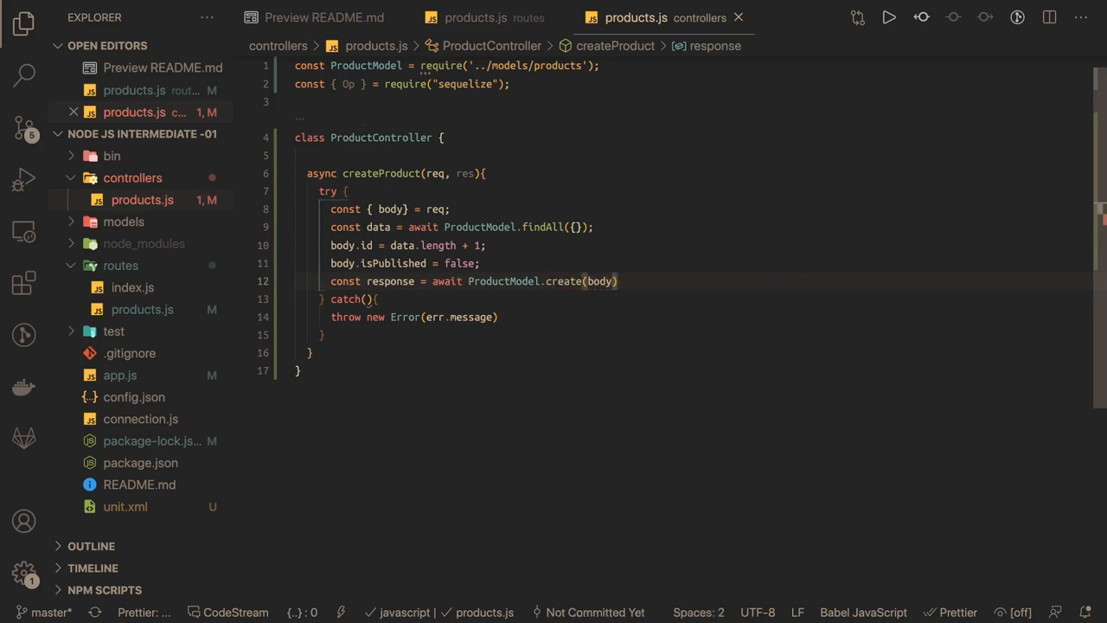
{"action": "type", "text": "res.status("}
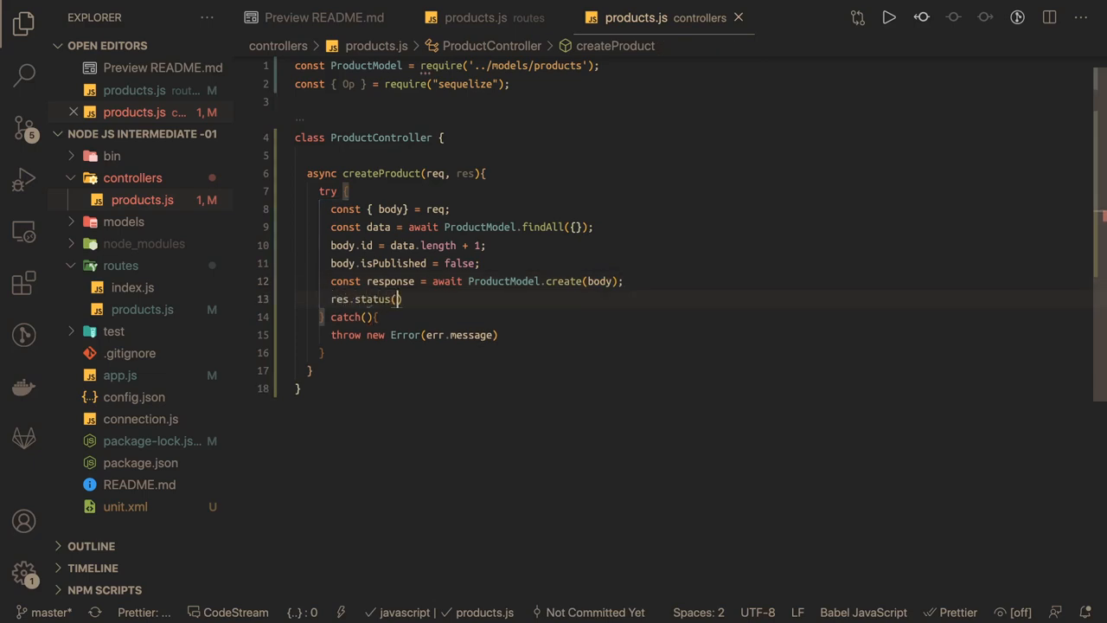
{"action": "type", "text": "201"}
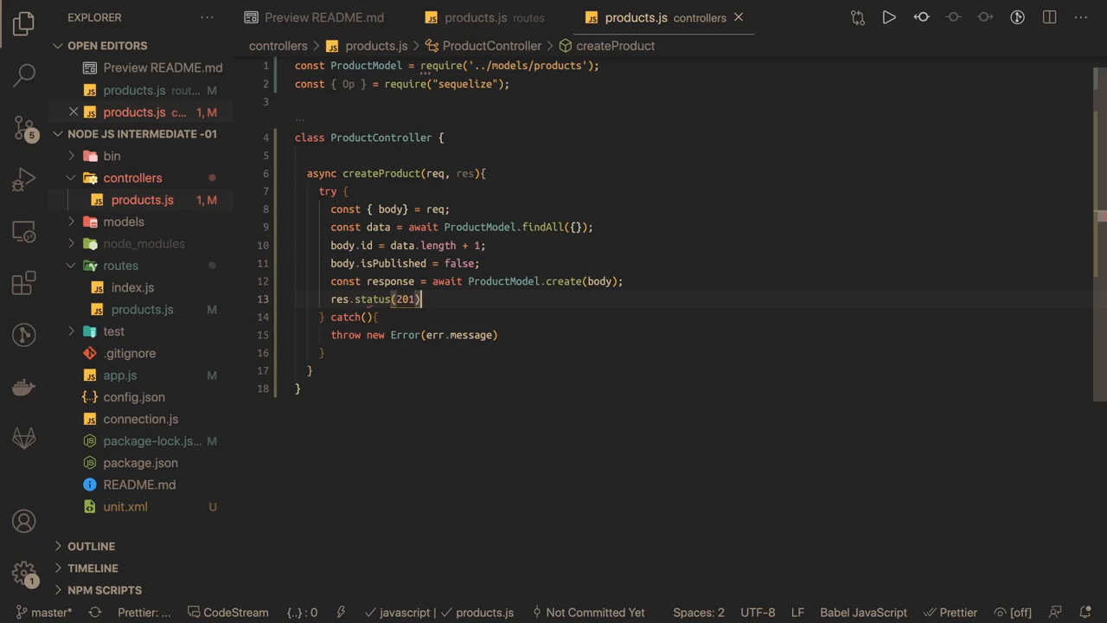
{"action": "type", "text": ".json("}
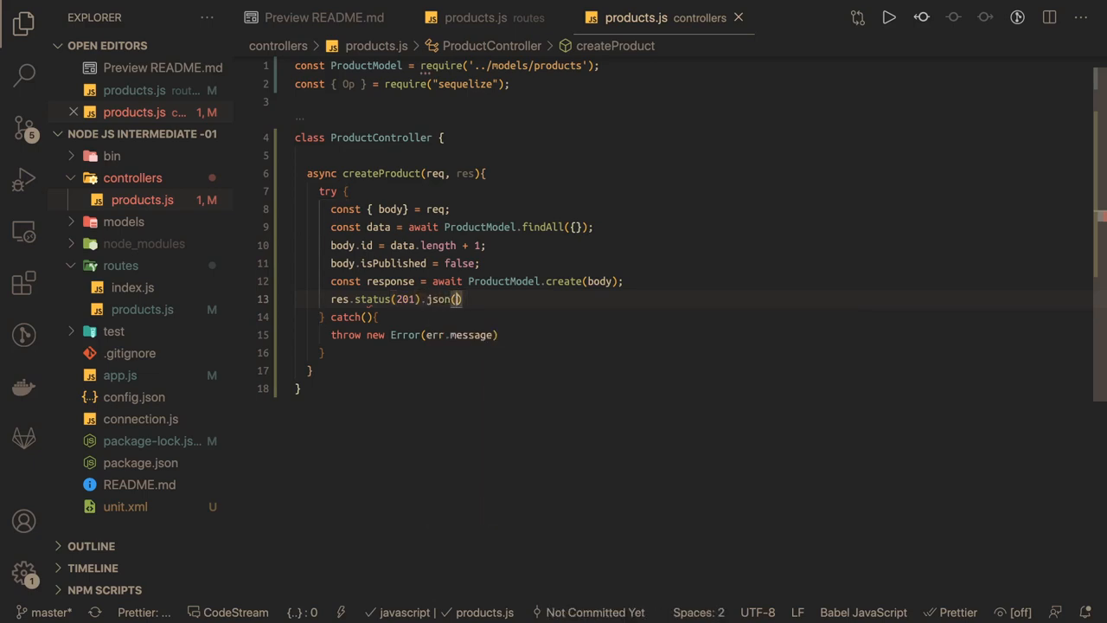
{"action": "type", "text": "response"}
{"action": "left_click", "coordinate": [350, 317]}
{"action": "type", "text": "err"}
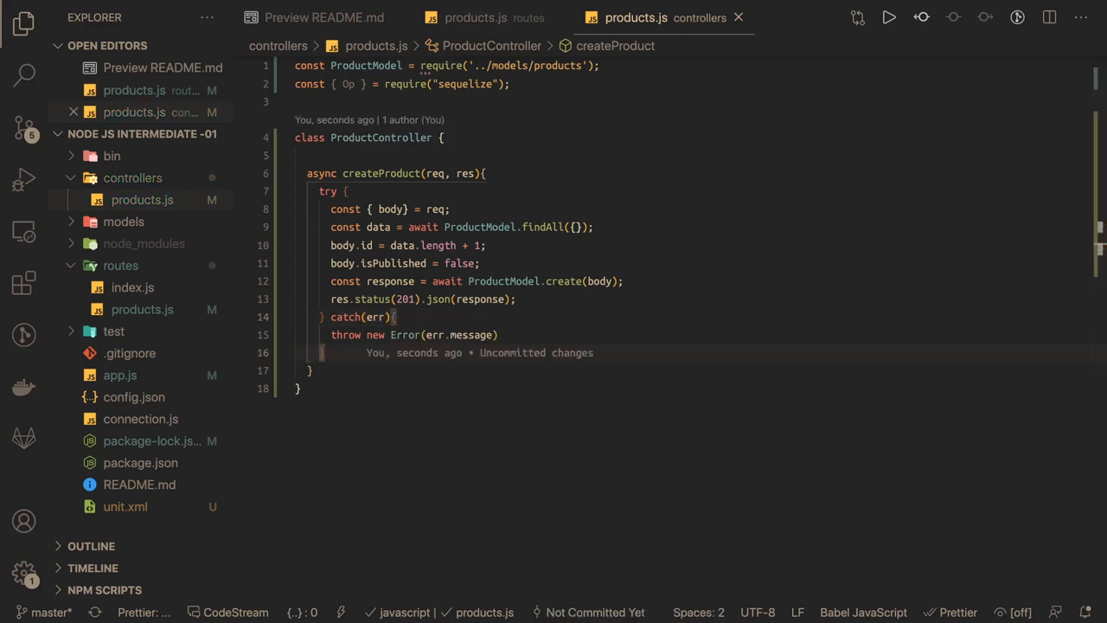
{"action": "mouse_move", "coordinate": [327, 374]}
{"action": "type", "text": "res.status(405).json({ message: \"Not allowed\" });"}
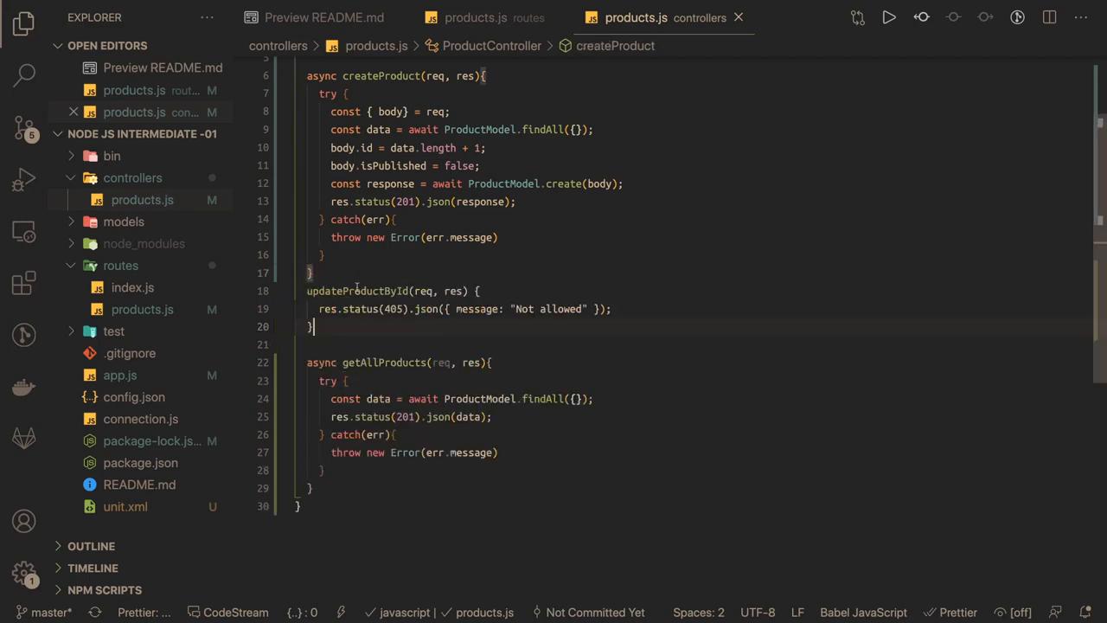
- Review the patchProductById route name in routes/products.js, then make room at the class end
{"action": "left_click", "coordinate": [330, 339]}
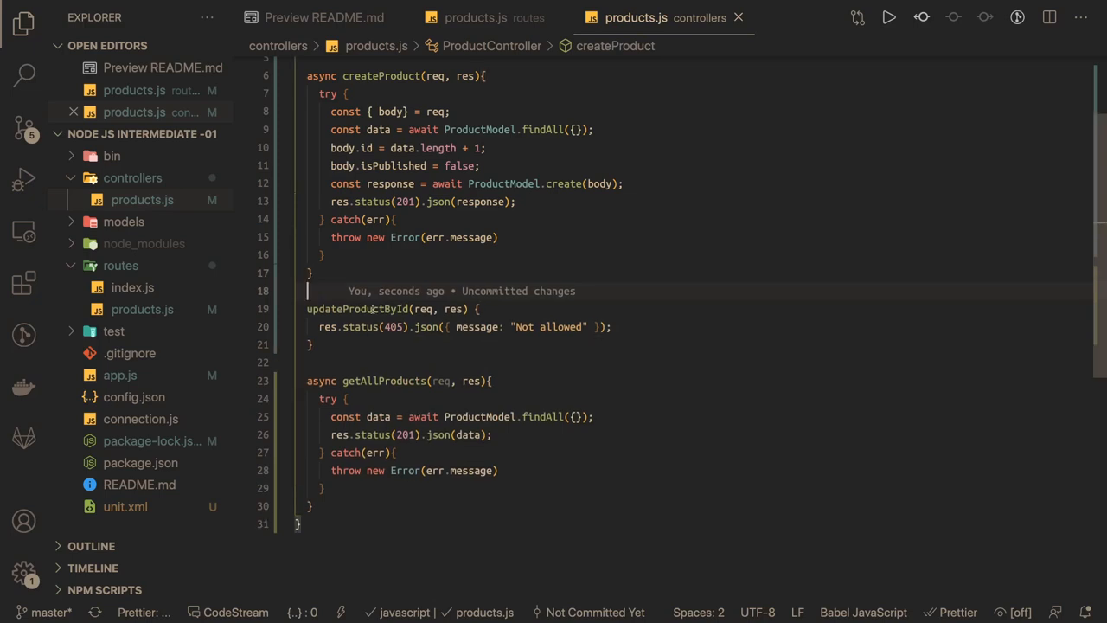
{"action": "left_click", "coordinate": [358, 308]}
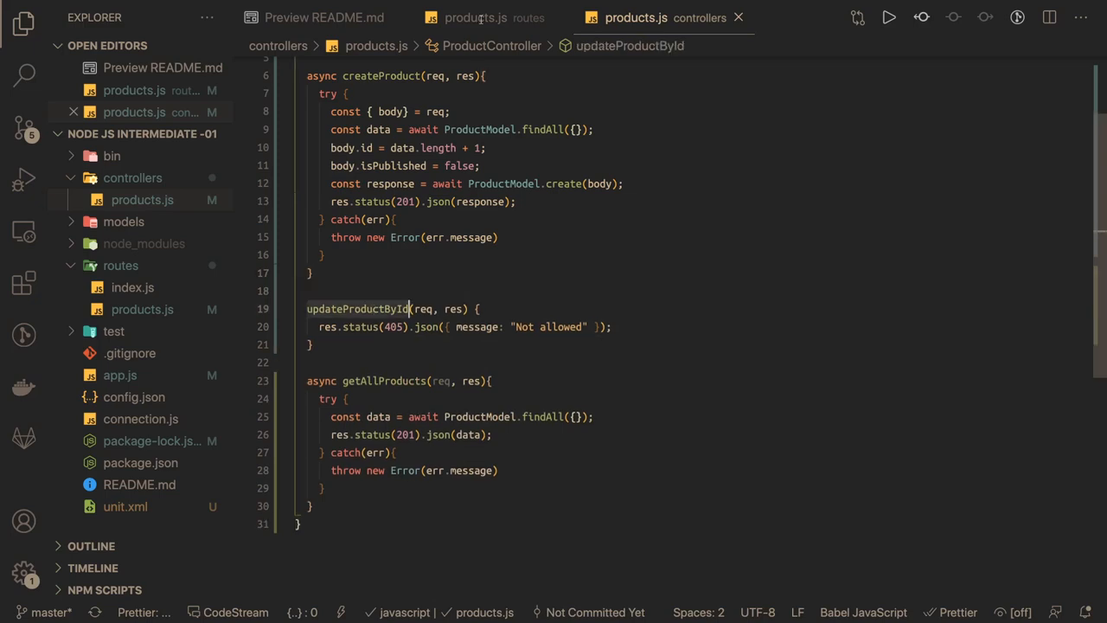
{"action": "left_click", "coordinate": [474, 17]}
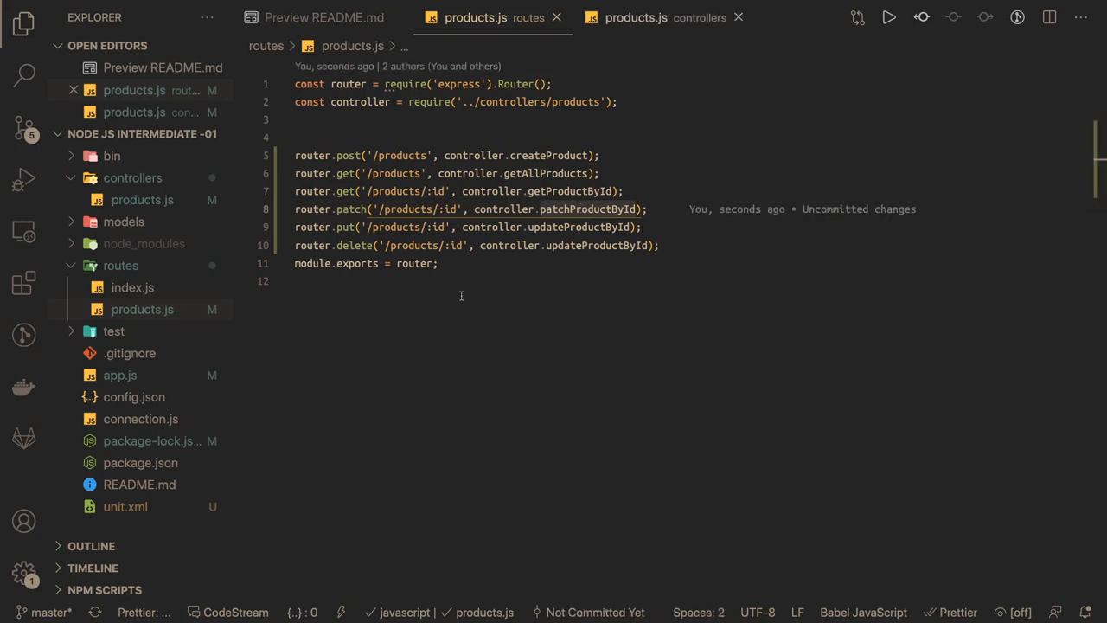
{"action": "left_click", "coordinate": [636, 17]}
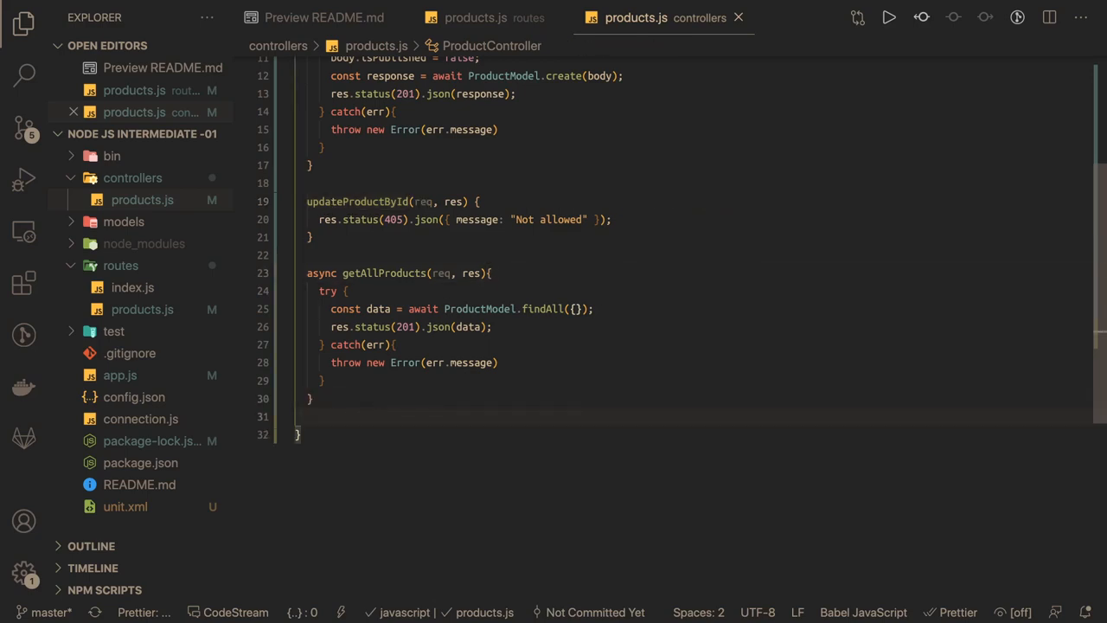
- Add async patchProductById taking id from req.params and body from req
{"action": "type", "text": "async patchProductById"}
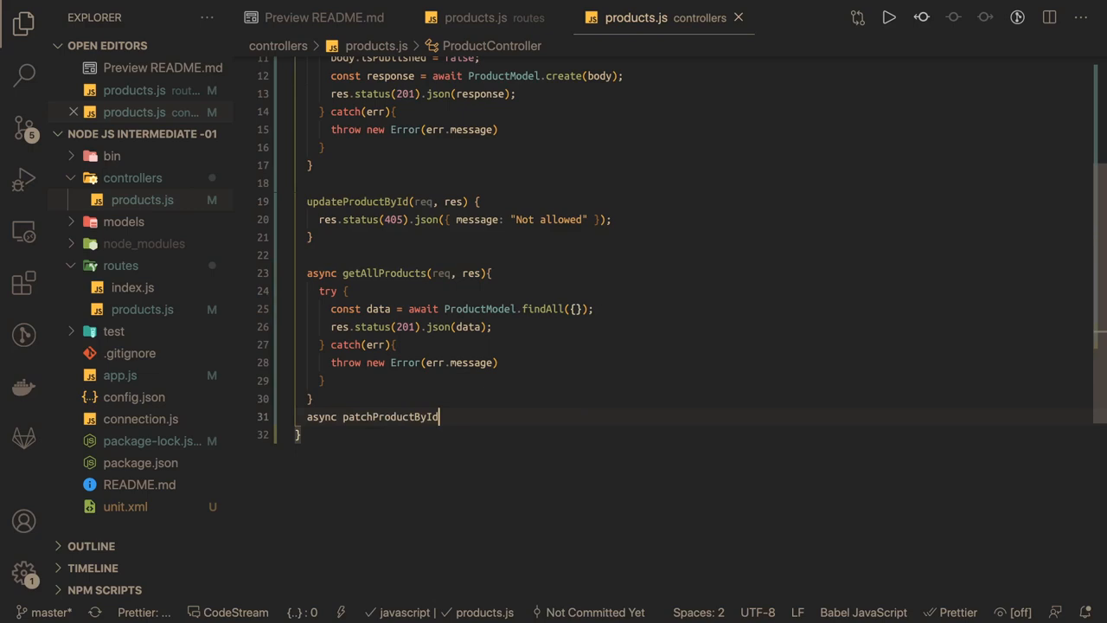
{"action": "type", "text": "(){"}
{"action": "type", "text": "const { id} ="}
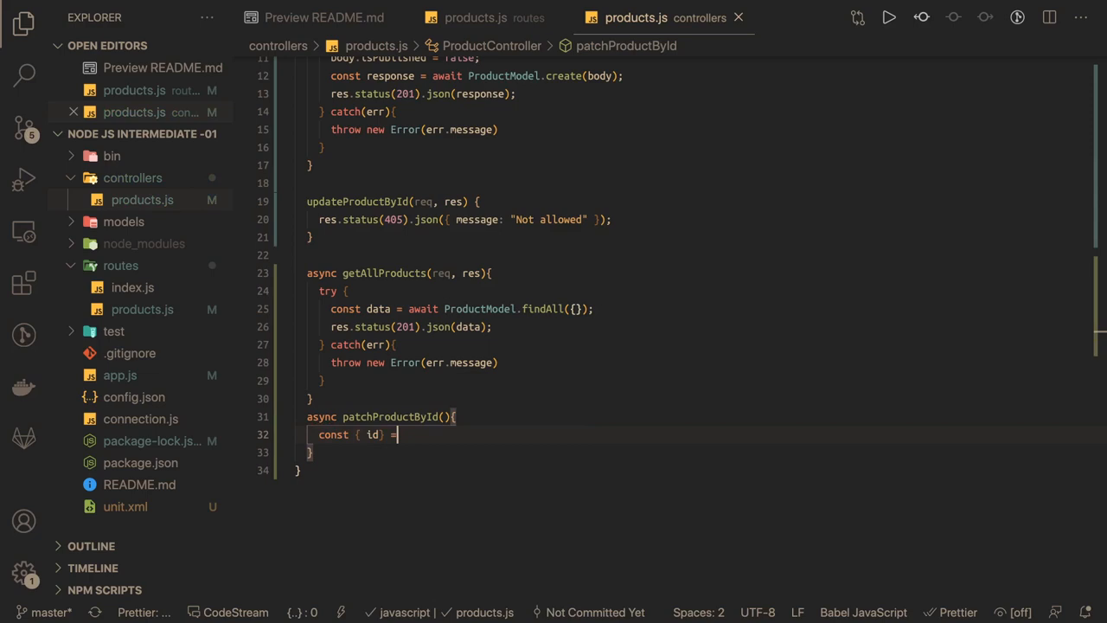
{"action": "type", "text": "req.params;"}
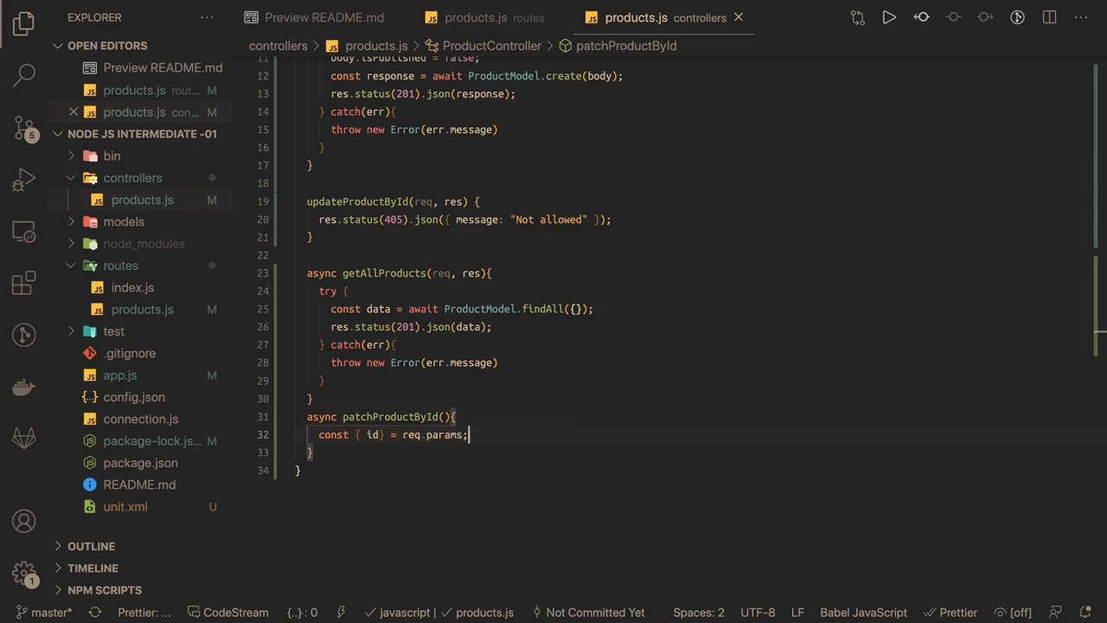
{"action": "type", "text": "const"}
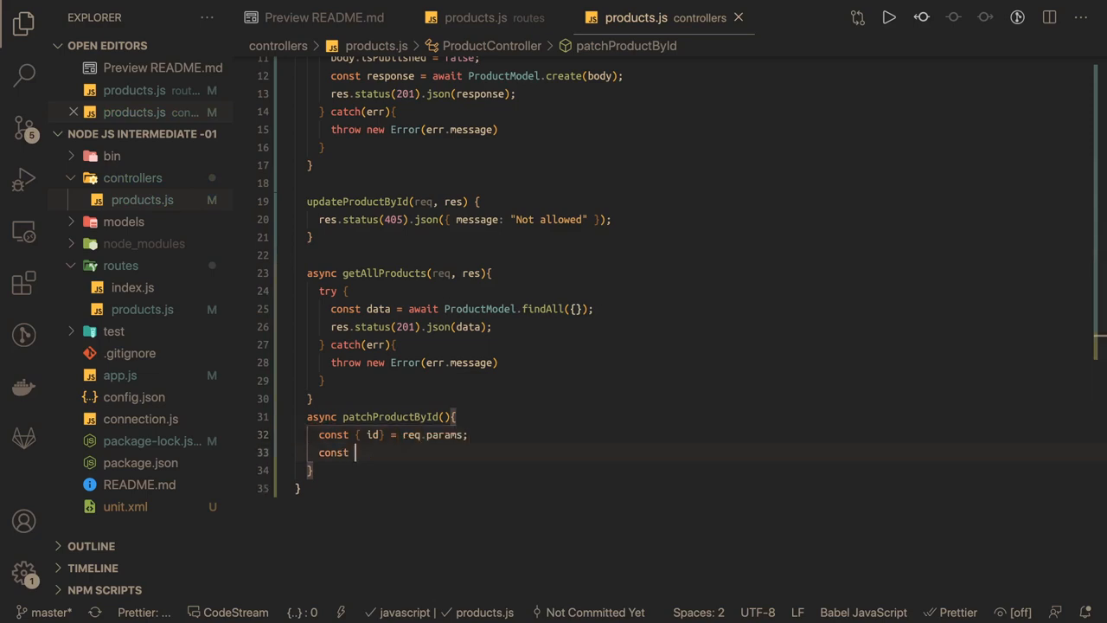
{"action": "type", "text": "{ body }"}
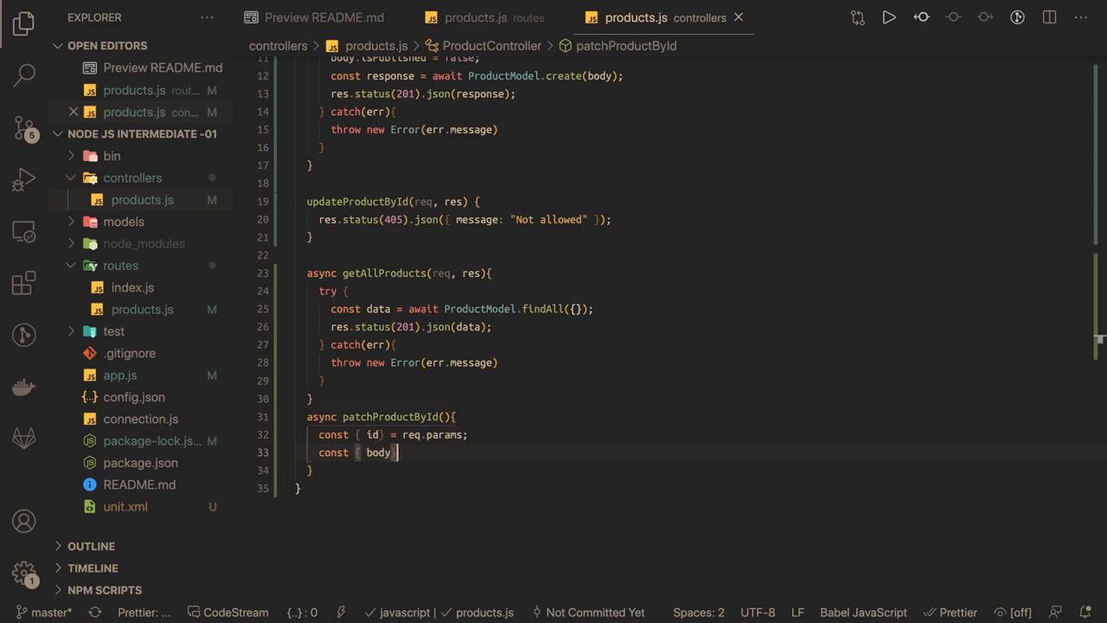
{"action": "type", "text": "= req;"}
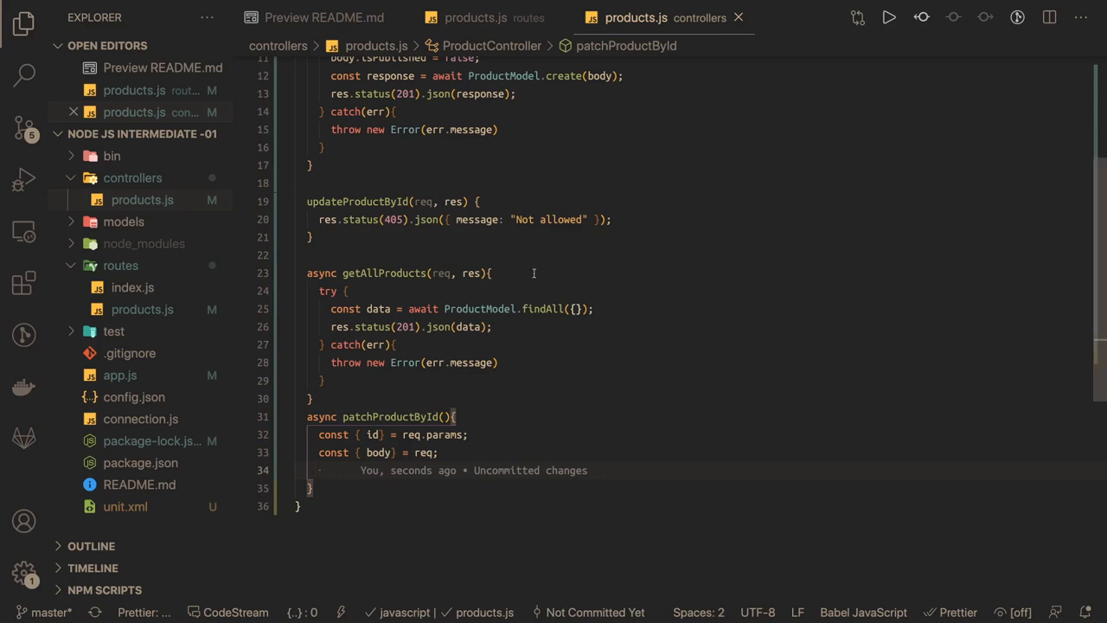
- Look up the product with const data = await ProductModel.findOne({ where: { id } })
{"action": "scroll", "scroll_direction": "down", "scroll_amount": 3}
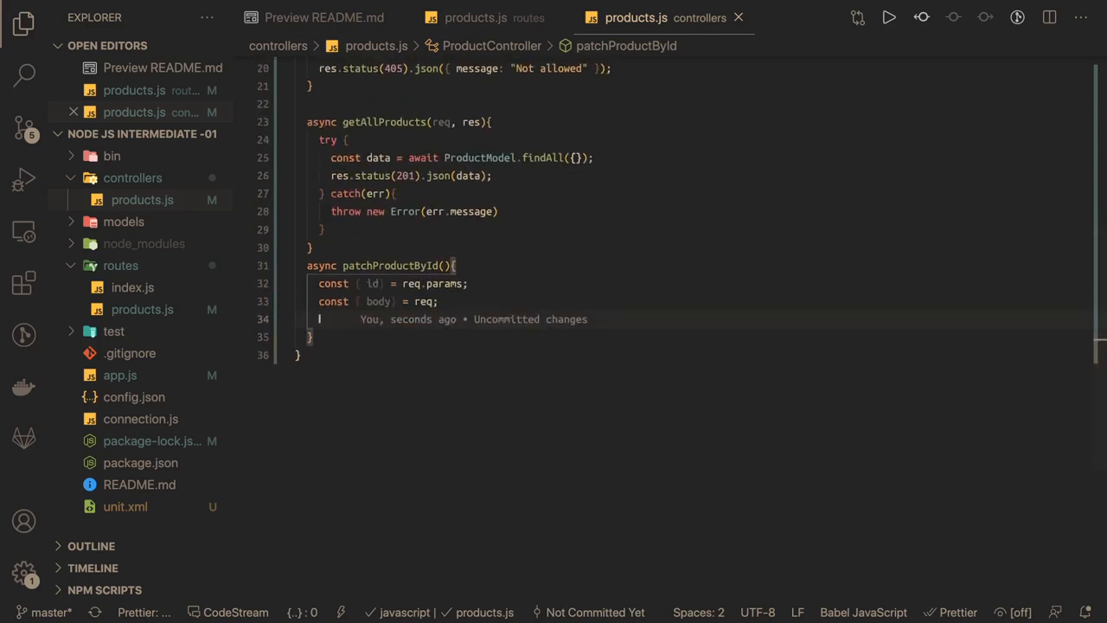
{"action": "type", "text": "const data"}
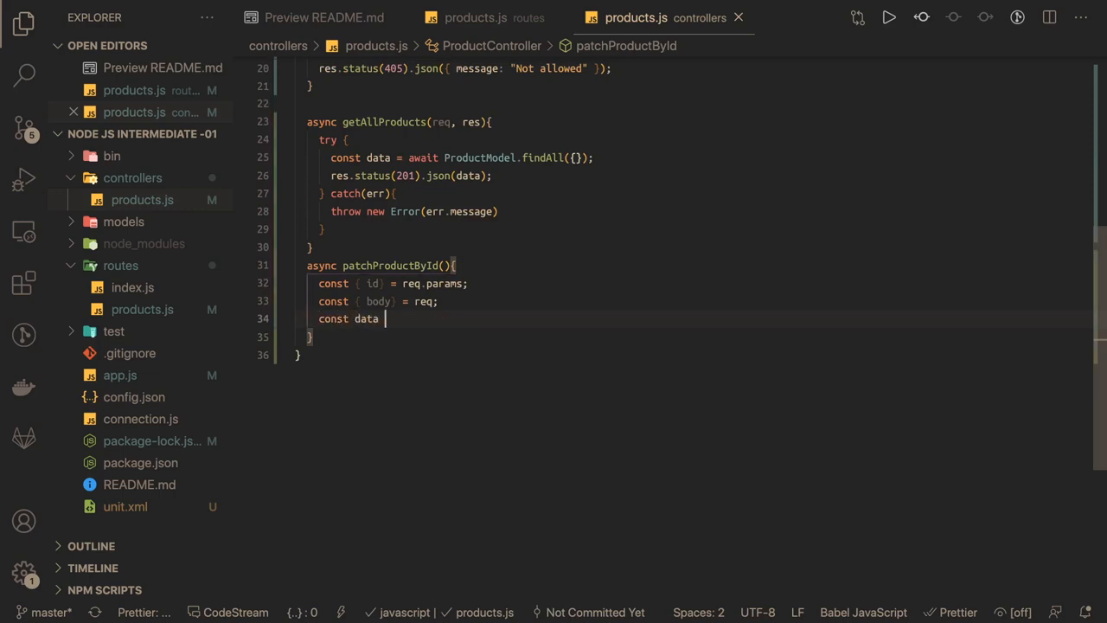
{"action": "type", "text": "= await"}
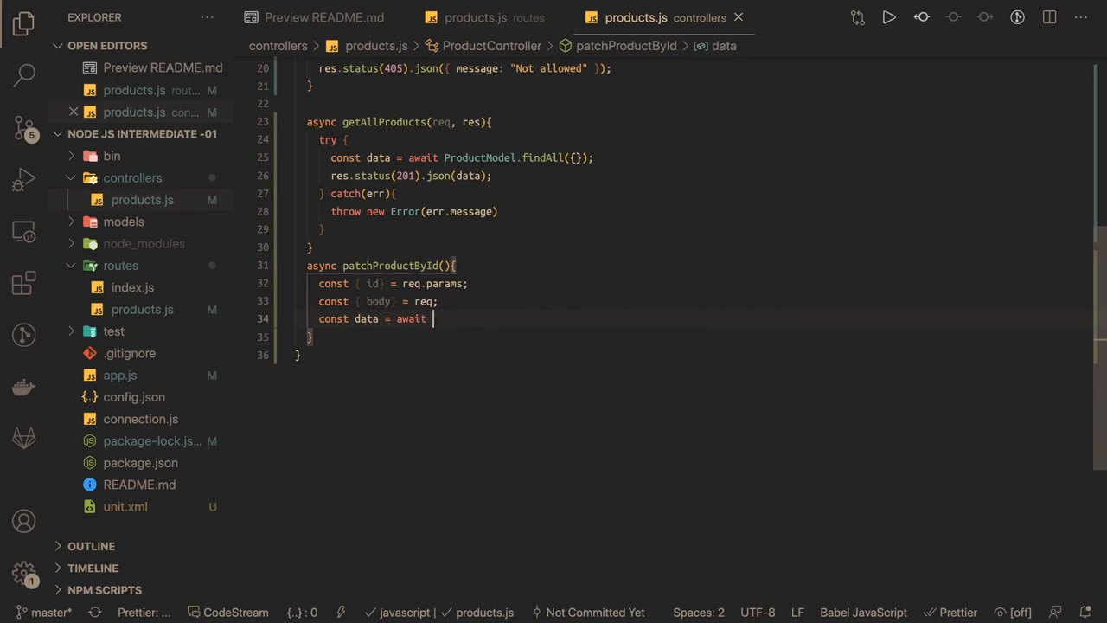
{"action": "type", "text": "Product"}
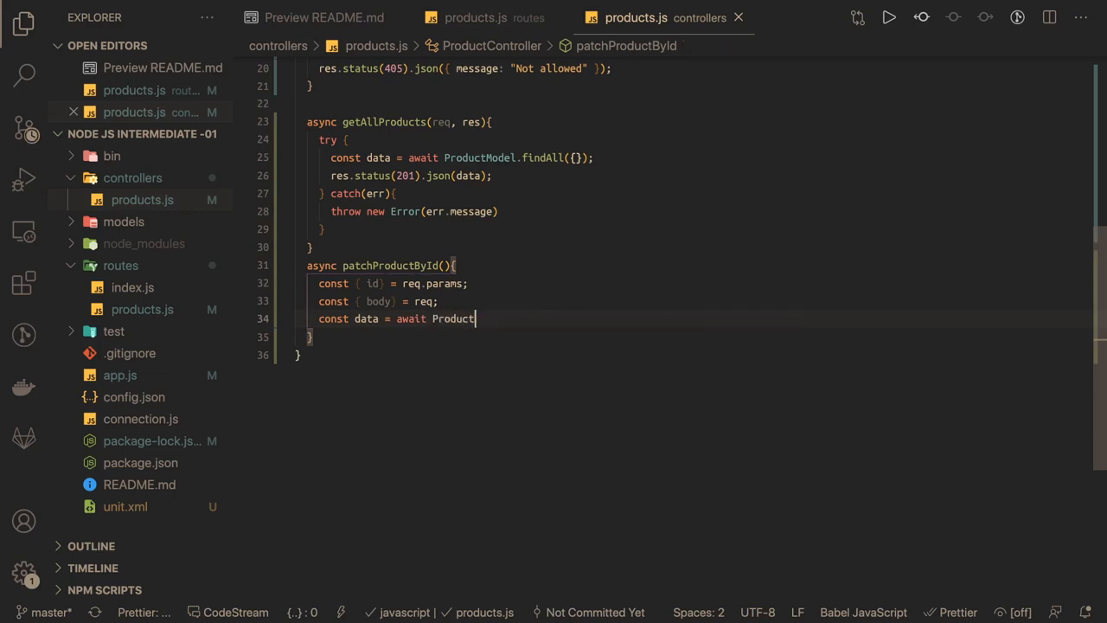
{"action": "type", "text": "Model."}
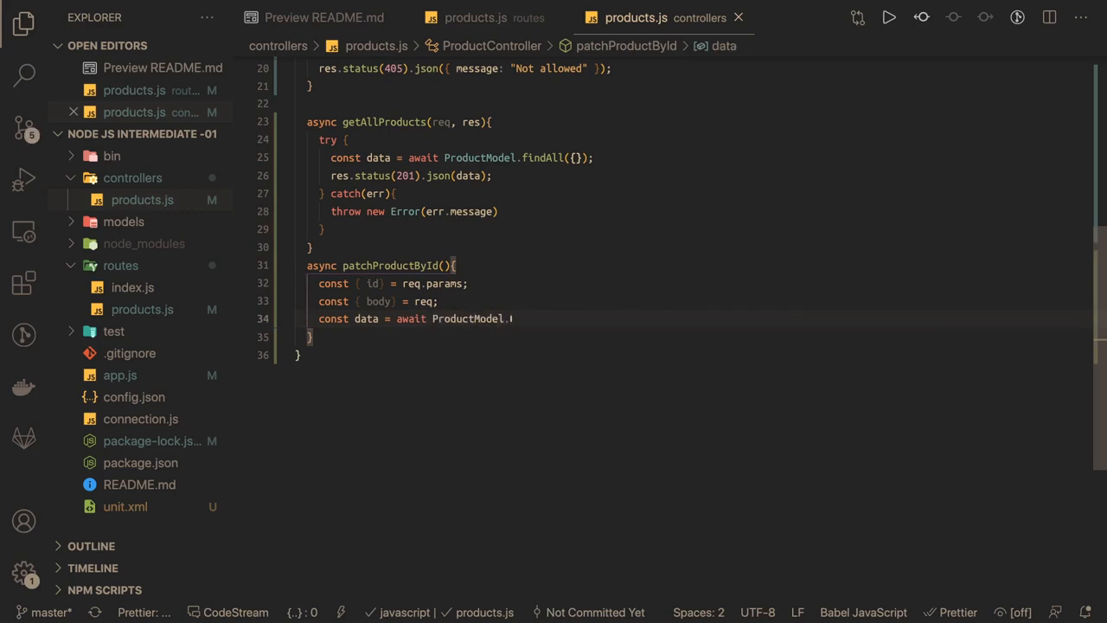
{"action": "type", "text": "findOne"}
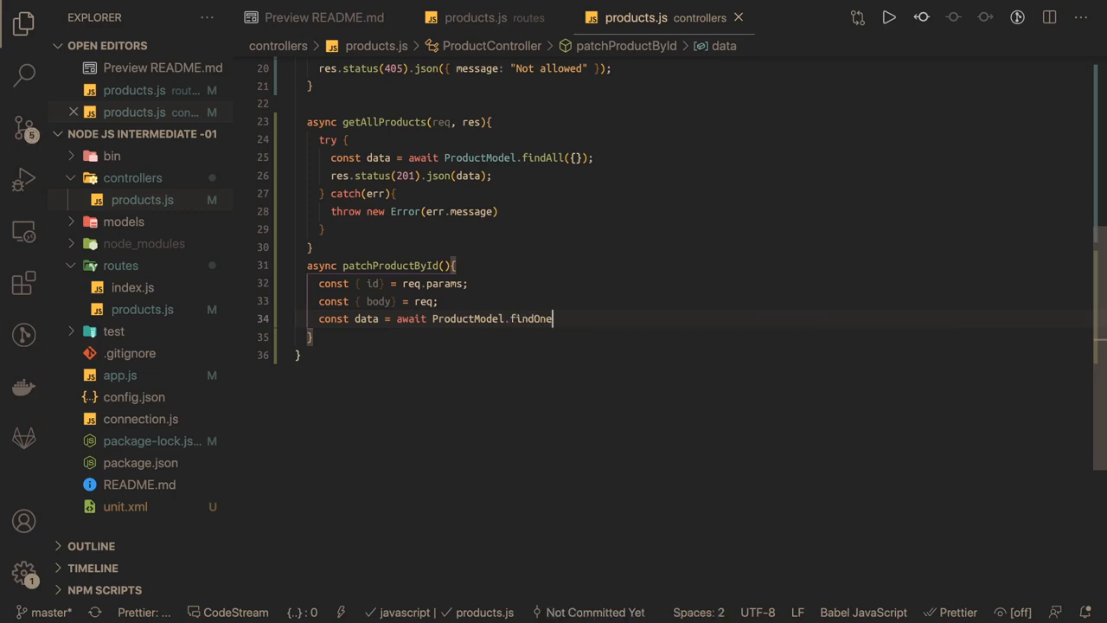
{"action": "type", "text": "({ wh"}
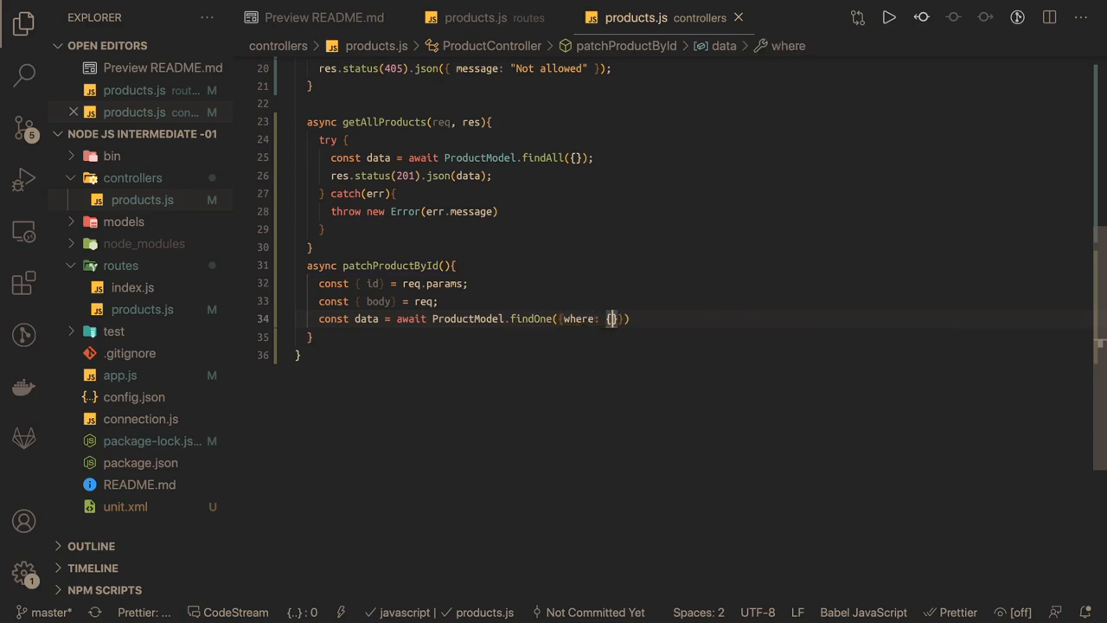
{"action": "type", "text": "id}"}
{"action": "type", "text": "if("}
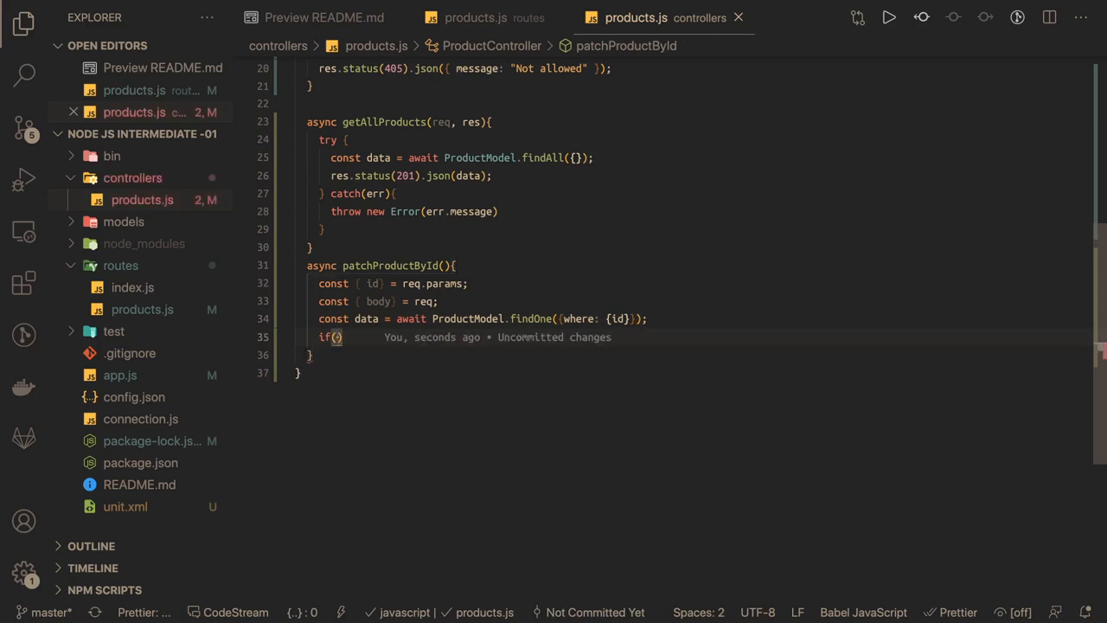
- Respond res.status(404).send() and return when no product data is found
{"action": "type", "text": "!data"}
{"action": "type", "text": "res"}
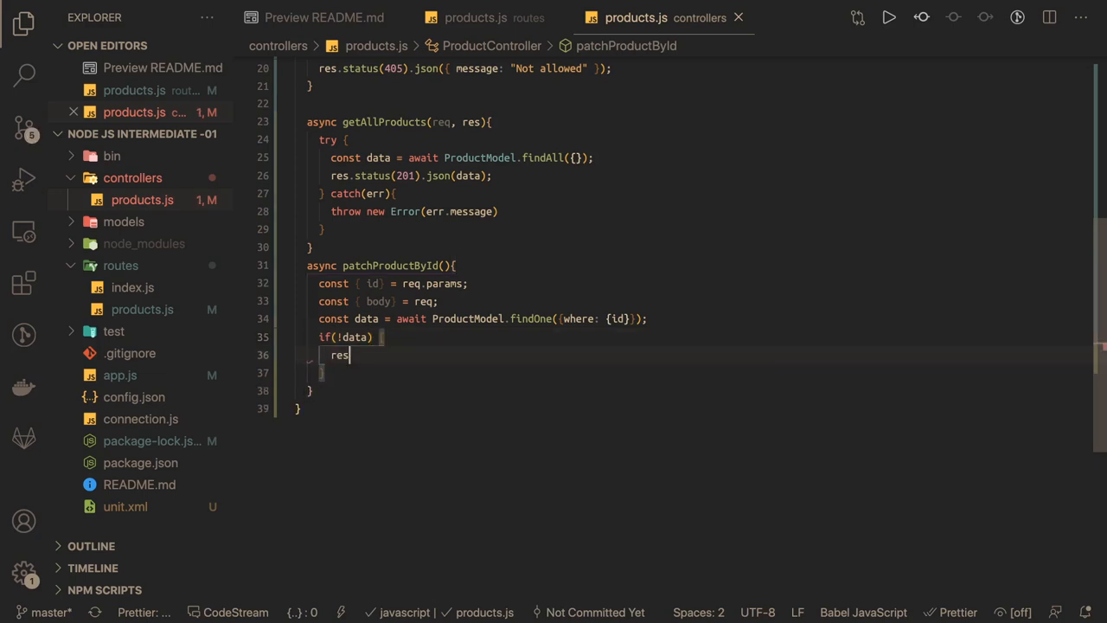
{"action": "type", "text": ".sttaus()"}
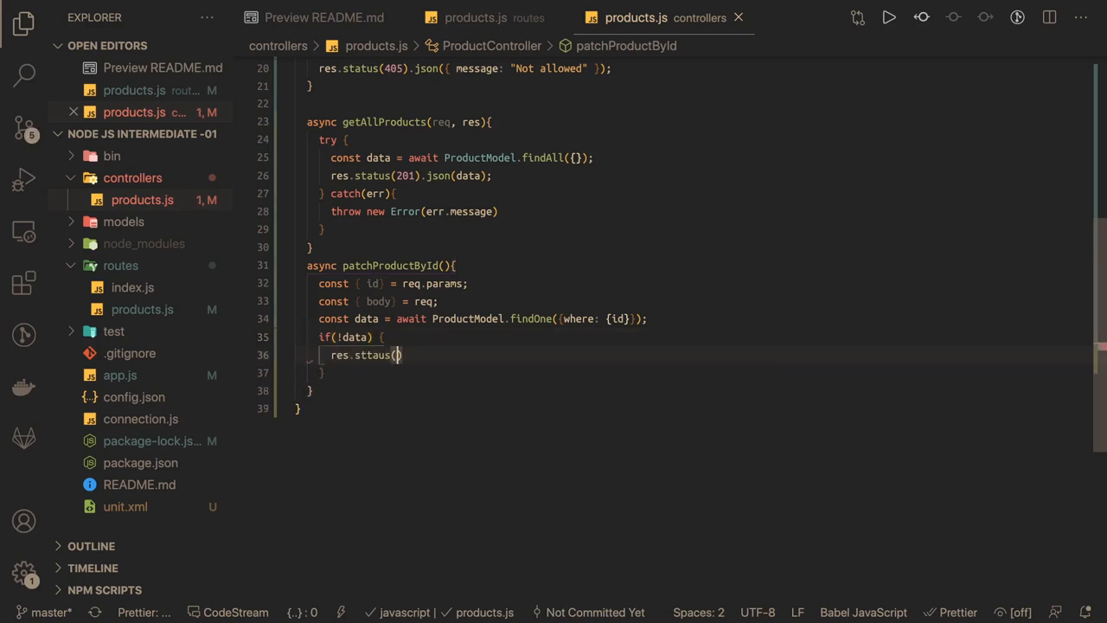
{"action": "type", "text": "404"}
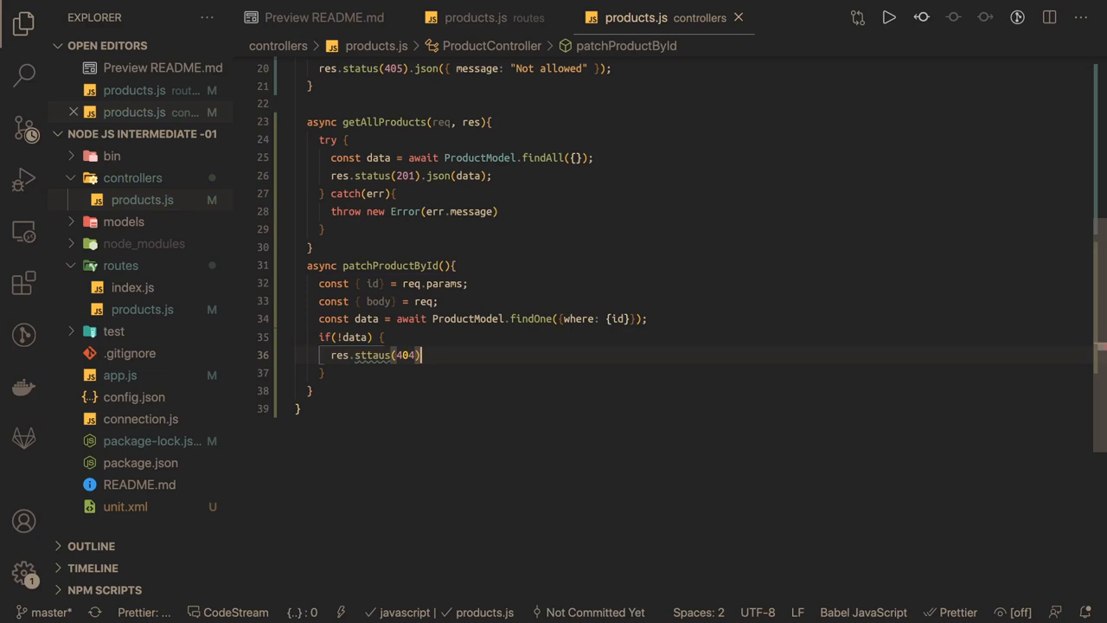
{"action": "type", "text": ".send();"}
{"action": "type", "text": "return"}
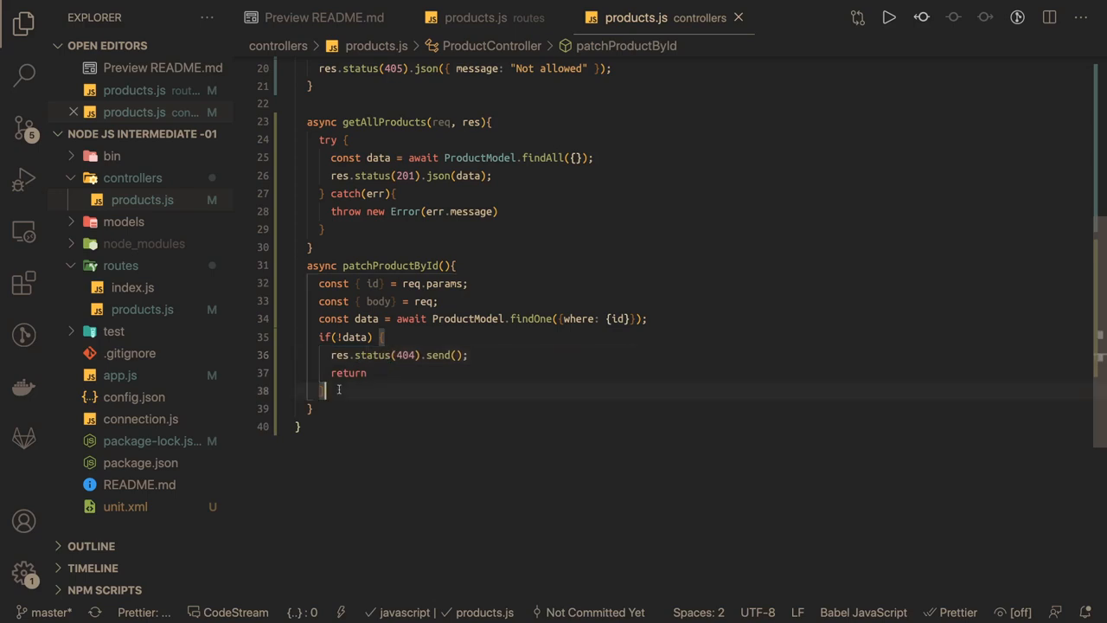
- Destructure price, mrp and stock from the found product data
{"action": "type", "text": "const {"}
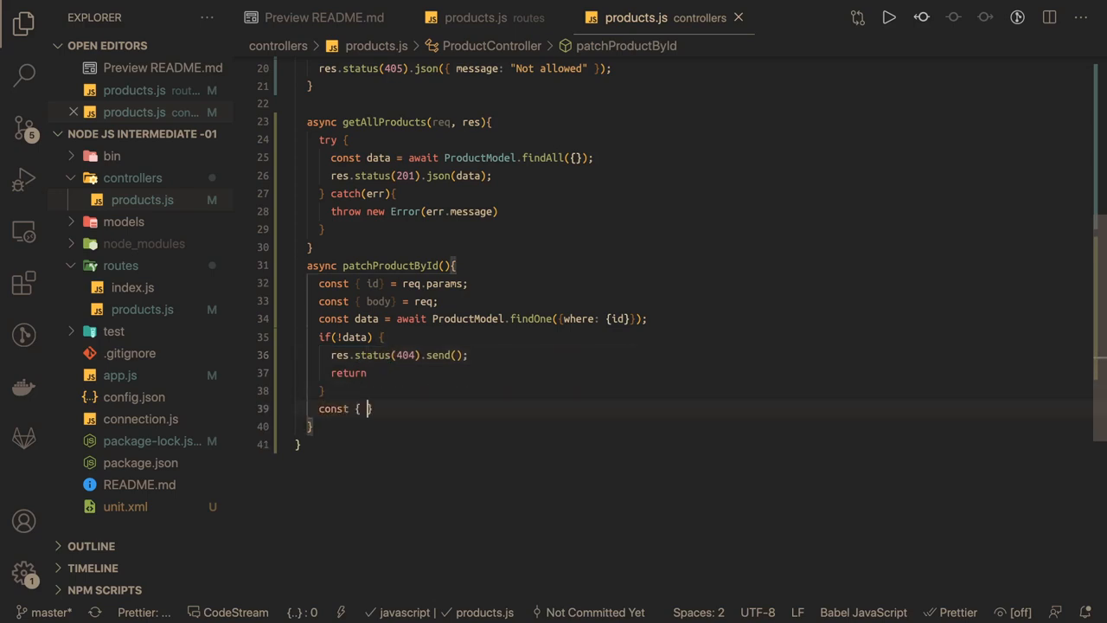
{"action": "type", "text": "} = d"}
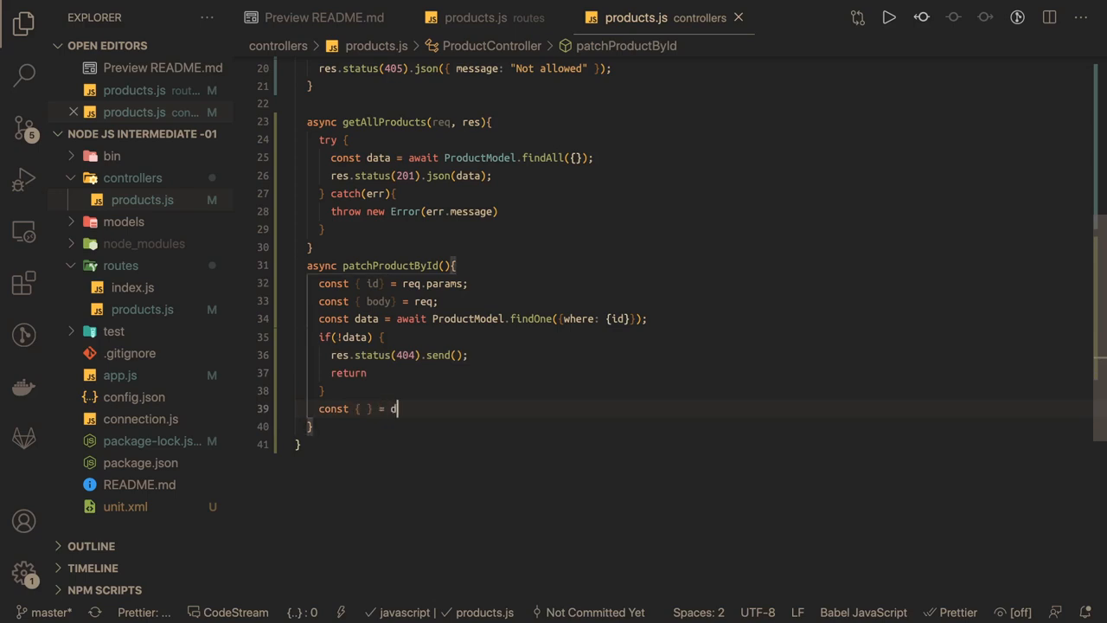
{"action": "type", "text": "ata"}
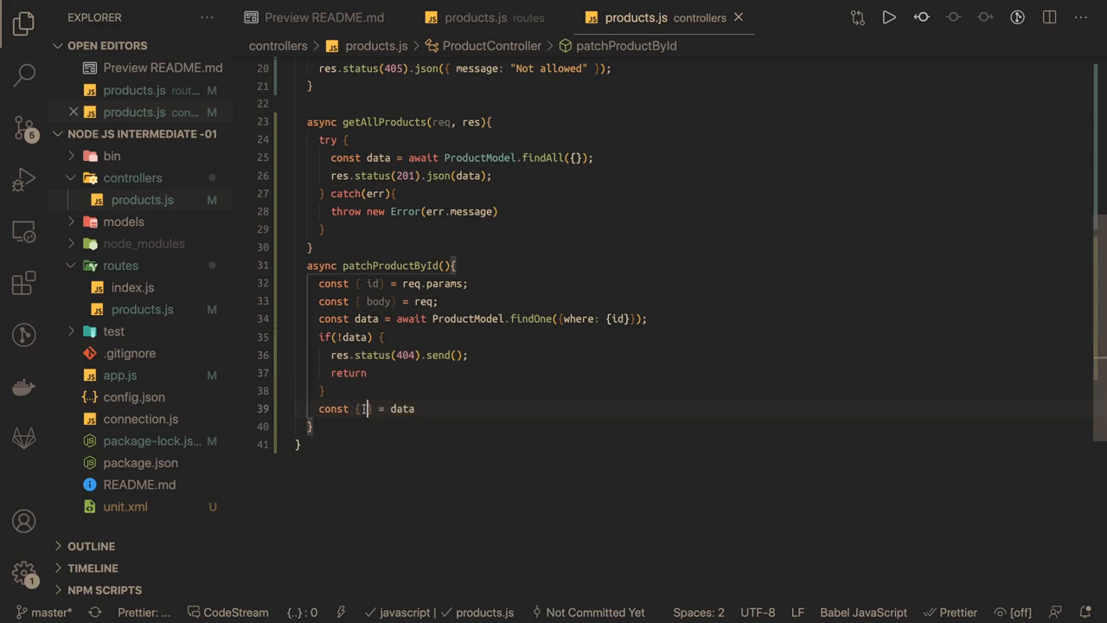
{"action": "type", "text": "p"}
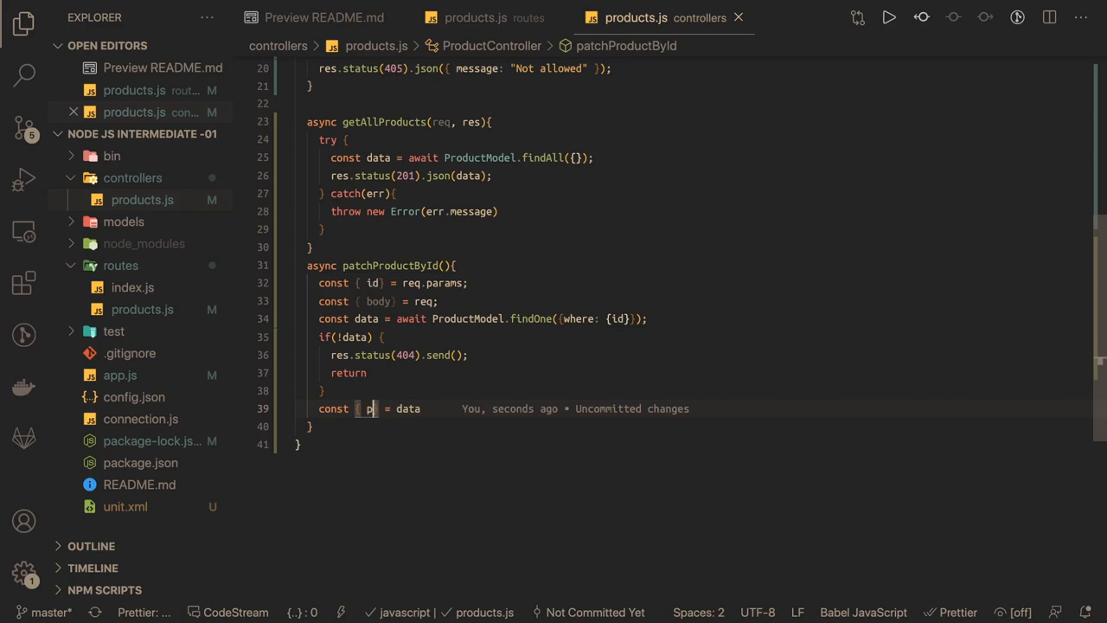
{"action": "type", "text": "rice, mrp, sto"}
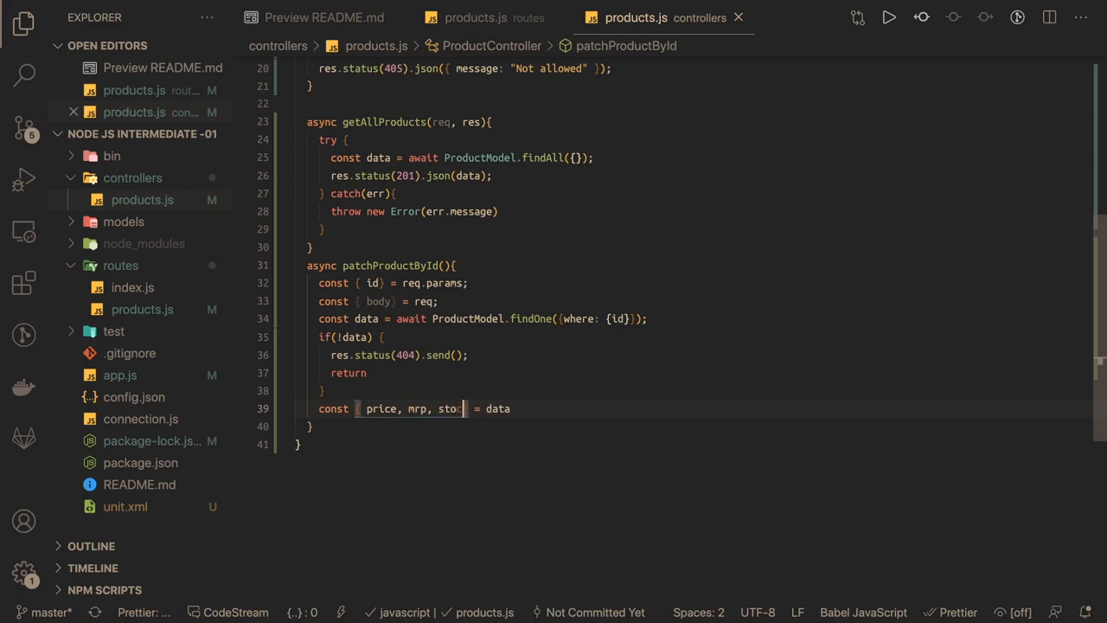
{"action": "type", "text": "ck"}
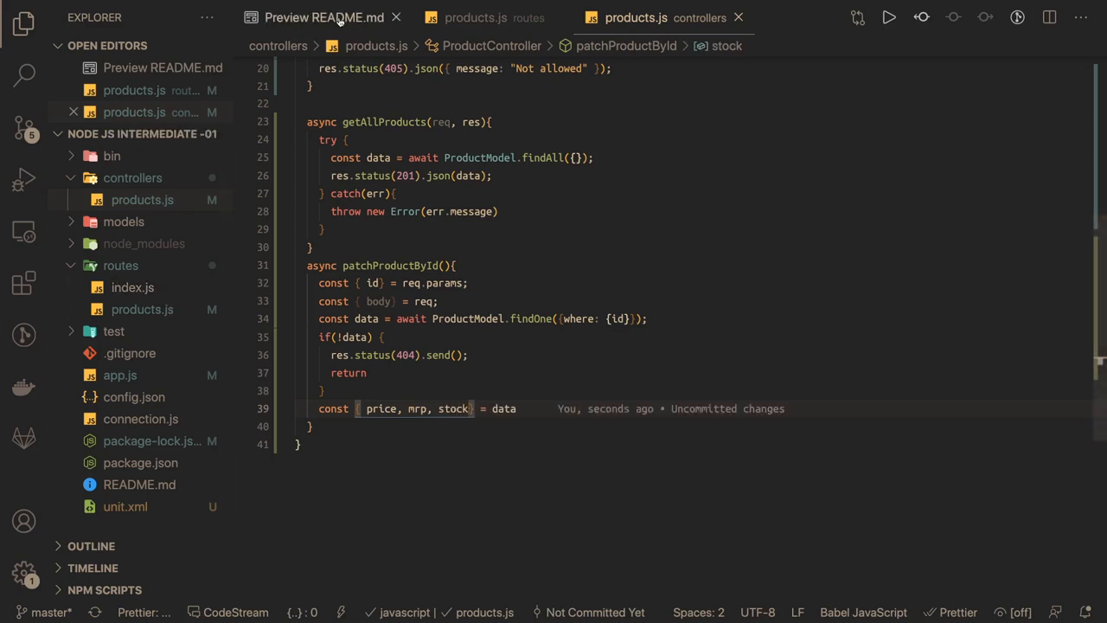
{"action": "left_click", "coordinate": [325, 17]}
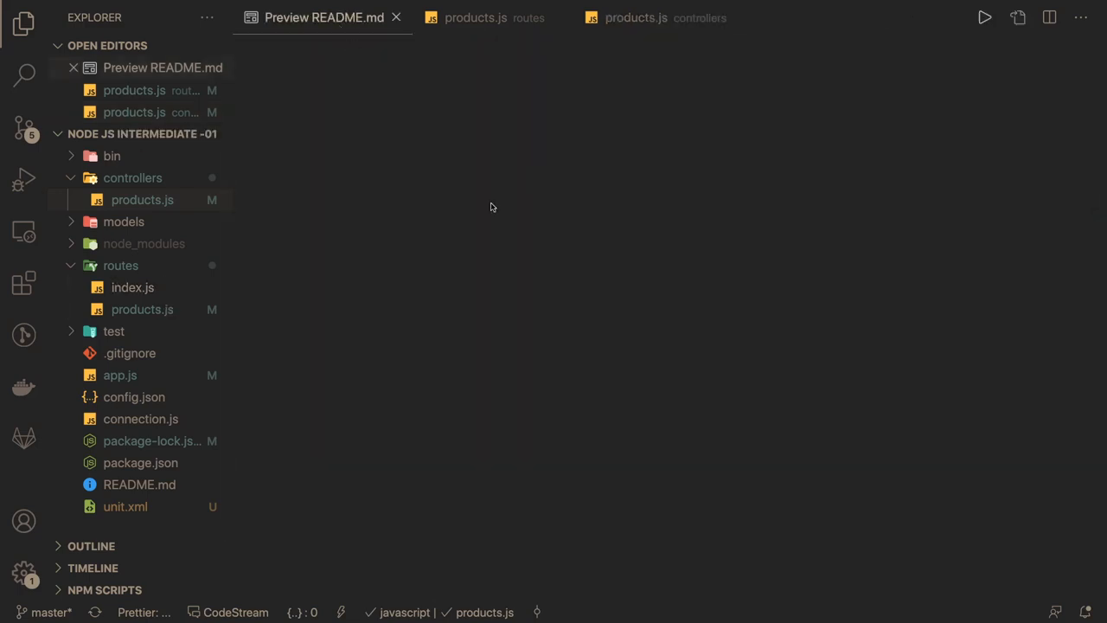
{"action": "mouse_move", "coordinate": [382, 105]}
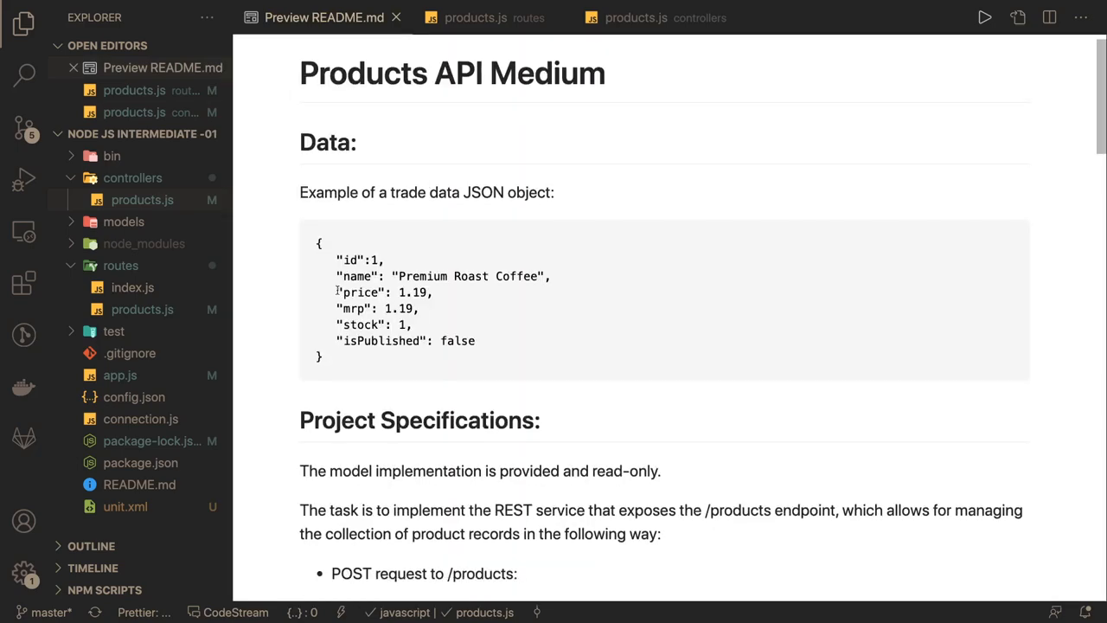
{"action": "left_click", "coordinate": [637, 17]}
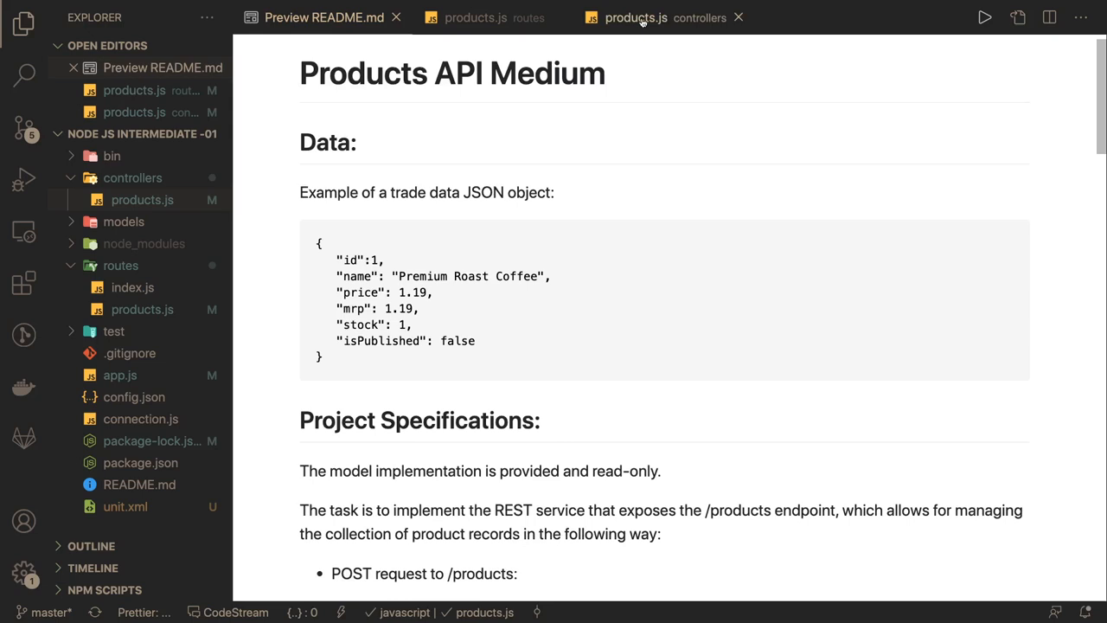
{"action": "left_click", "coordinate": [637, 17]}
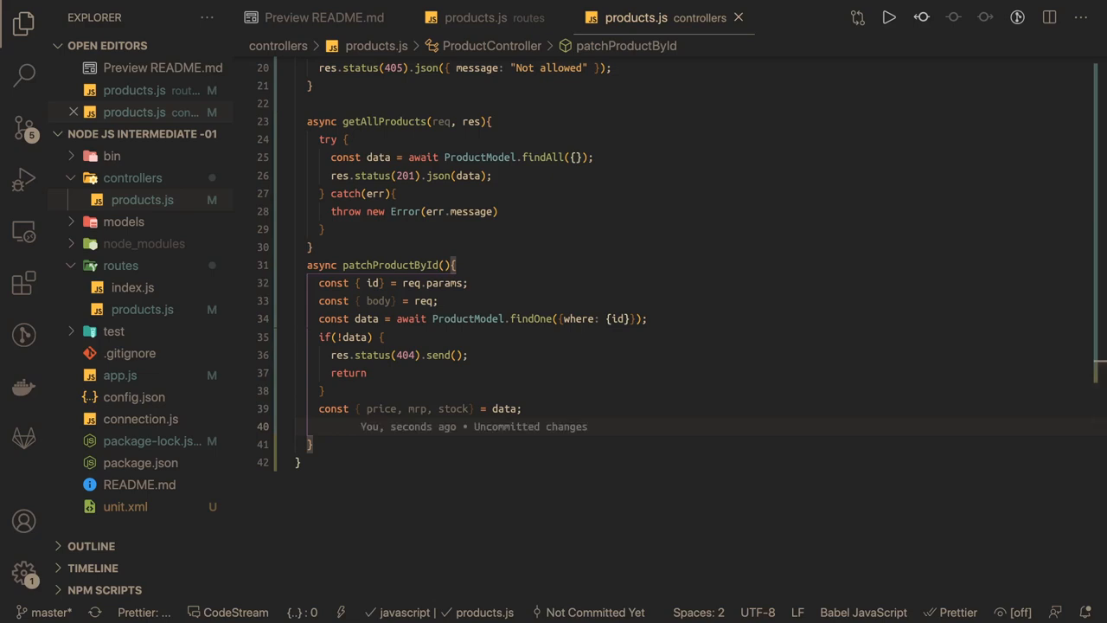
{"action": "mouse_move", "coordinate": [391, 406]}
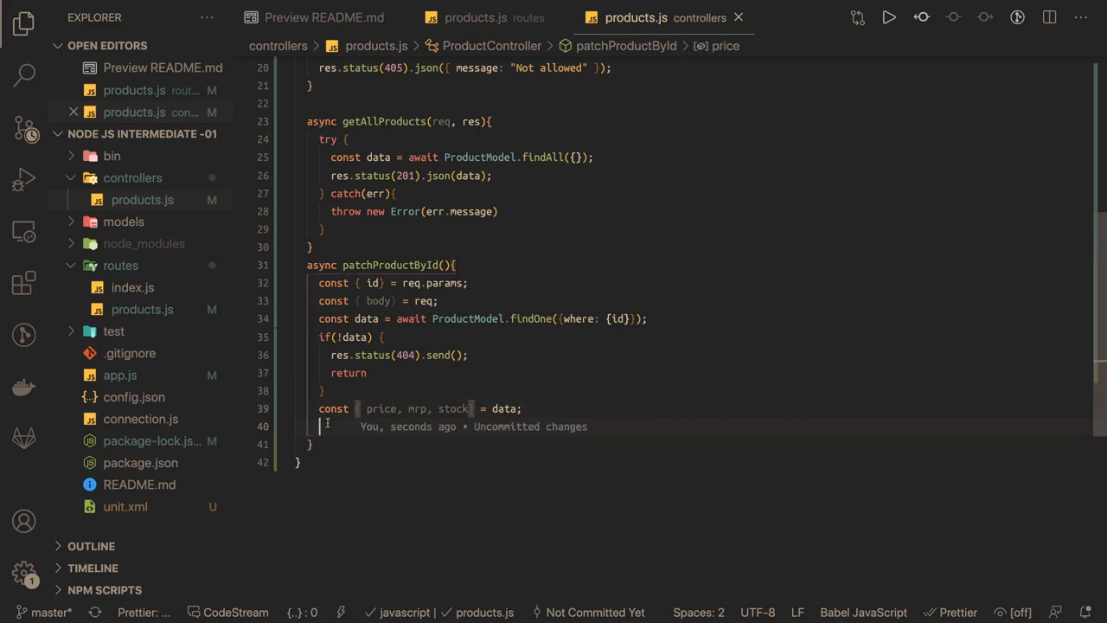
- Open the chain with if (mrp < price && stock == 0) {}
{"action": "type", "text": "if("}
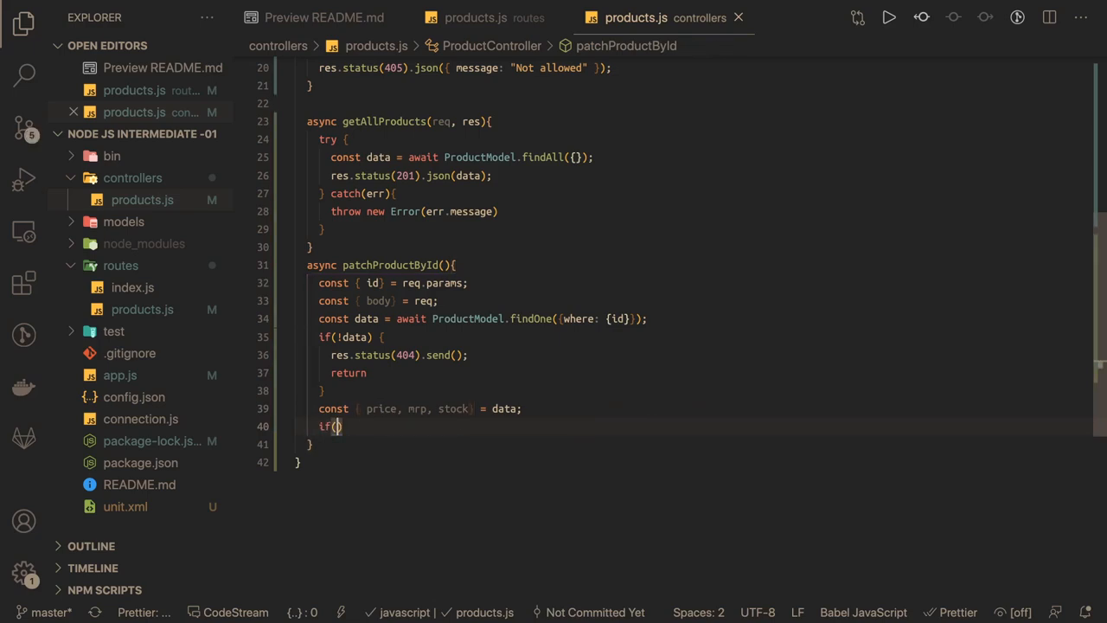
{"action": "type", "text": "mrp"}
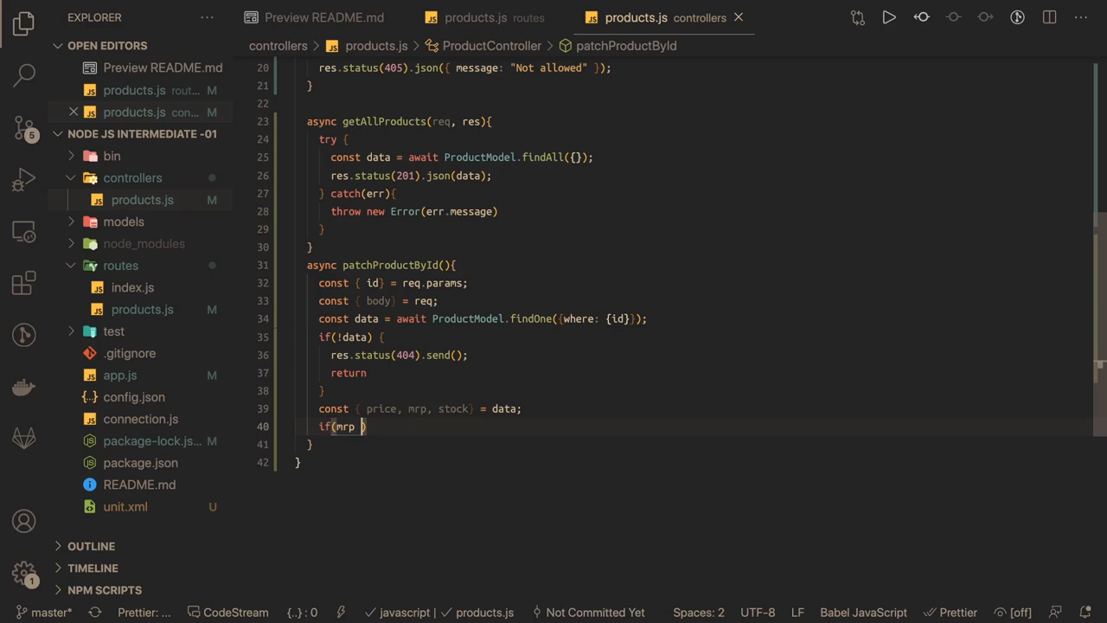
{"action": "type", "text": "< price"}
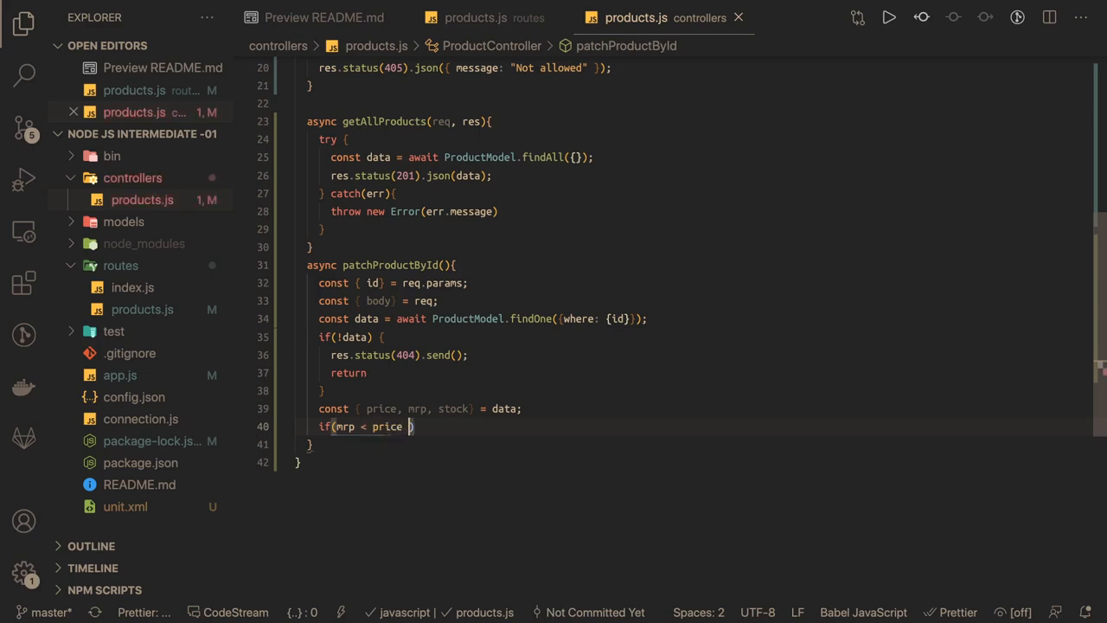
{"action": "type", "text": "&& stock == 0"}
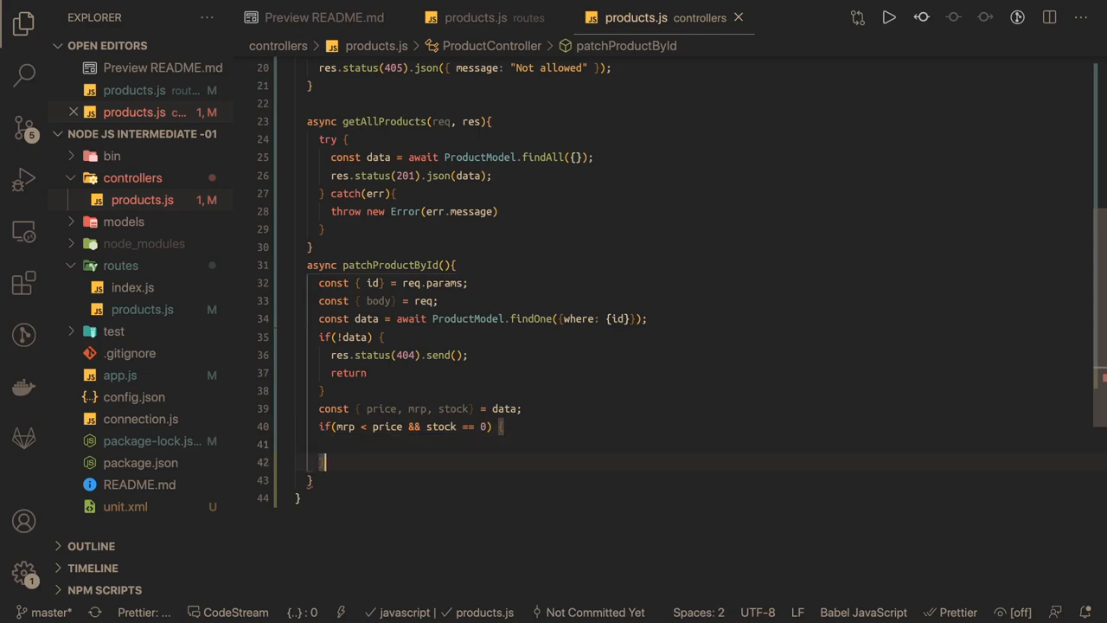
- Add empty else if (mrp < price), else if (stock === 0) and else branches
{"action": "type", "text": "} else if ()"}
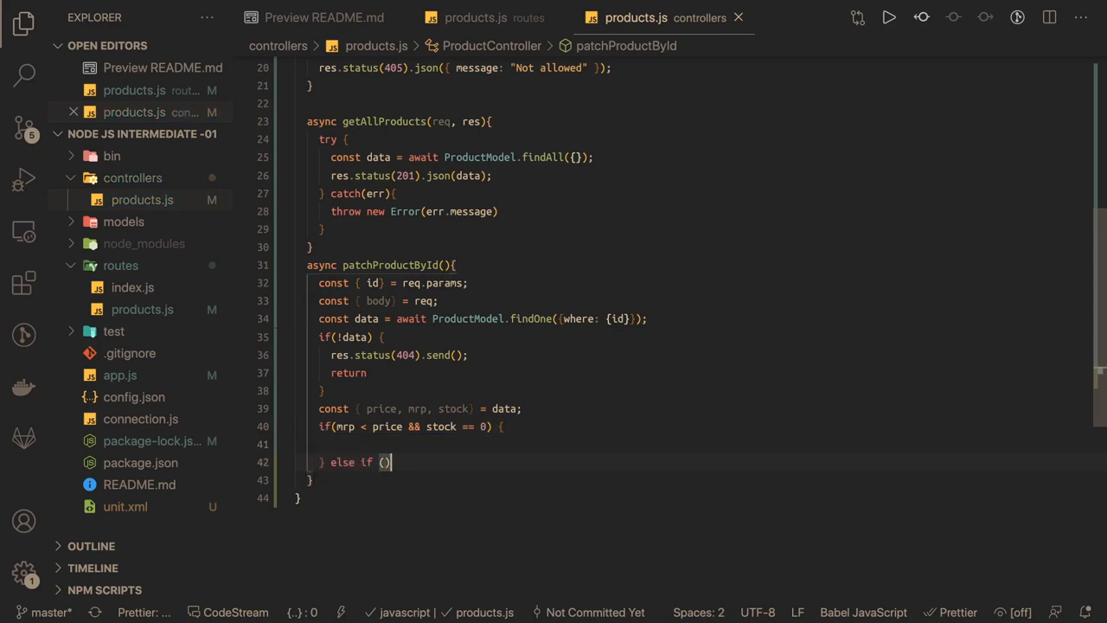
{"action": "type", "text": "marp"}
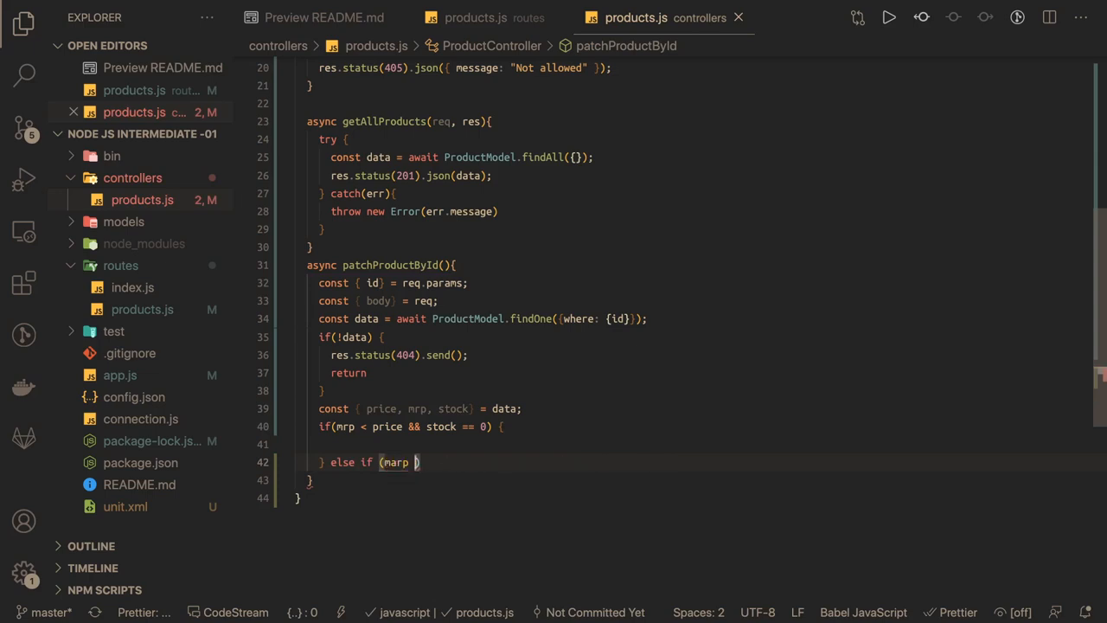
{"action": "type", "text": "< price)"}
{"action": "type", "text": "} else if ("}
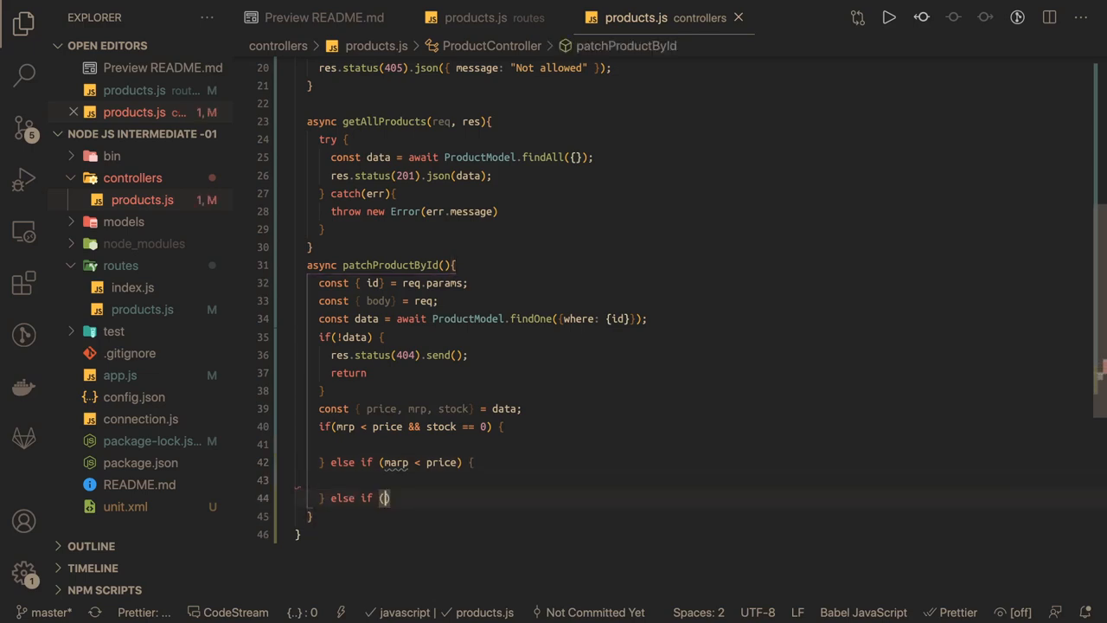
{"action": "type", "text": "stock === 0"}
{"action": "type", "text": "} else {"}
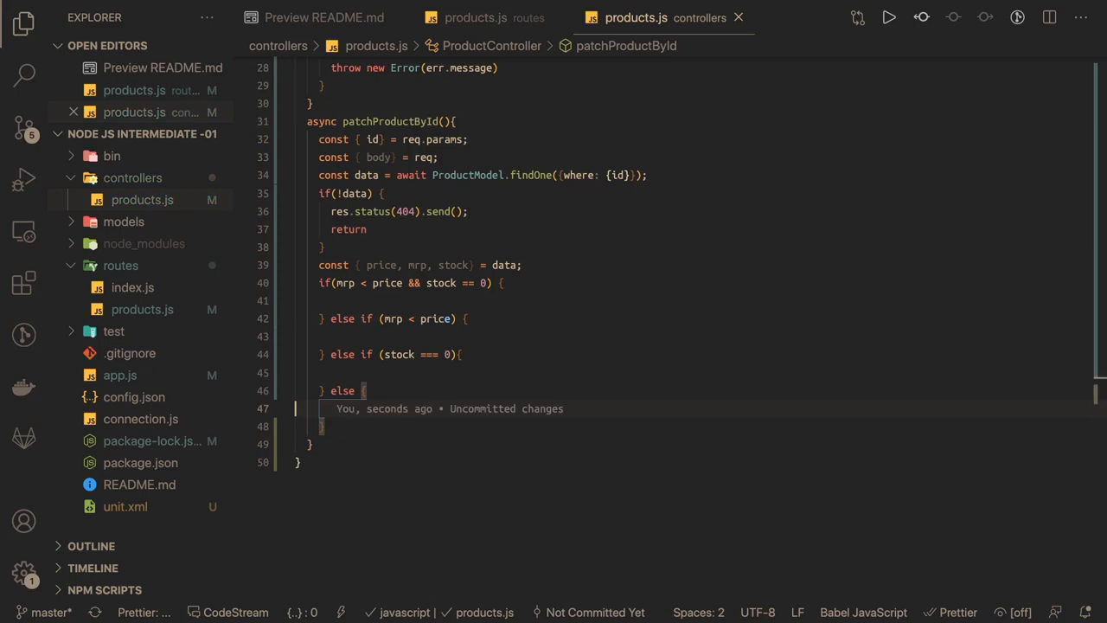
- Write await ProductModel.update({}, {where:{id}}) in the final else branch
{"action": "left_click", "coordinate": [346, 408]}
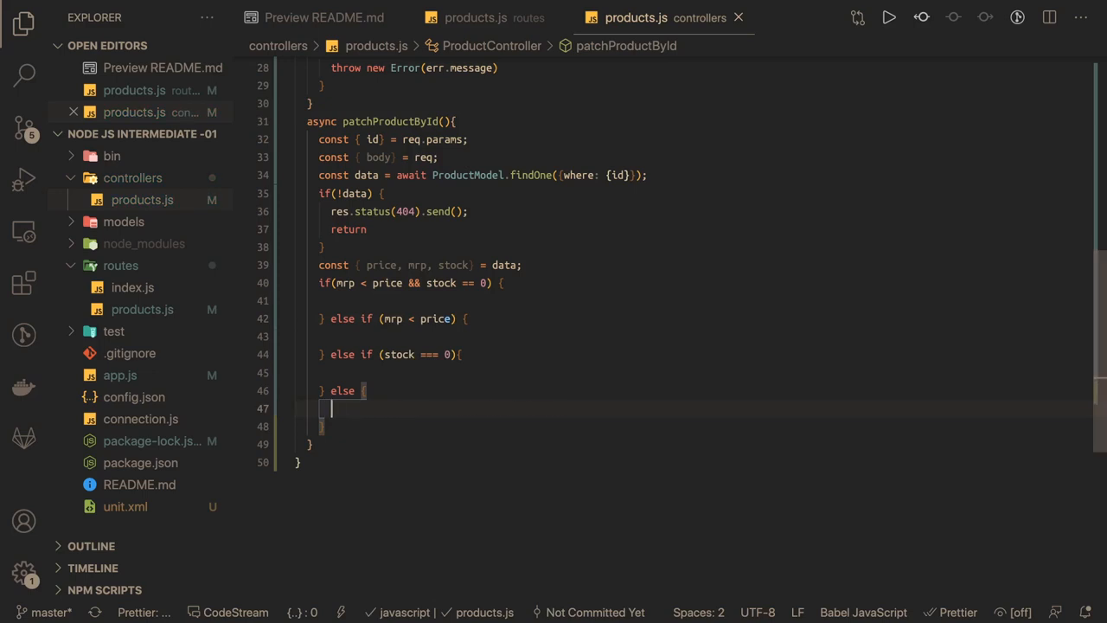
{"action": "type", "text": "await"}
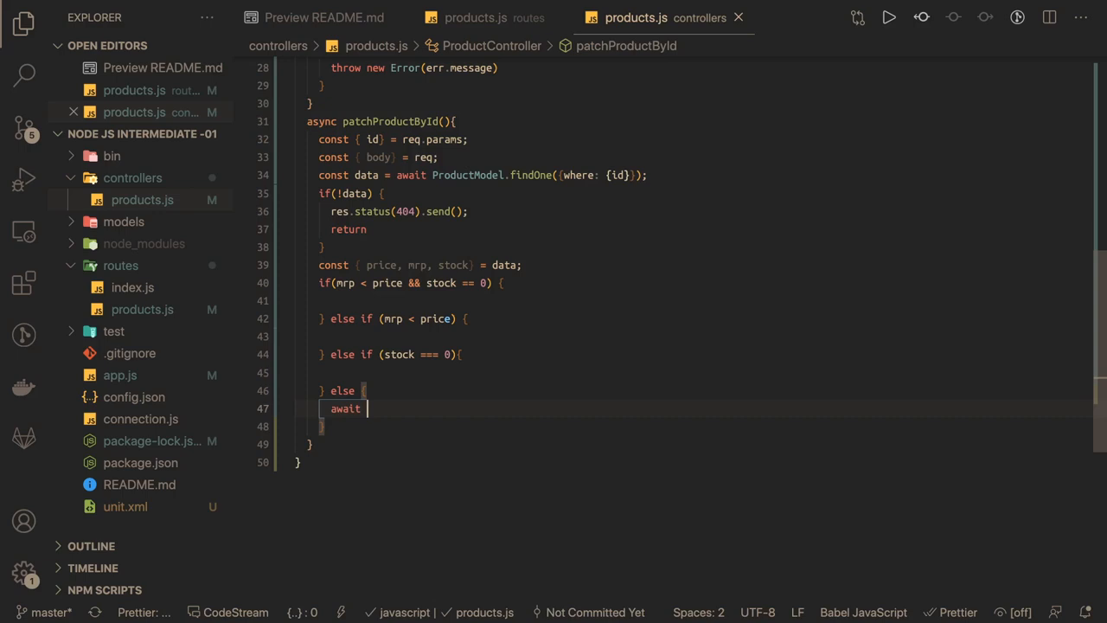
{"action": "type", "text": "ProductModel"}
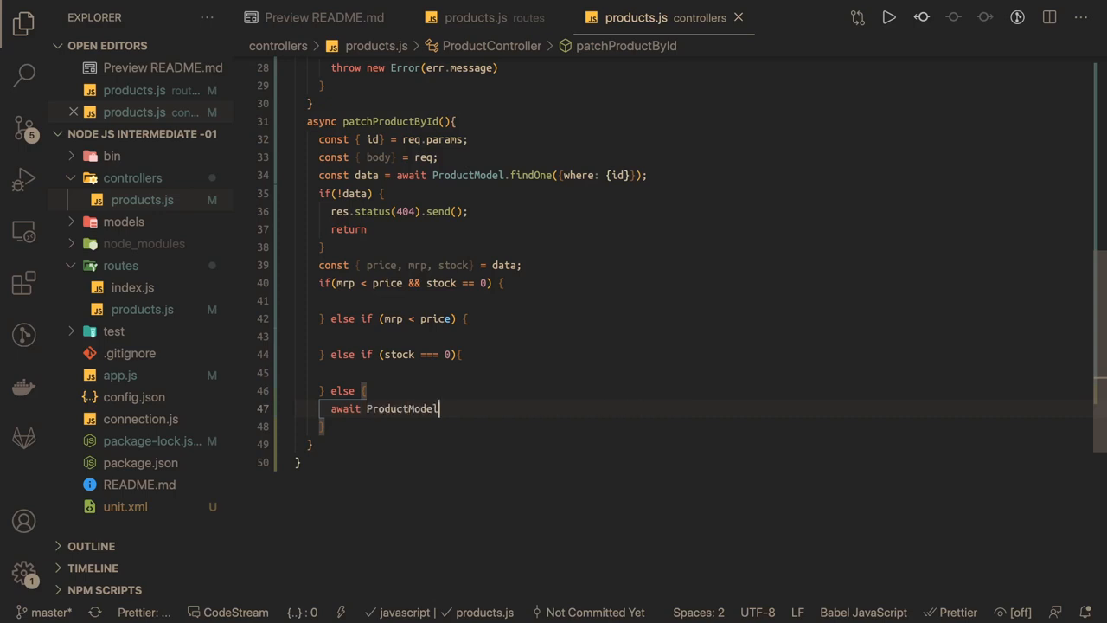
{"action": "type", "text": ".i"}
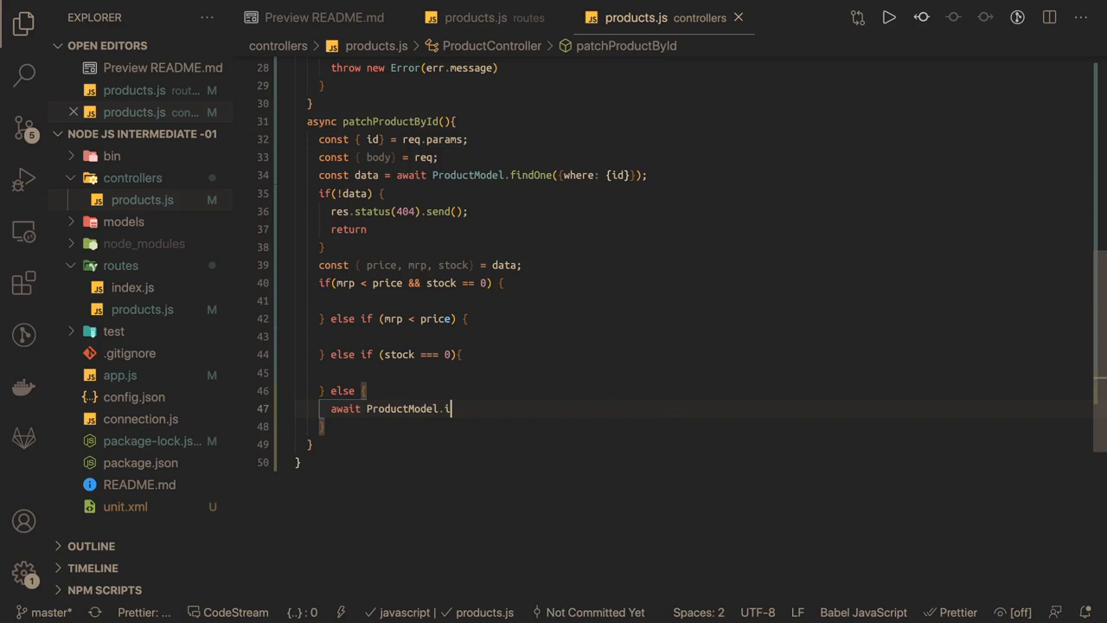
{"action": "type", "text": "update({})"}
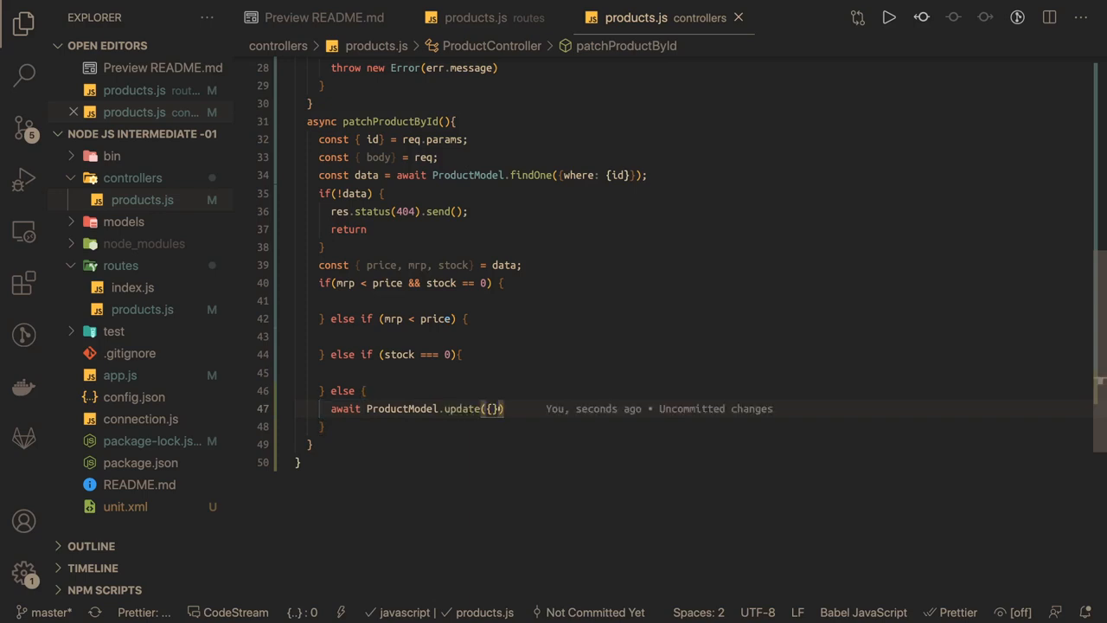
{"action": "type", "text": ", {where}"}
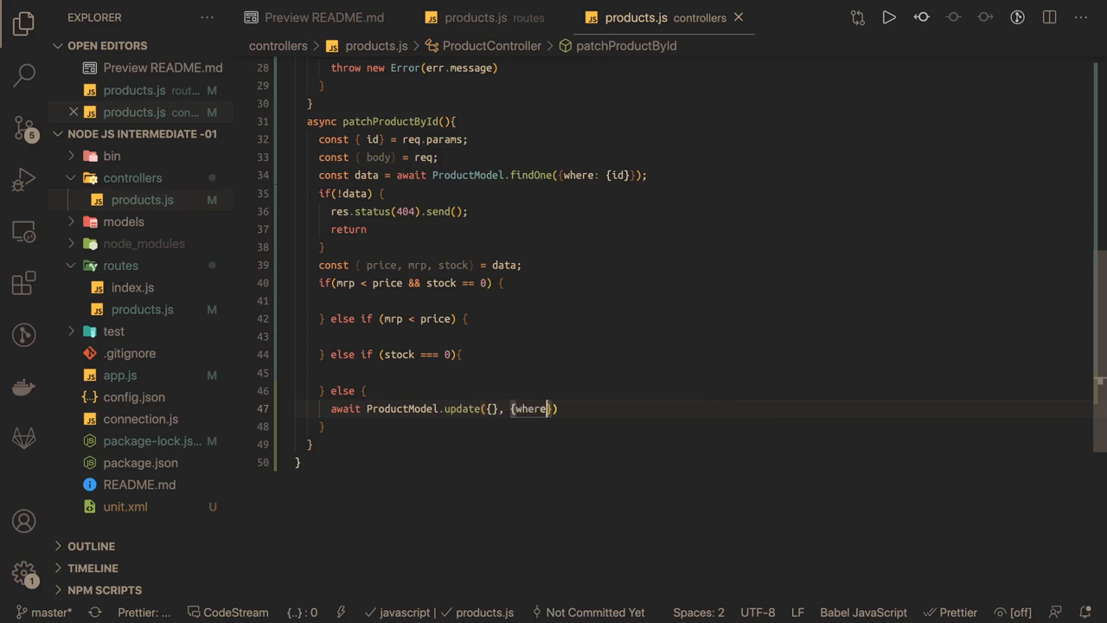
{"action": "type", "text": ":{id}"}
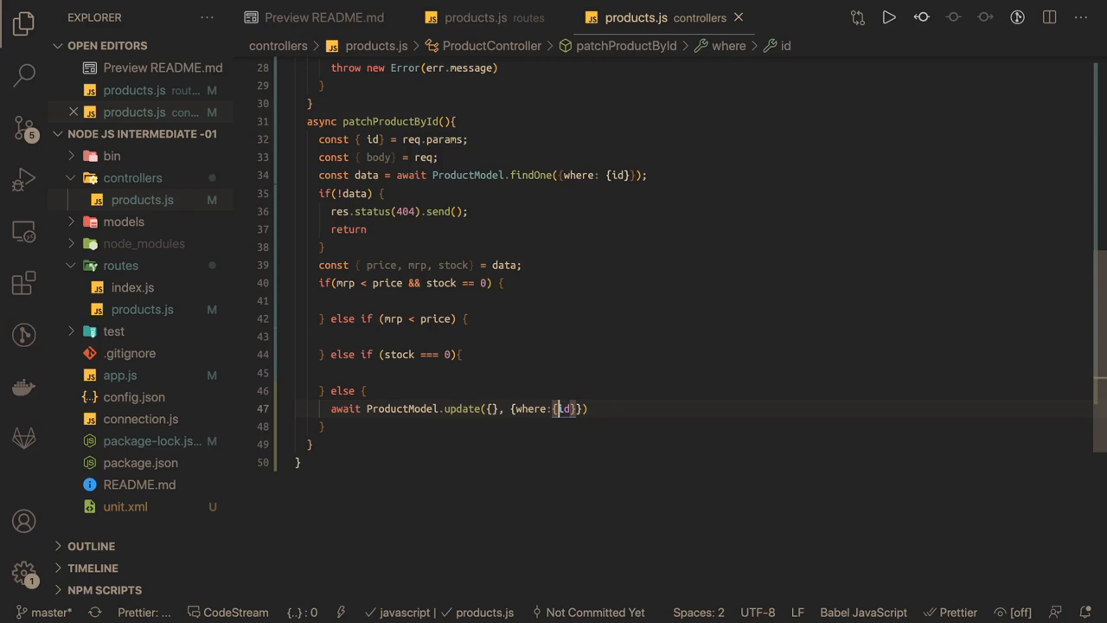
- Fill the update fields with isPublished: true inside the first braces
{"action": "left_click", "coordinate": [495, 409]}
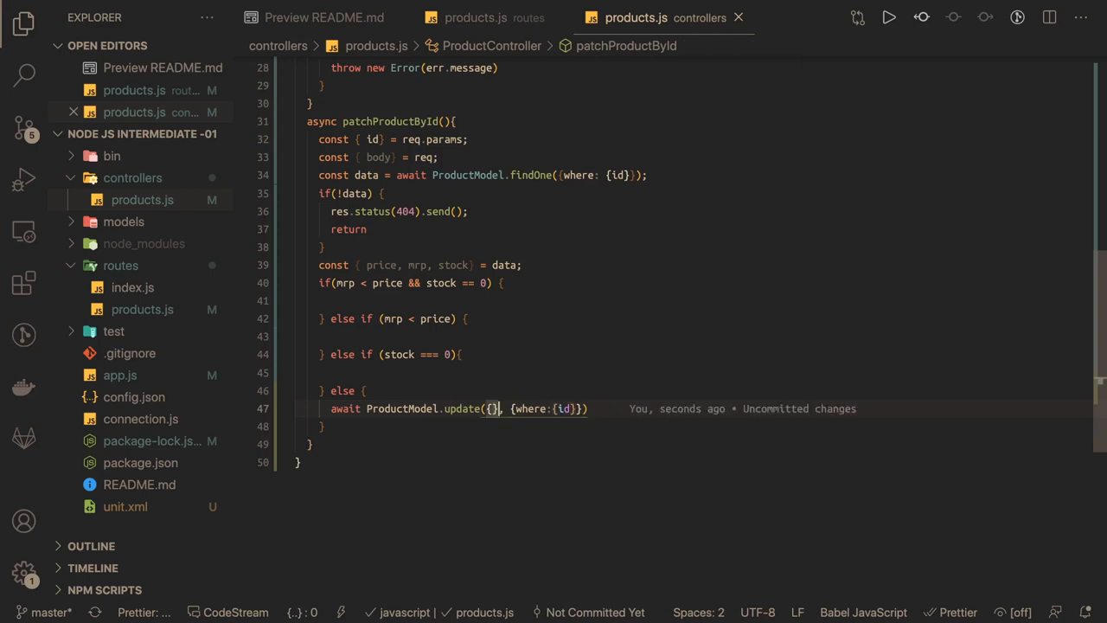
{"action": "mouse_move", "coordinate": [493, 408]}
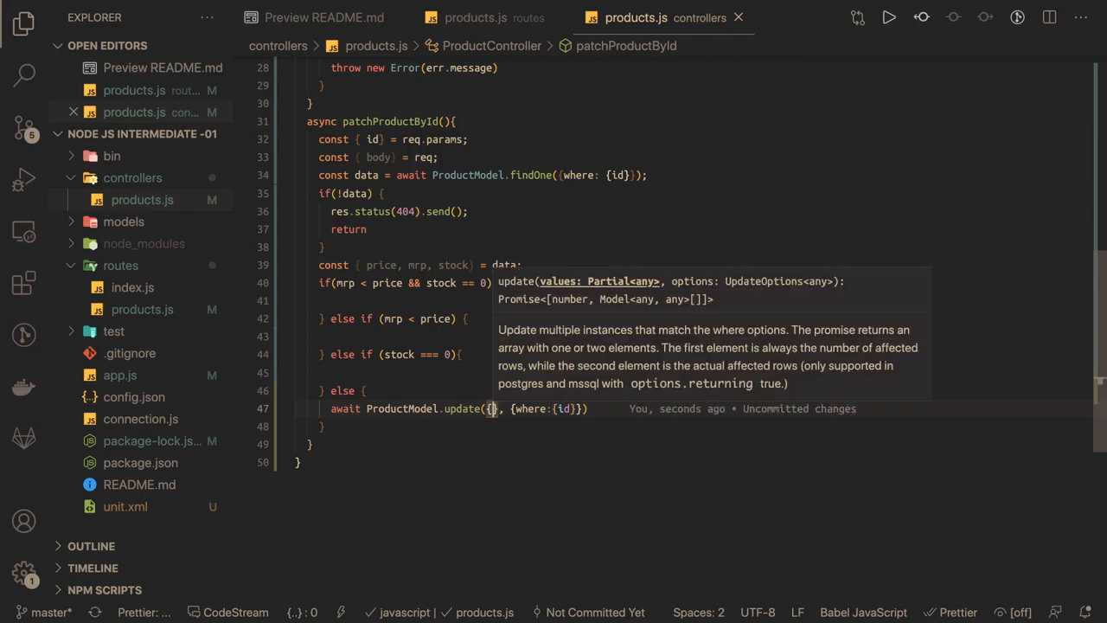
{"action": "type", "text": "isPublished: true"}
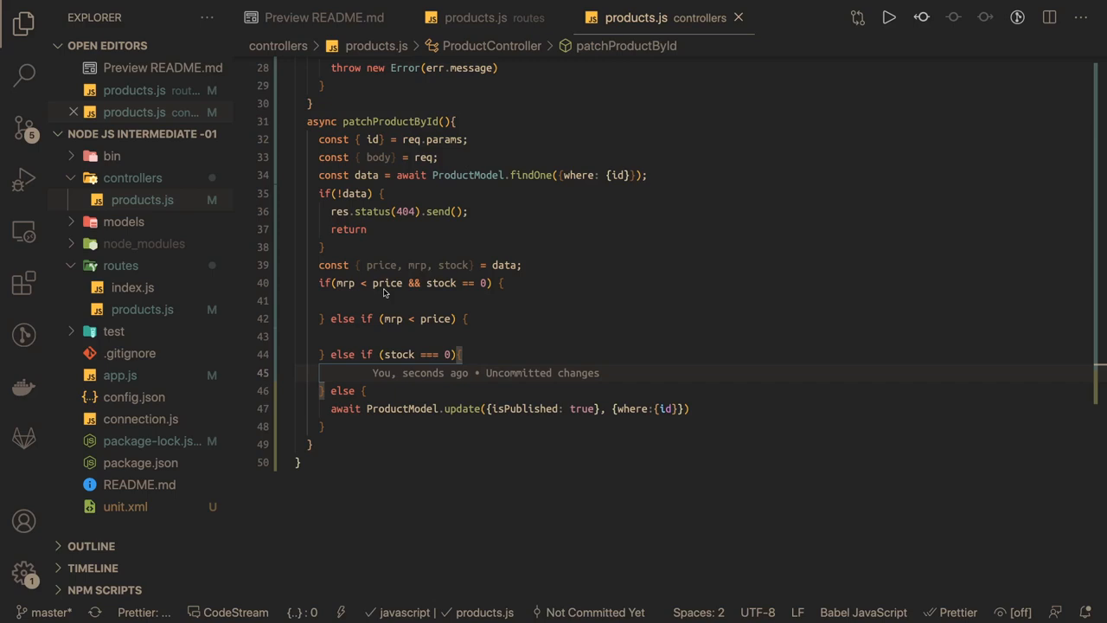
- Respond with res.status(422).send([]) in the invalid price, mrp and stock branches
{"action": "type", "text": "res.status(422).send()"}
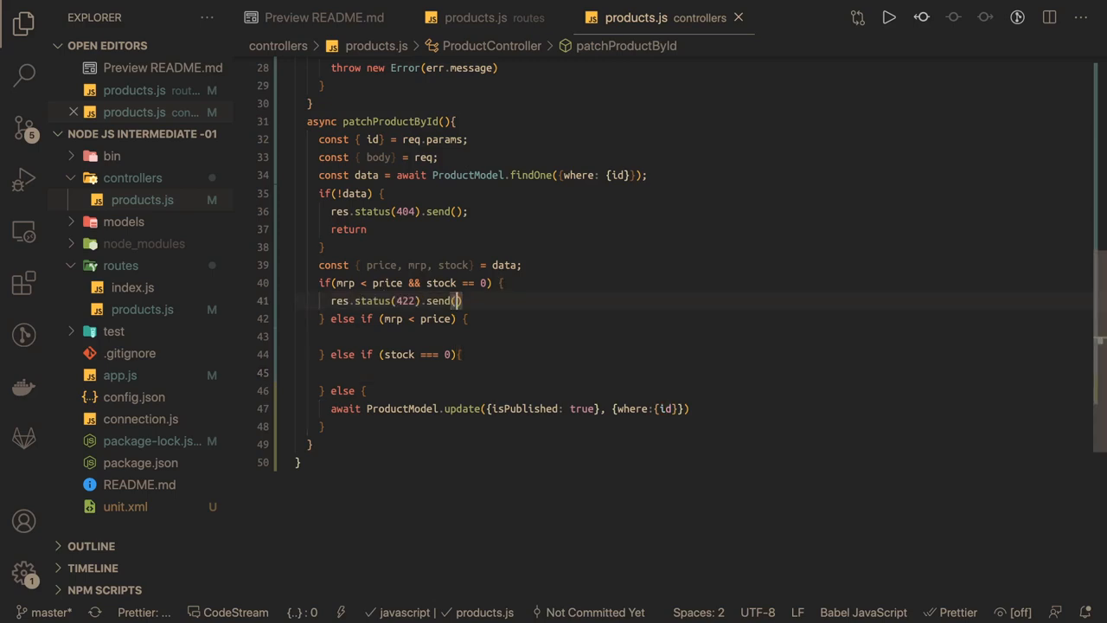
{"action": "type", "text": "["}
{"action": "type", "text": "m"}
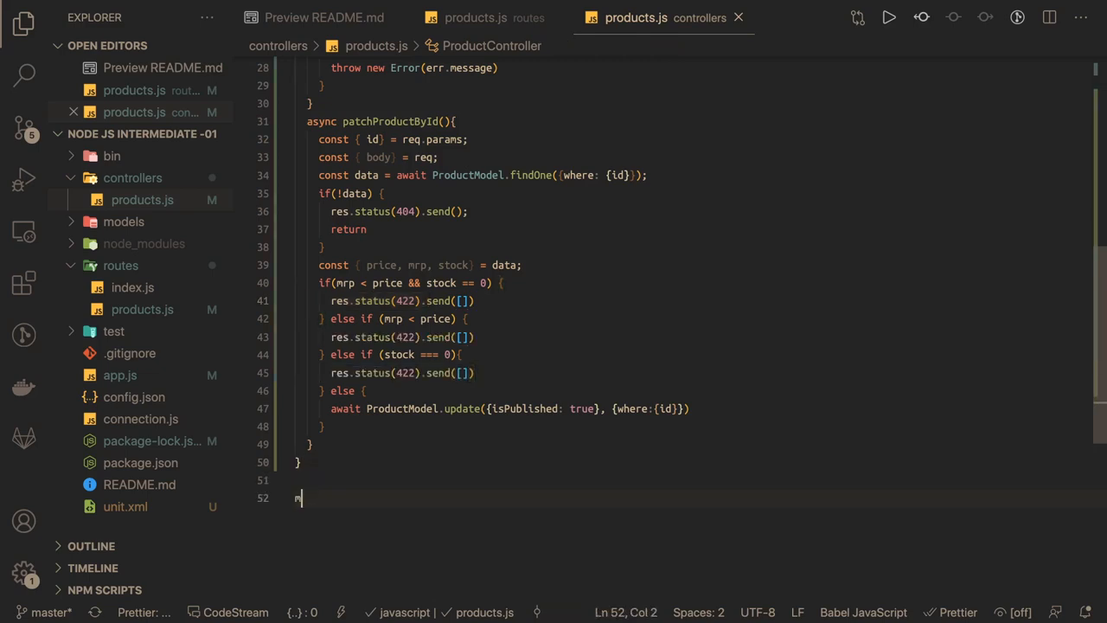
- End the file with module.exports = new ProductController(); and scroll back up
{"action": "type", "text": "odule"}
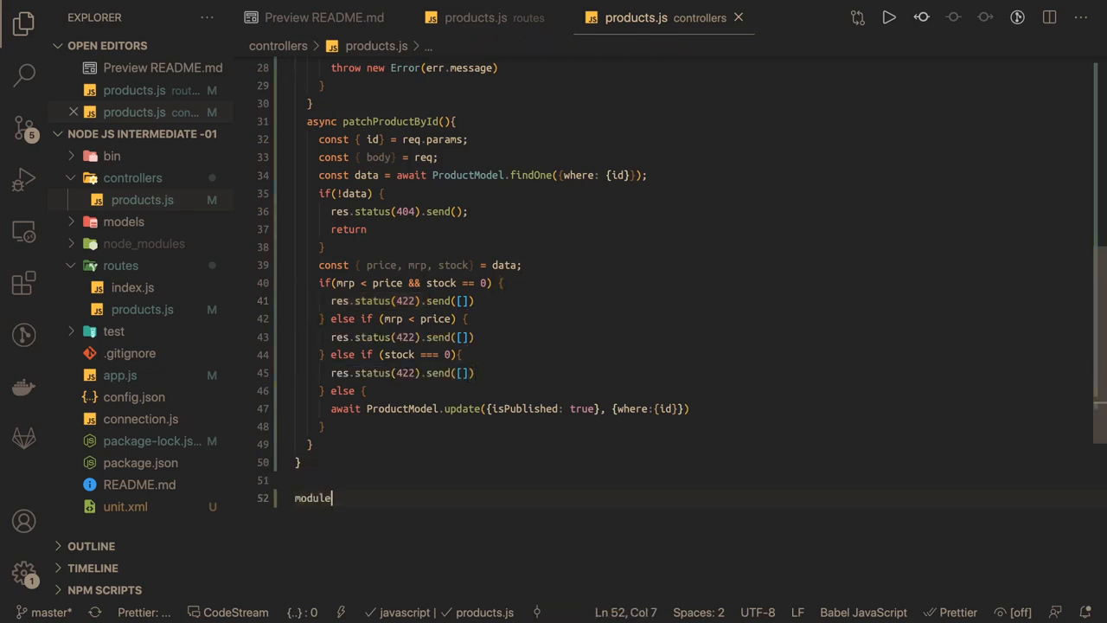
{"action": "type", "text": ".exports ="}
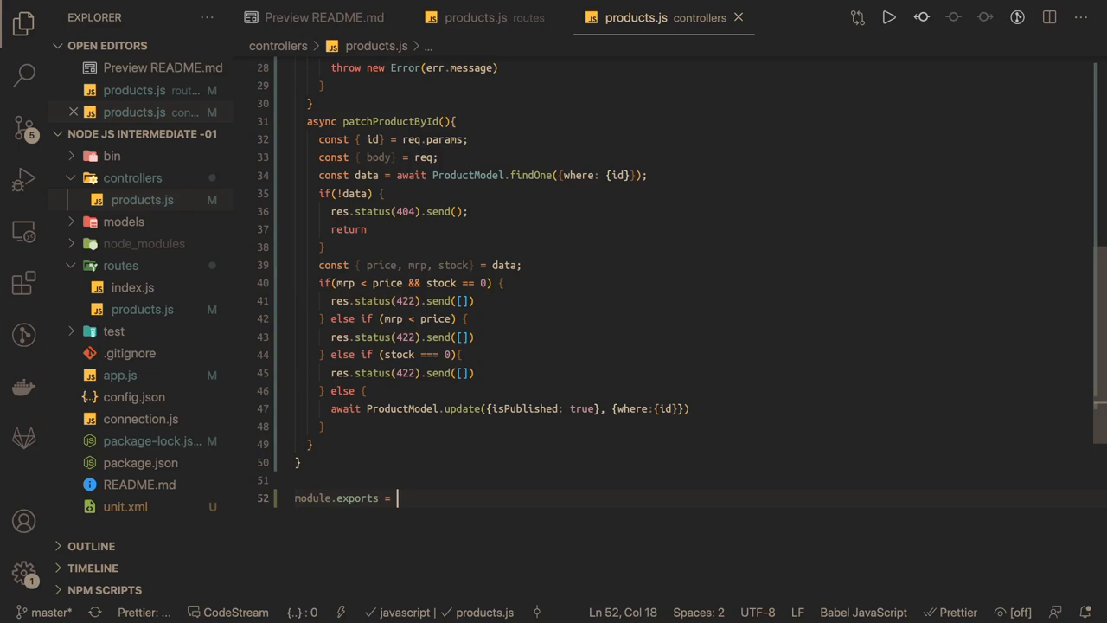
{"action": "type", "text": "new ProductController()"}
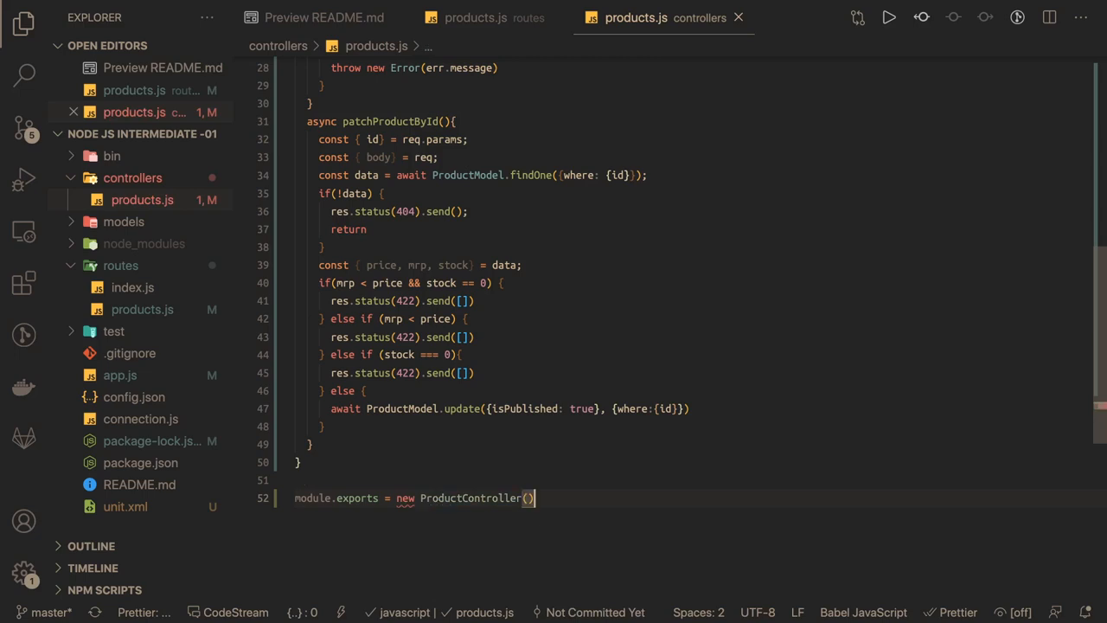
{"action": "type", "text": ";"}
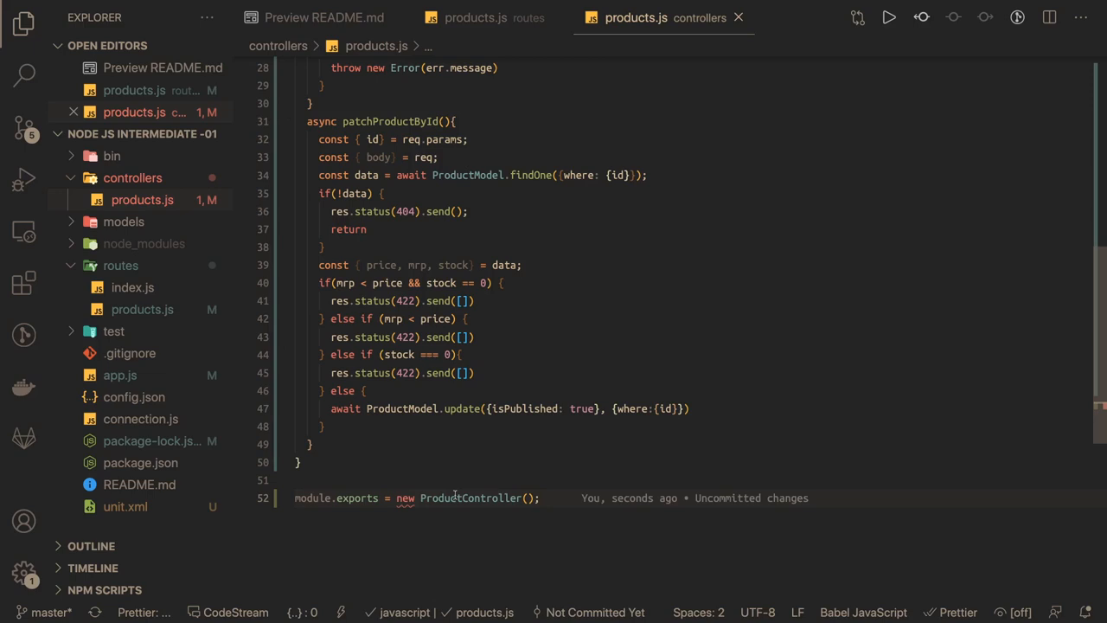
{"action": "scroll", "scroll_direction": "up", "scroll_amount": 3}
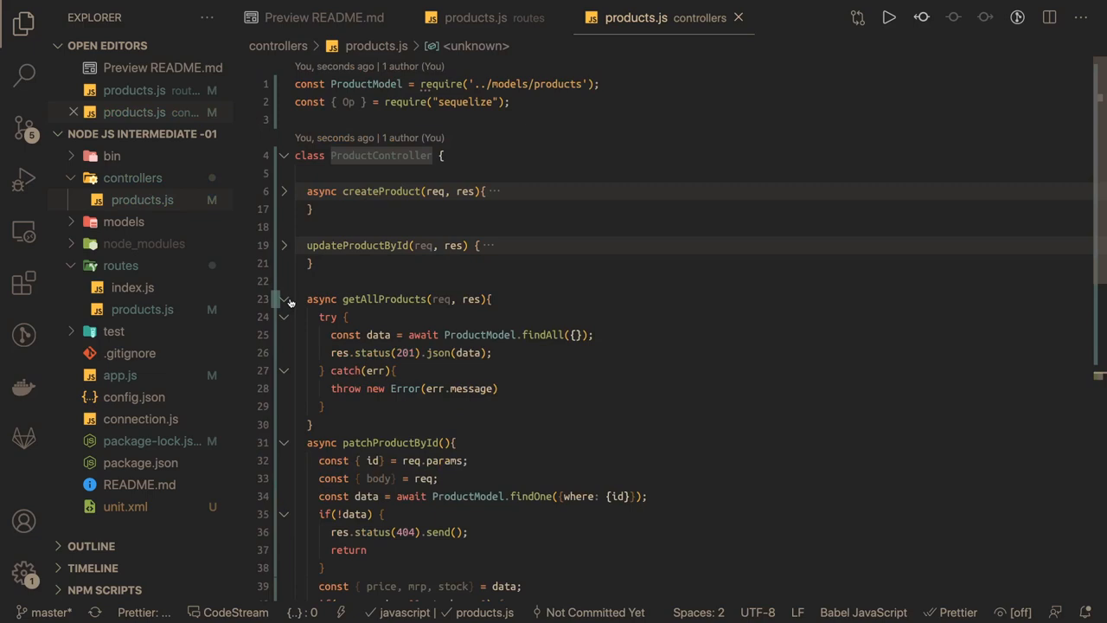
- Show the integrated terminal panel beneath the controller code
{"action": "scroll", "scroll_direction": "down", "scroll_amount": 3}
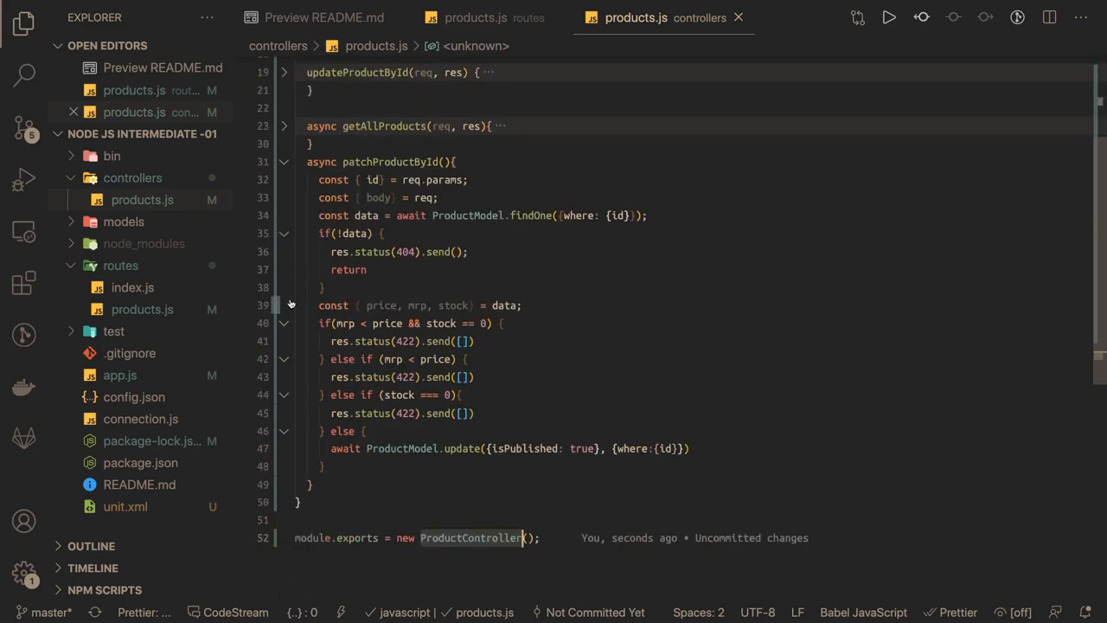
{"action": "left_click", "coordinate": [438, 198]}
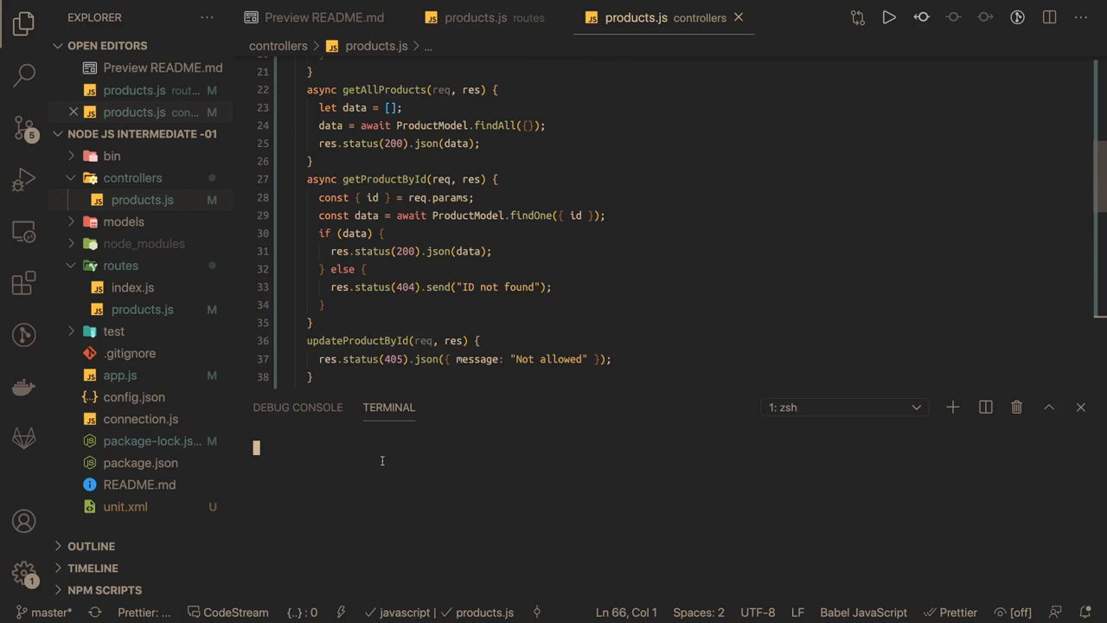
{"action": "mouse_move", "coordinate": [396, 474]}
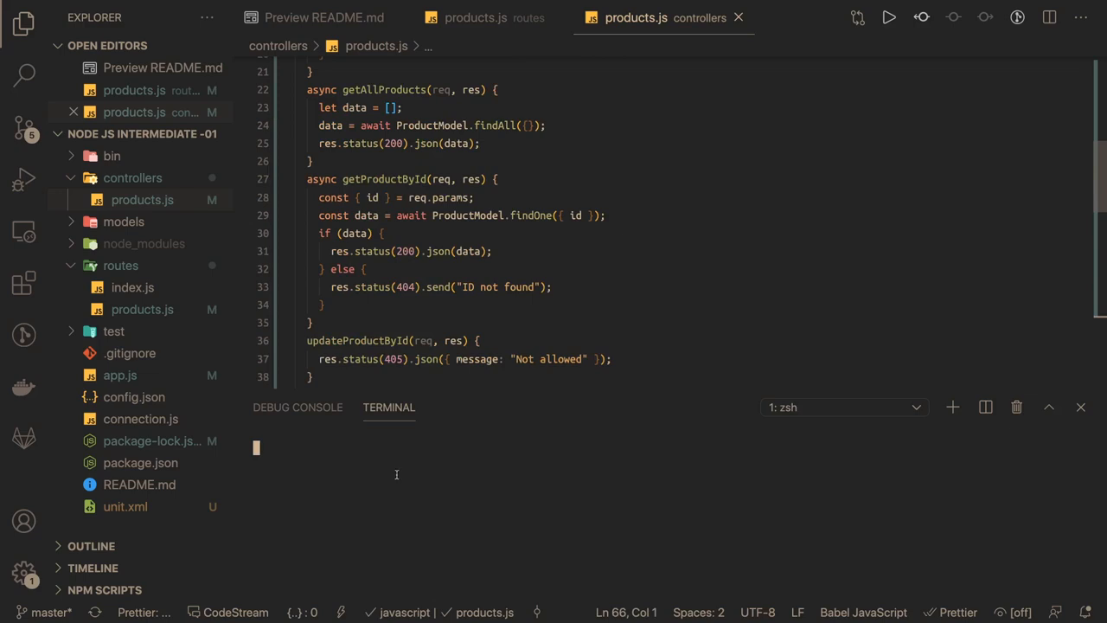
- Enter npm run test in the terminal and move the six router lines into routes/products.js
{"action": "type", "text": "npm run test"}
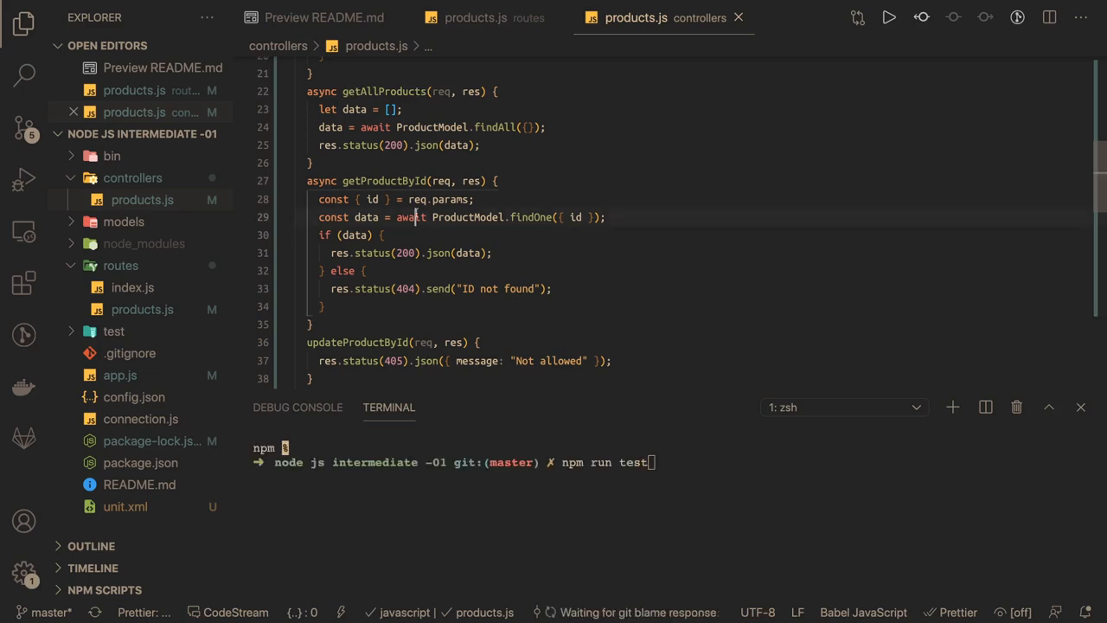
{"action": "scroll", "scroll_direction": "up", "scroll_amount": 3}
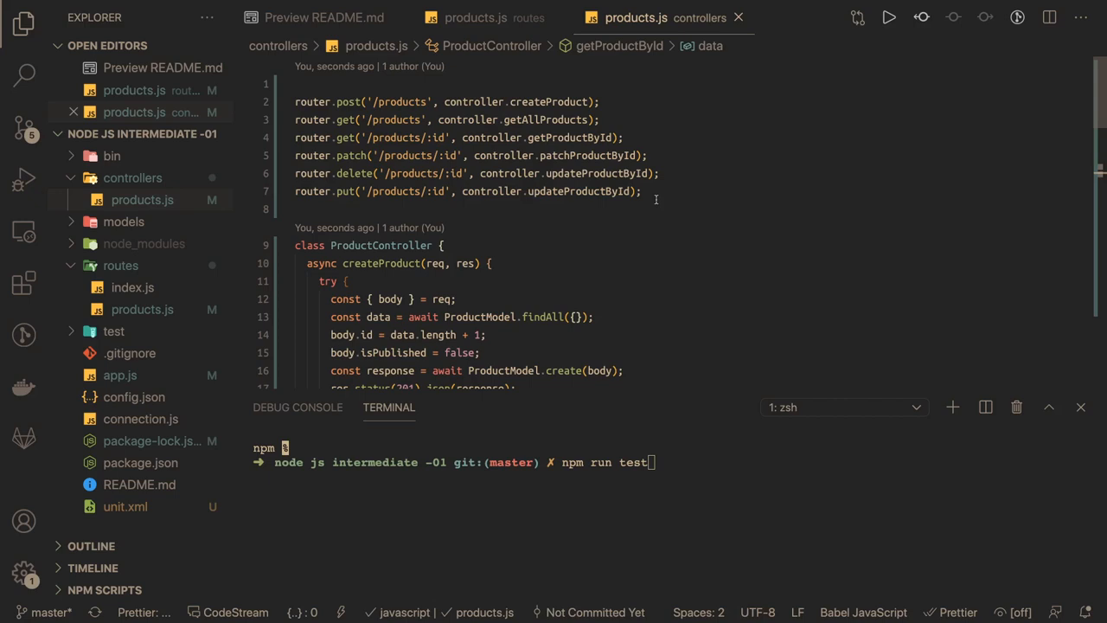
{"action": "scroll", "scroll_direction": "up", "scroll_amount": 3}
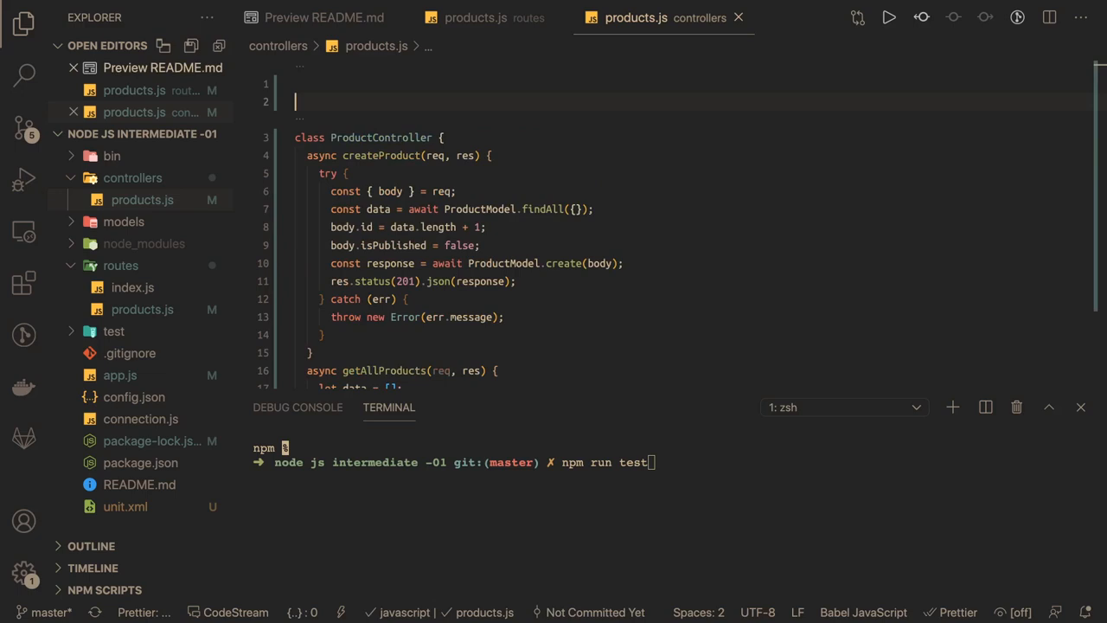
{"action": "left_click", "coordinate": [474, 17]}
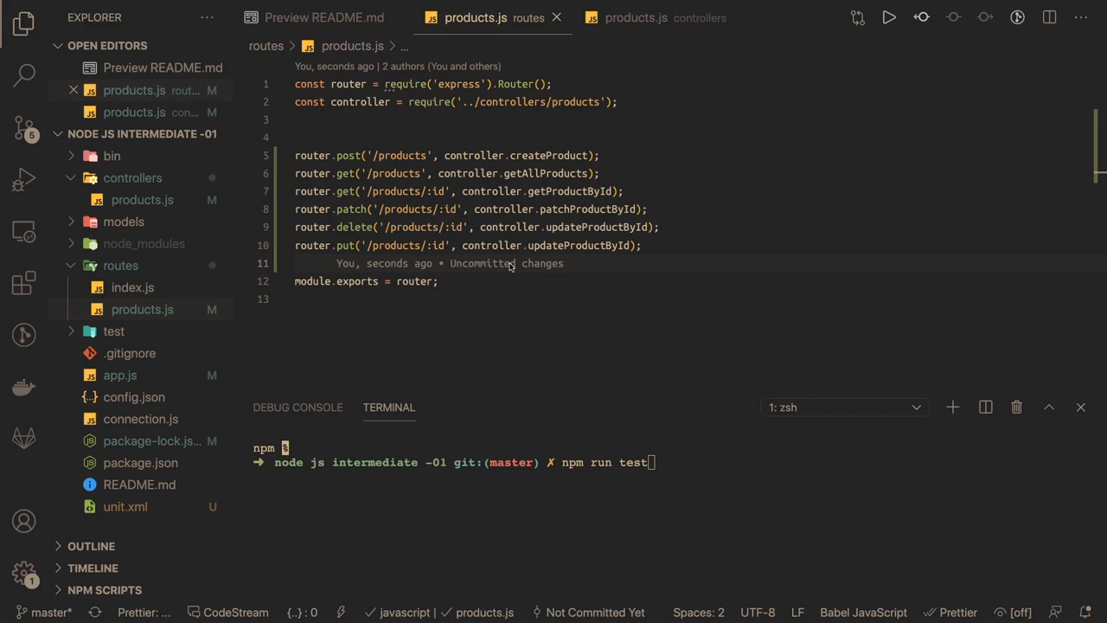
- Add const ProductModel = require('../models/products') atop the controller and start npm run test
{"action": "left_click", "coordinate": [636, 17]}
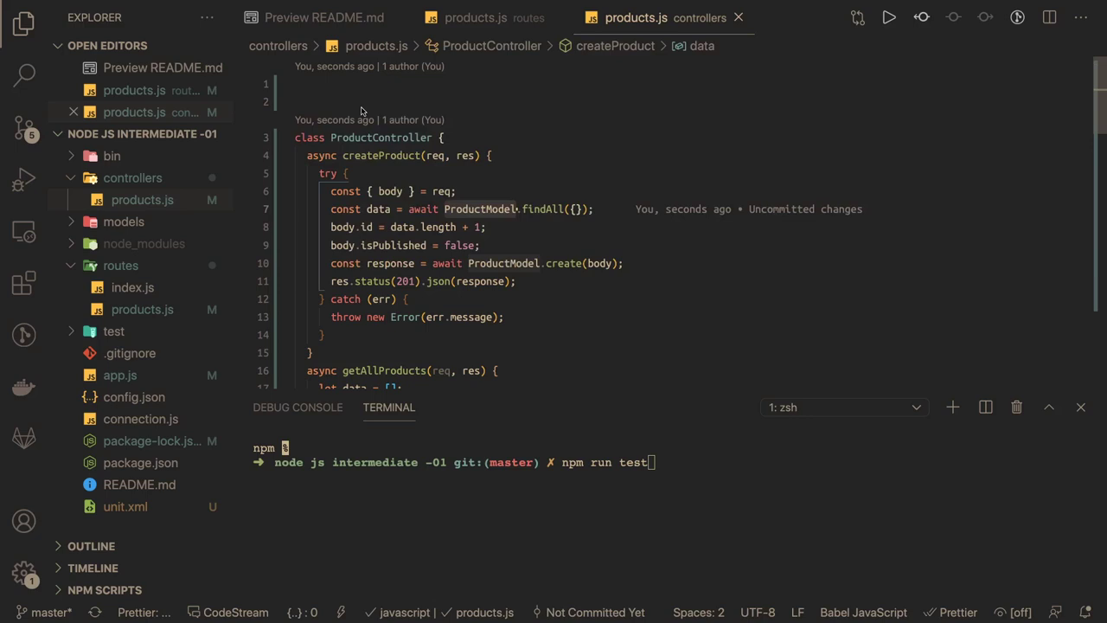
{"action": "type", "text": "const ProductModel"}
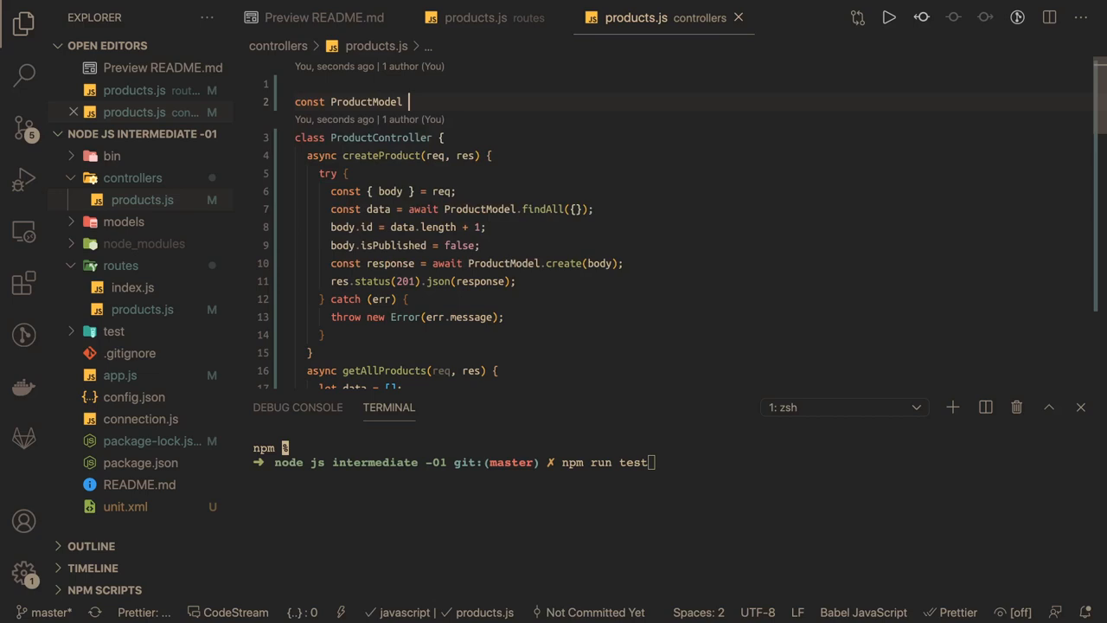
{"action": "type", "text": "= require('../')"}
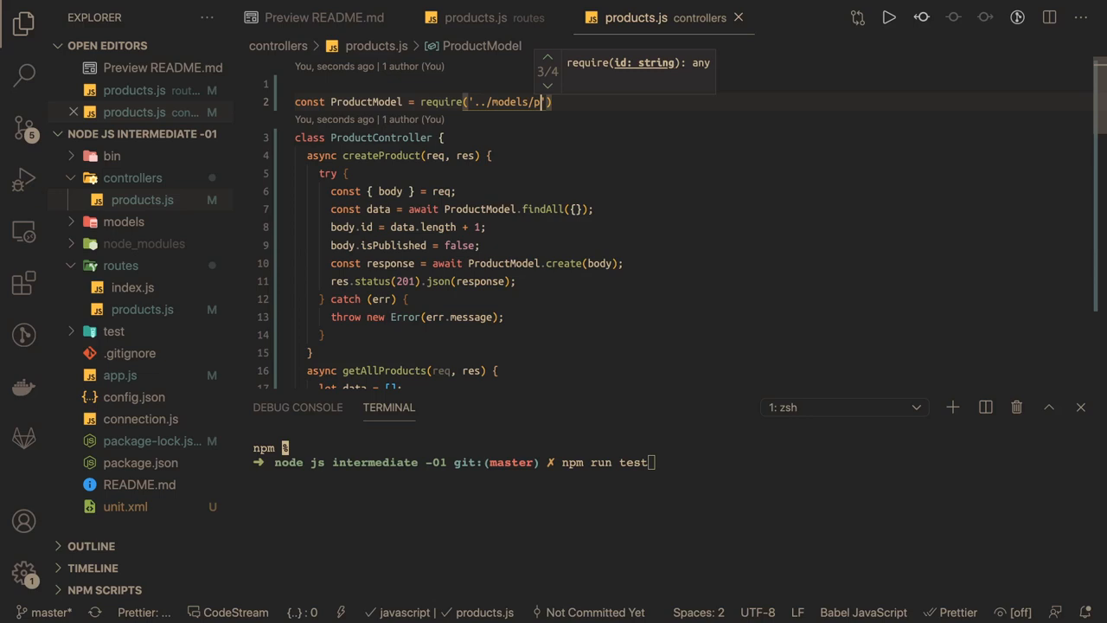
{"action": "type", "text": "roducts"}
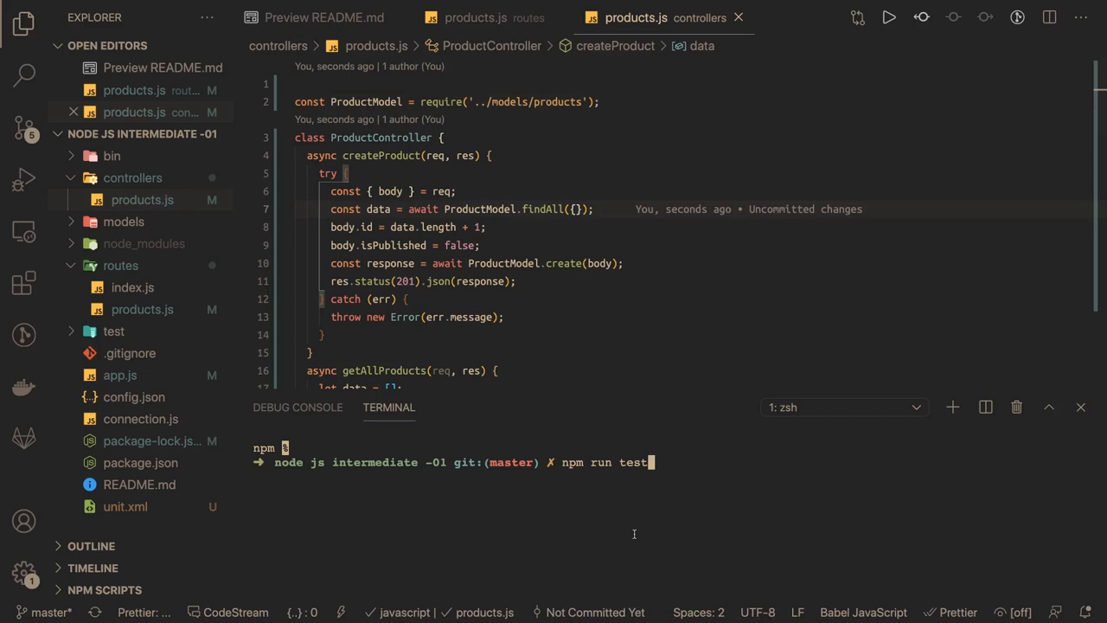
{"action": "key", "text": "Return"}
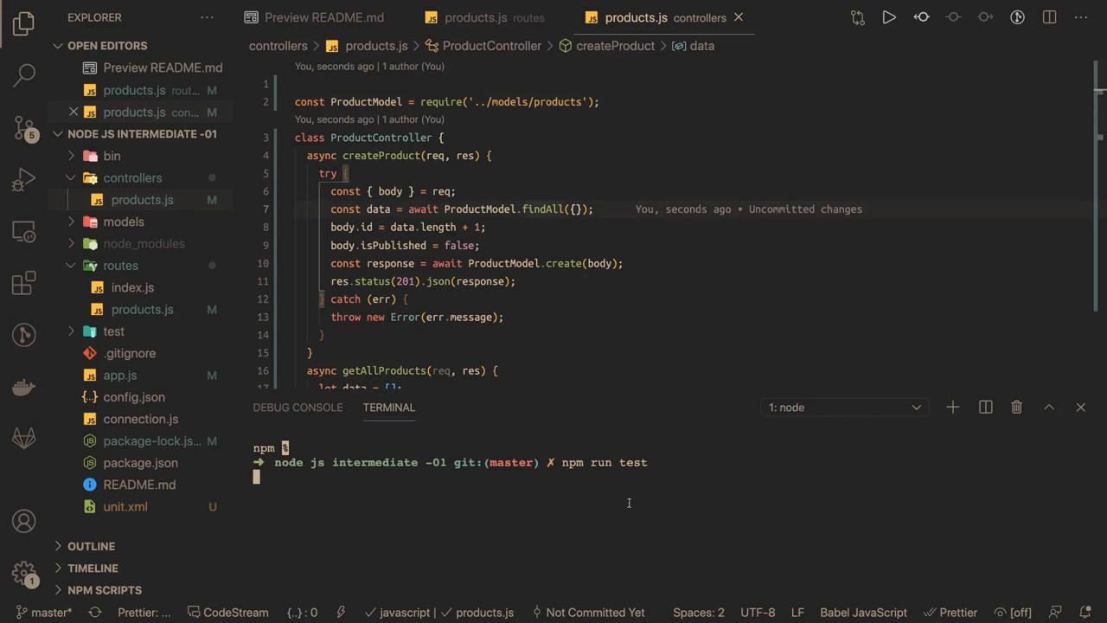
- Fold the ProductController class and view routes/products.js as tests finish with 11 passing
{"action": "left_click", "coordinate": [283, 139]}
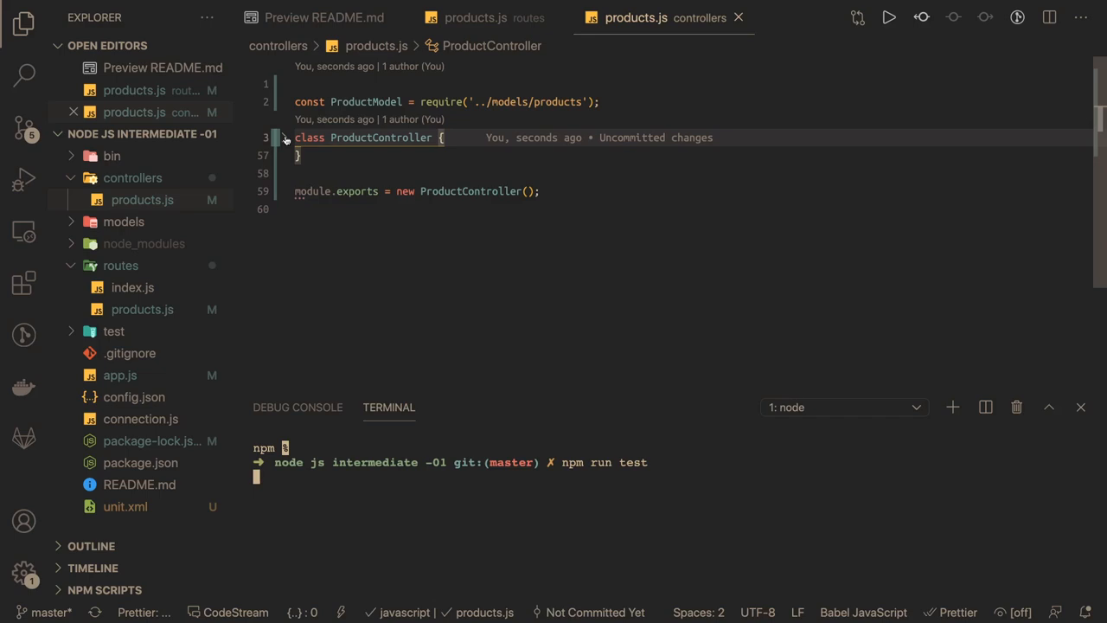
{"action": "left_click", "coordinate": [475, 18]}
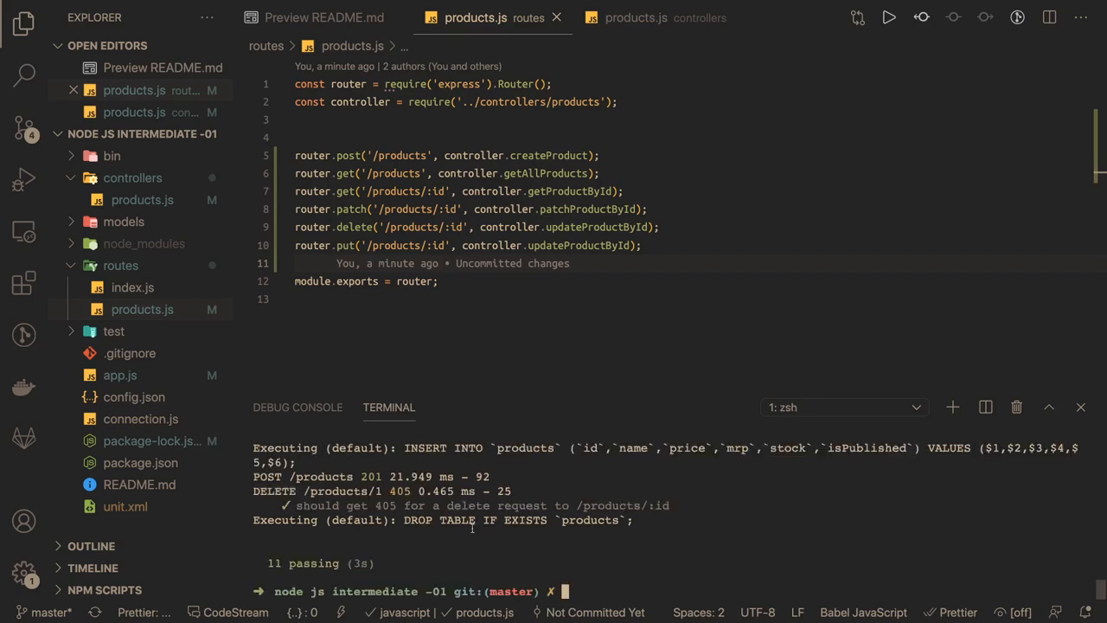
{"action": "mouse_move", "coordinate": [312, 173]}
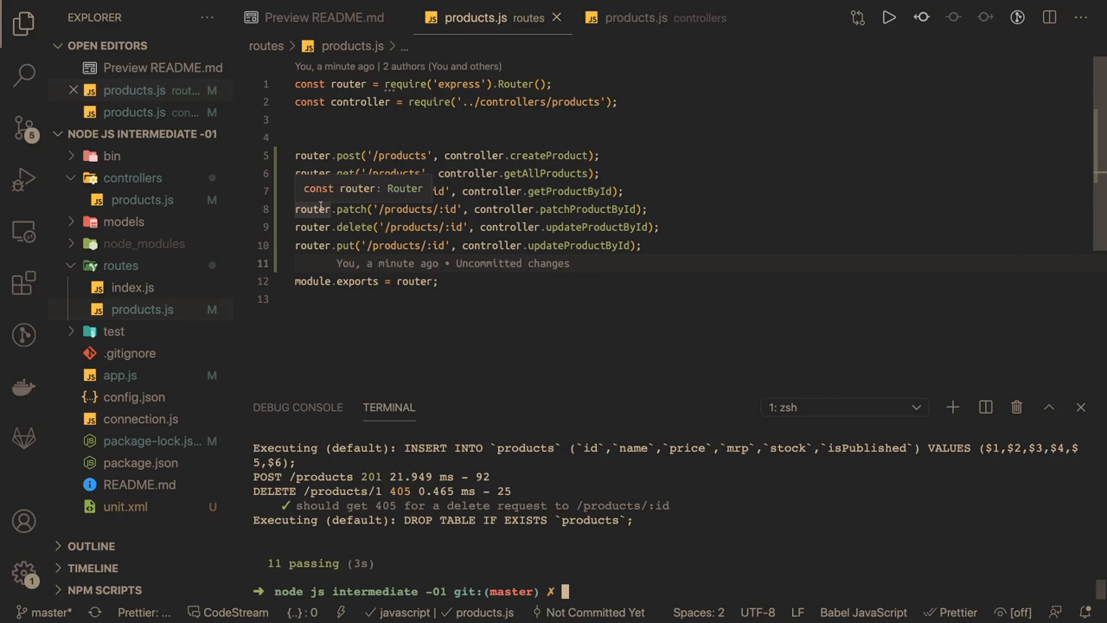